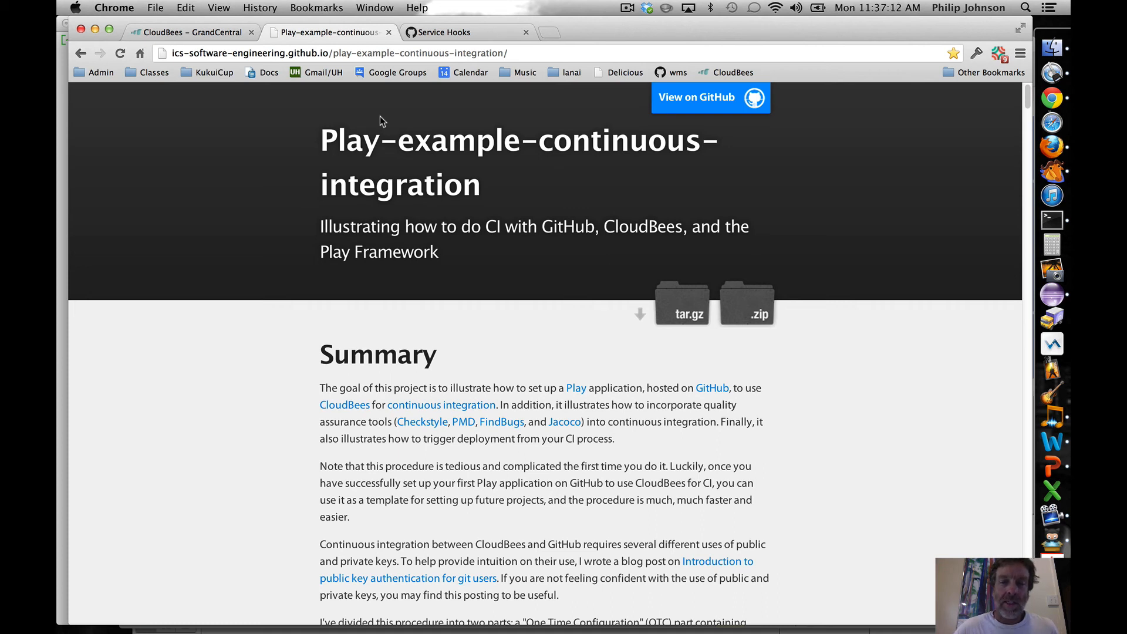
mouse_move(274, 360)
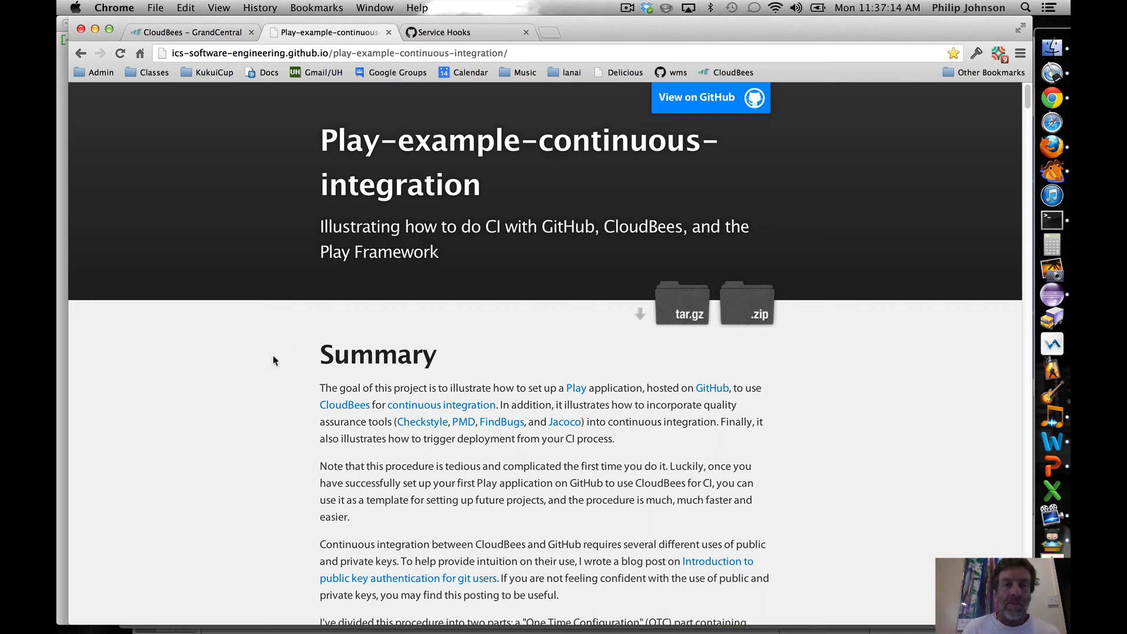
mouse_move(274, 363)
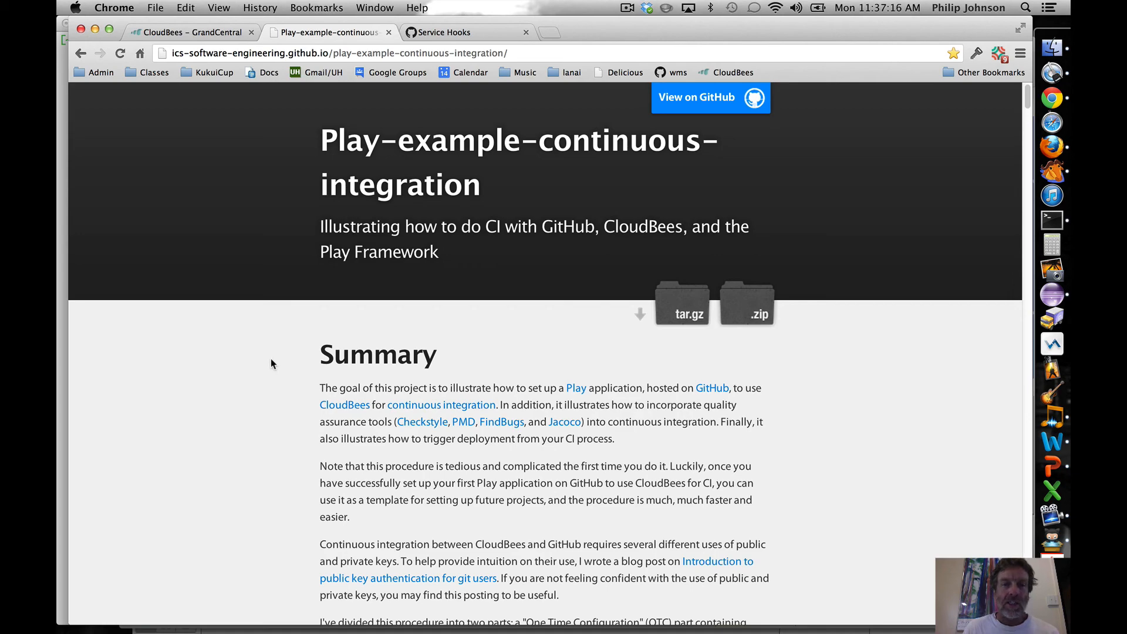
Step: Scroll to the One Time and Per Project Configuration lists, then switch to the CloudBees dashboard
scroll(down, 3)
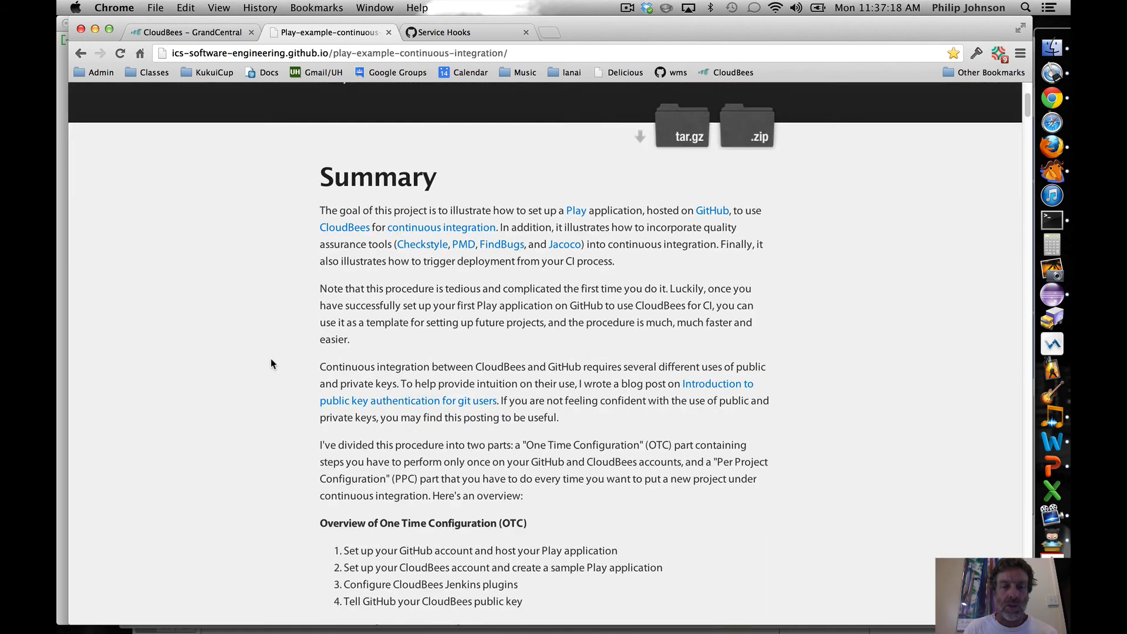
scroll(down, 3)
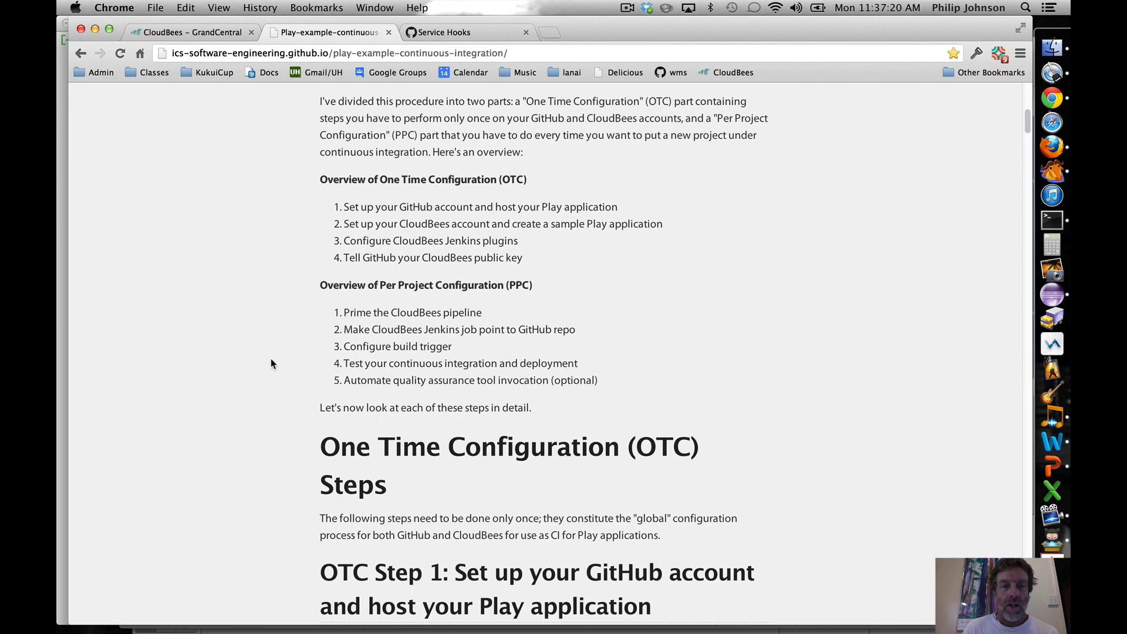
scroll(down, 3)
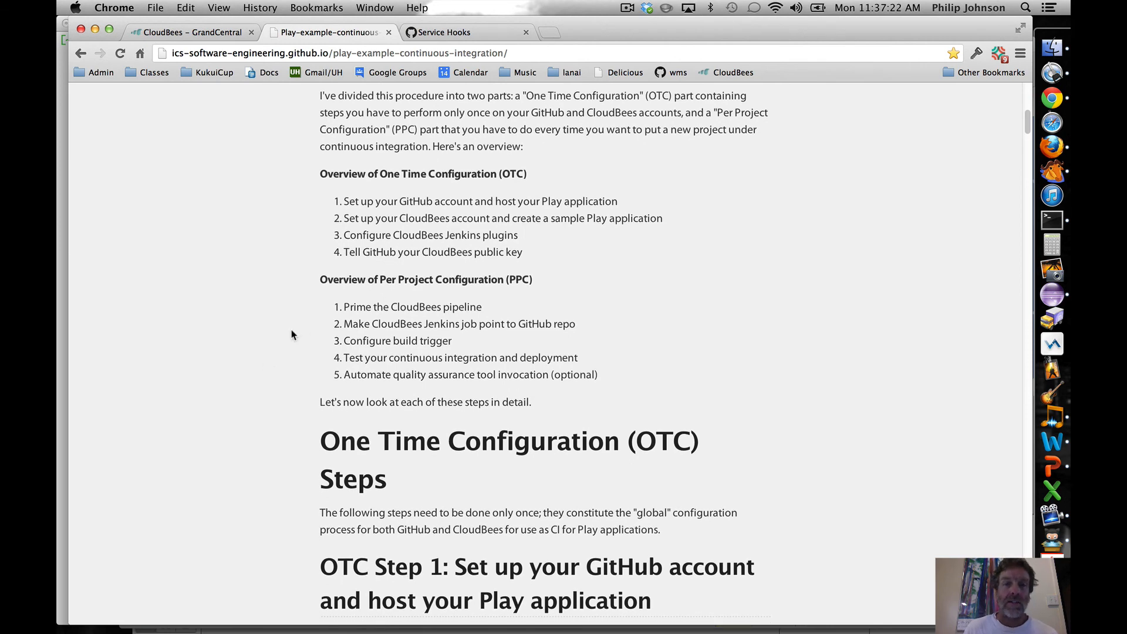
mouse_move(508, 172)
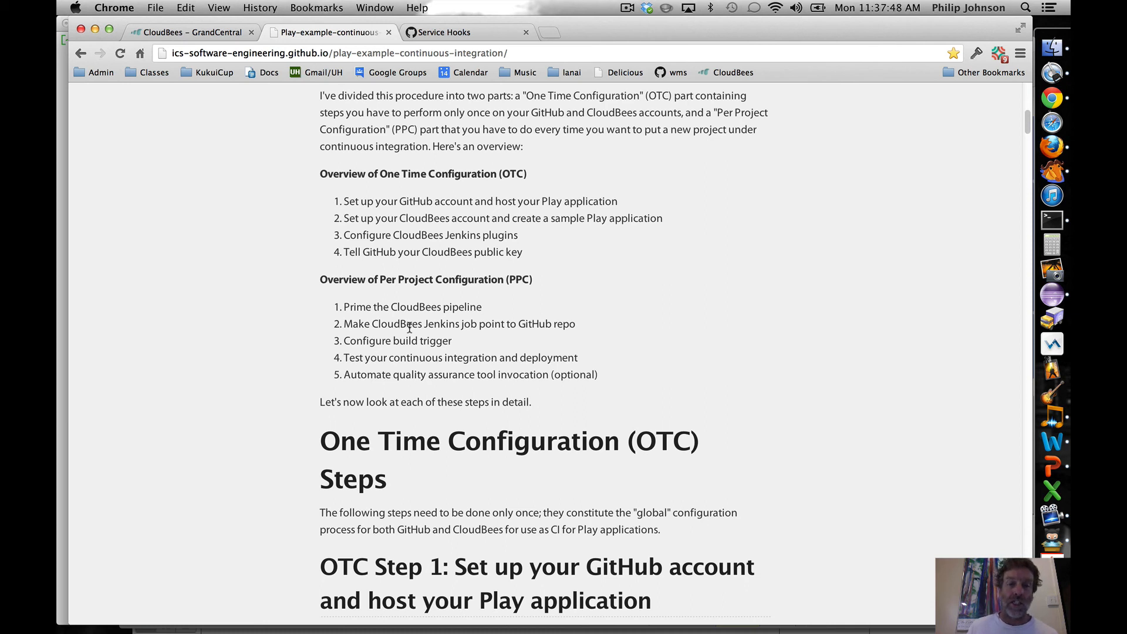
mouse_move(448, 285)
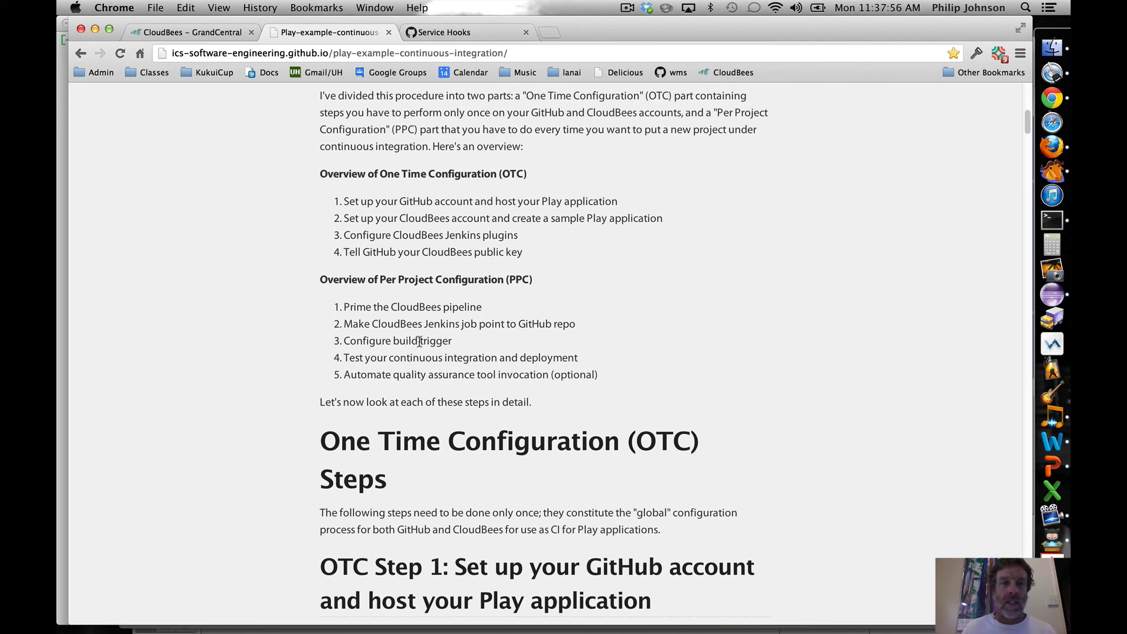
mouse_move(316, 71)
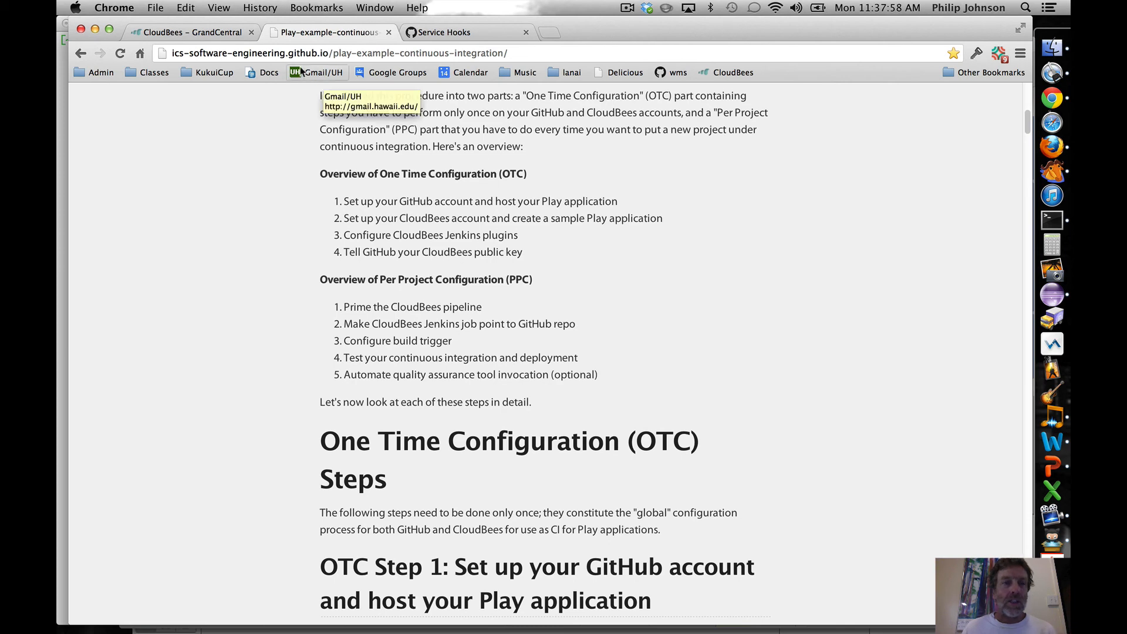
click(188, 33)
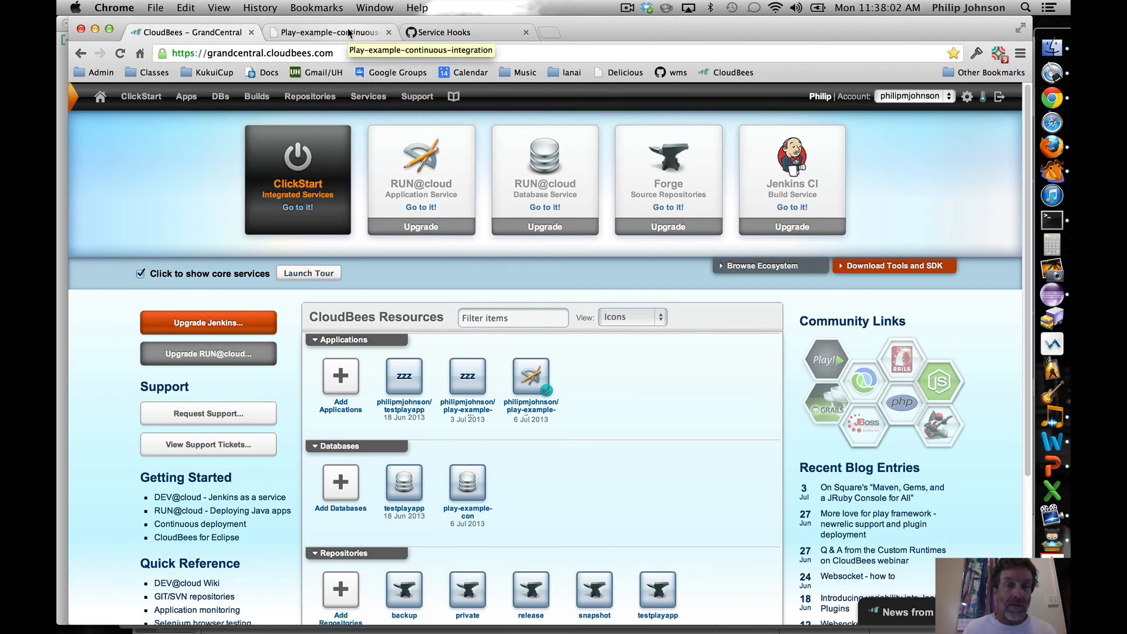
Step: Launch the Play! Framework 2 ClickStart as play-example-wms and dismiss the provisioning summary
click(297, 178)
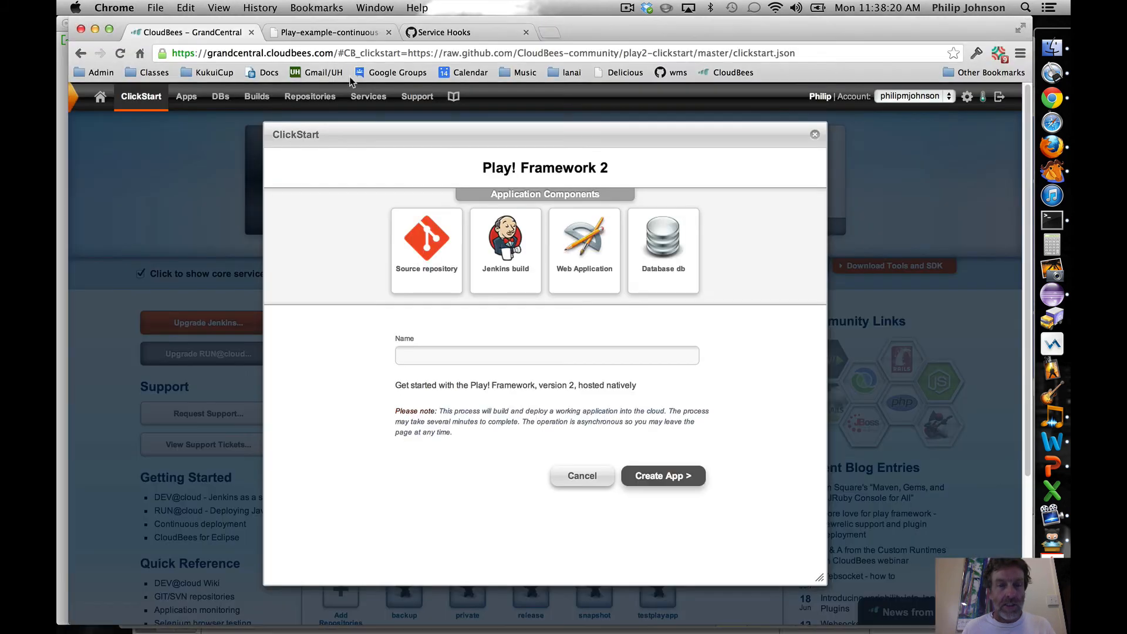
text(play)
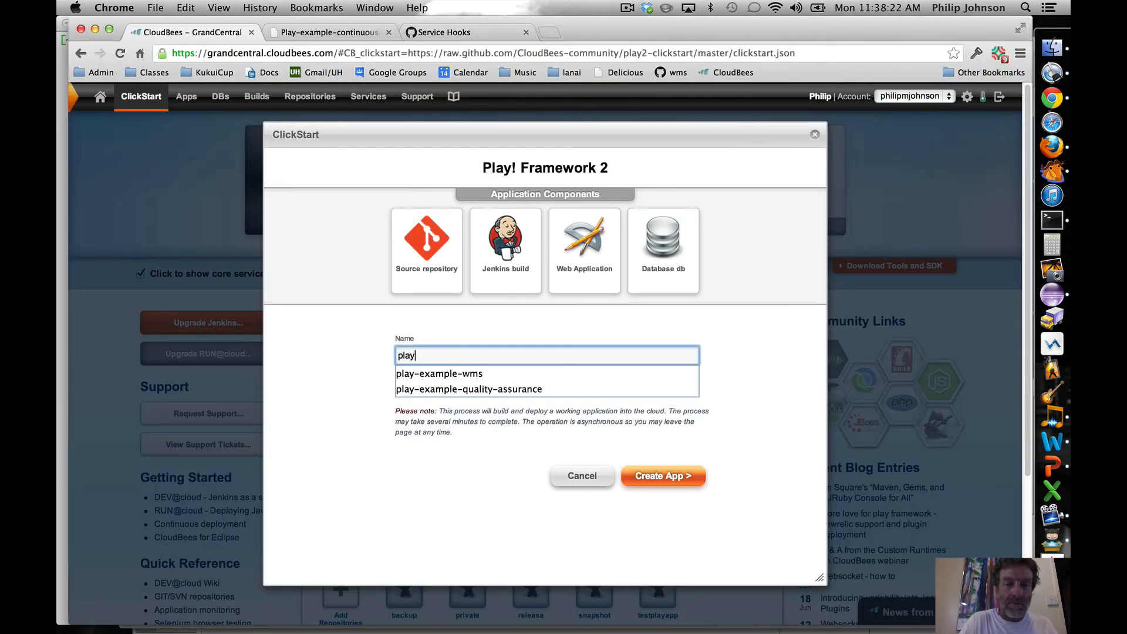
text(-example)
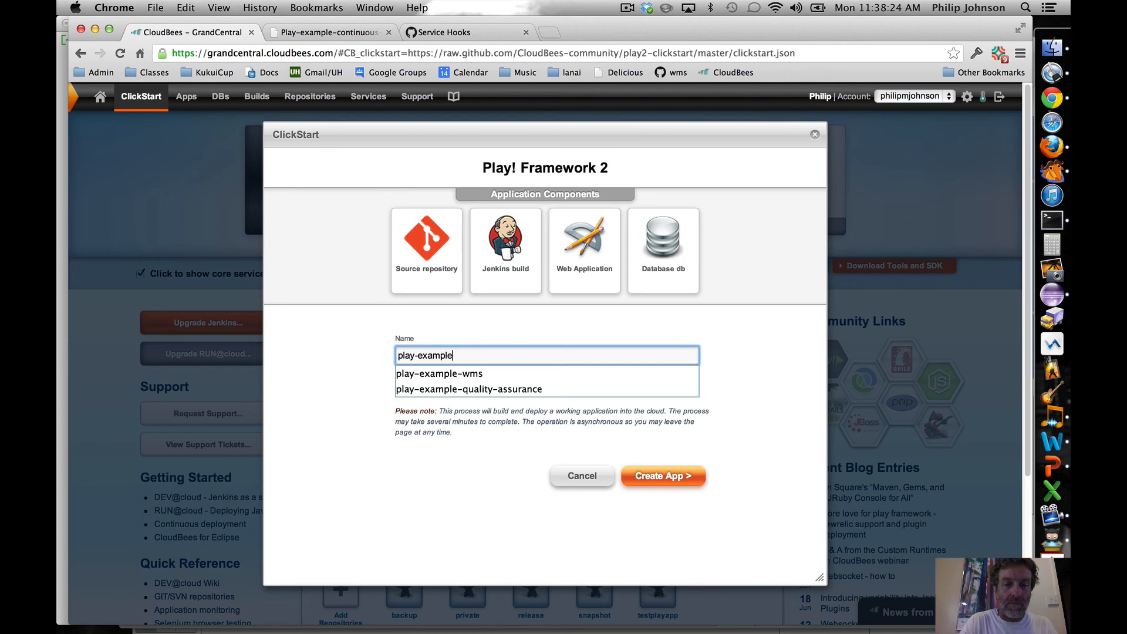
click(439, 373)
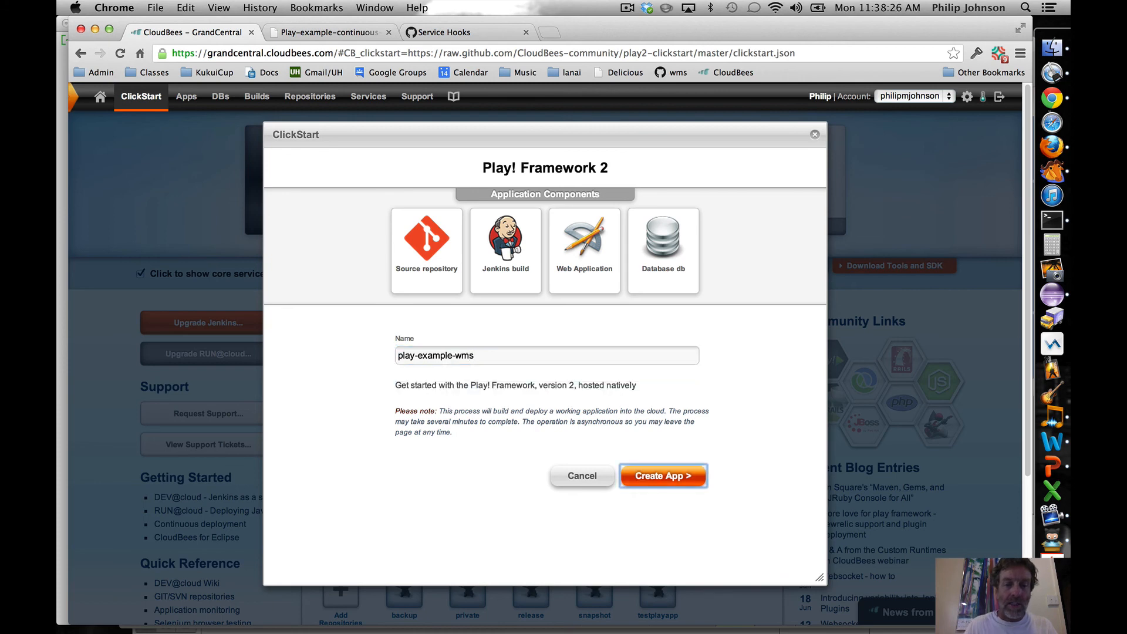
click(662, 475)
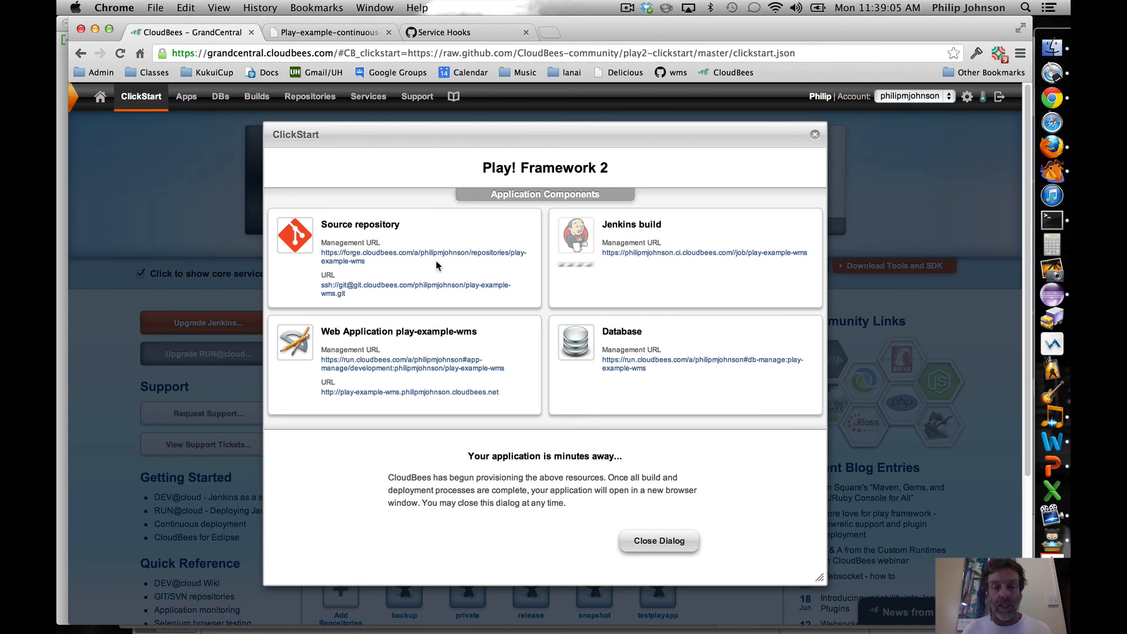
click(657, 540)
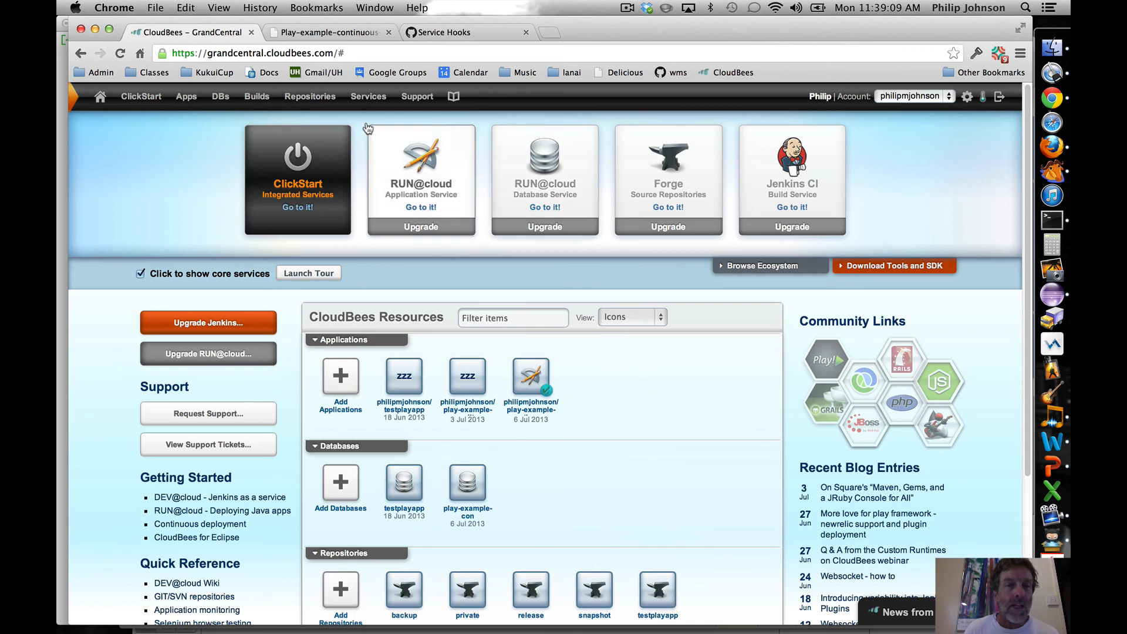
Step: Permanently delete the play-example-wms Forge repository, then go to the Jenkins Builds dashboard
click(310, 95)
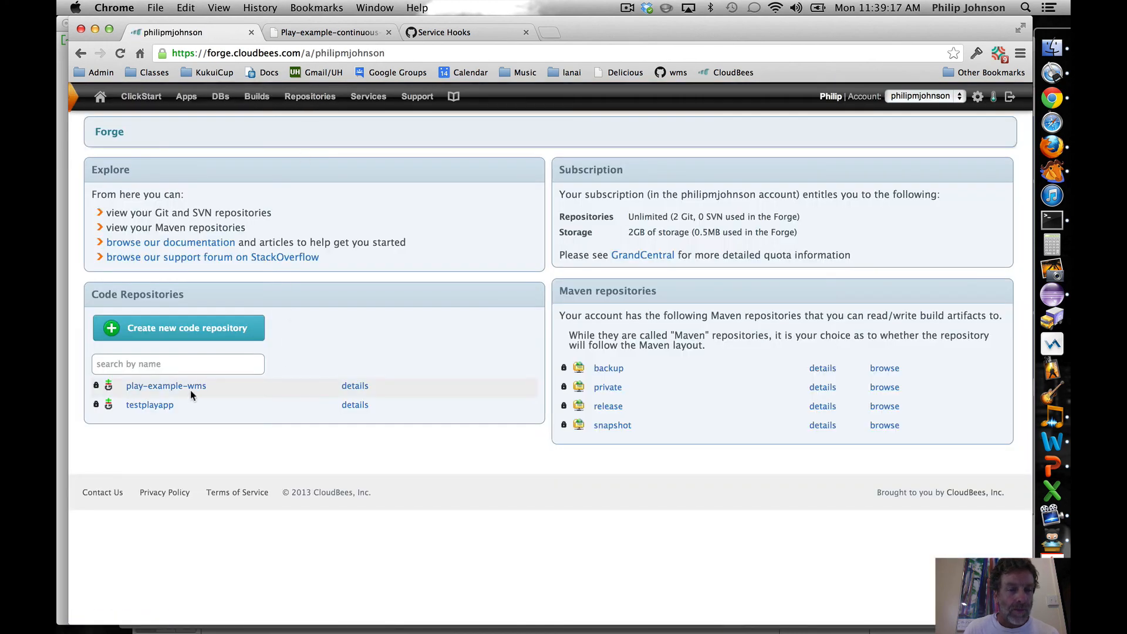
click(166, 385)
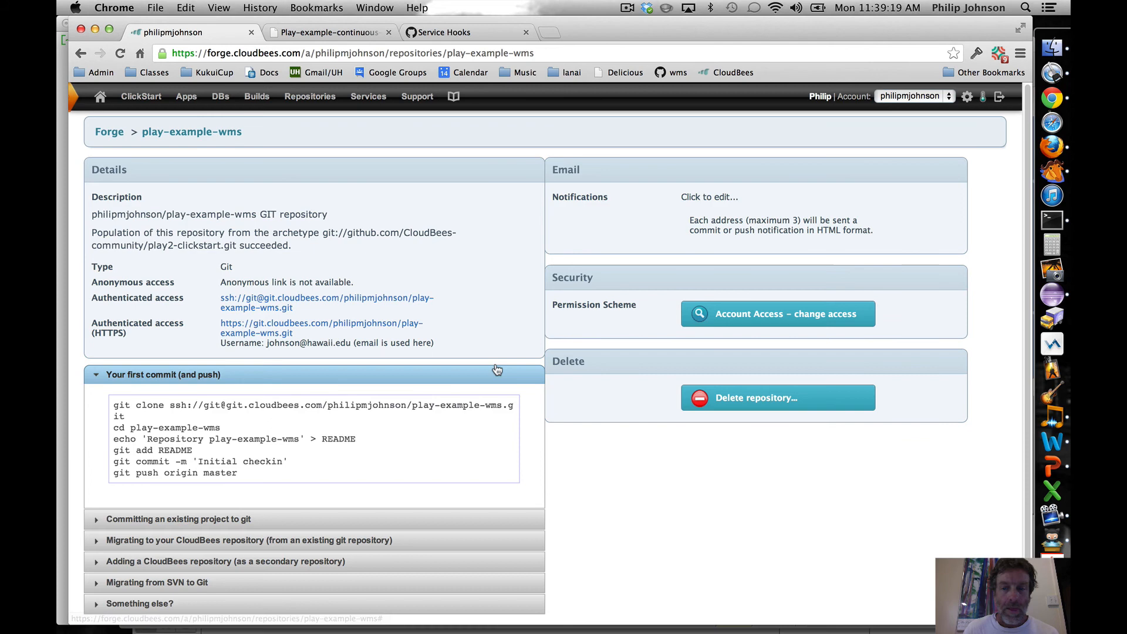
click(777, 398)
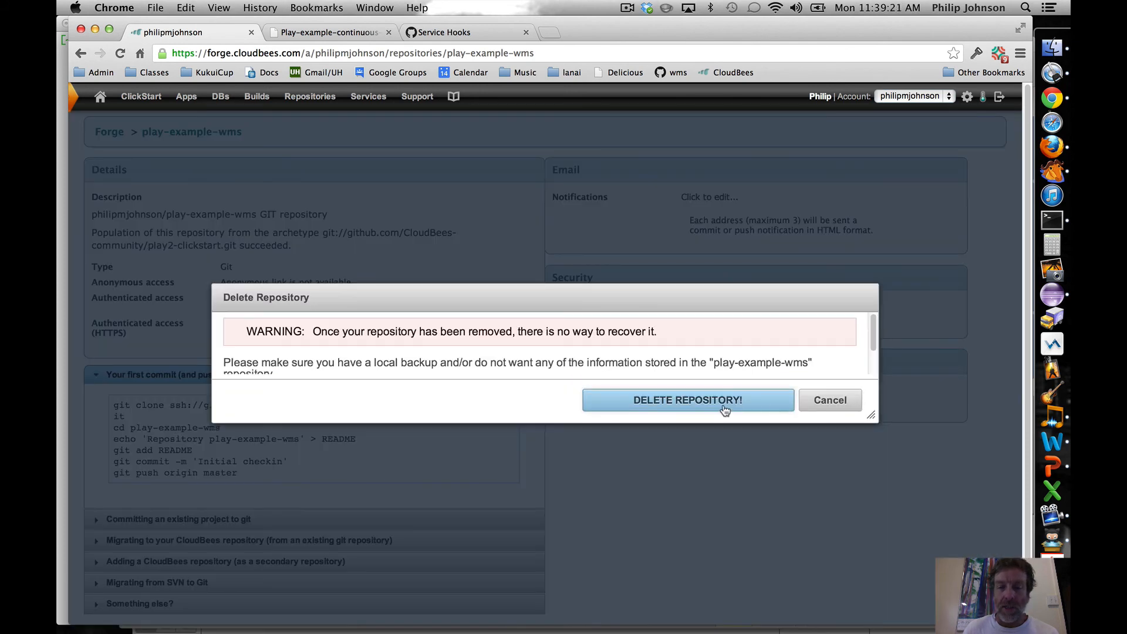
click(686, 399)
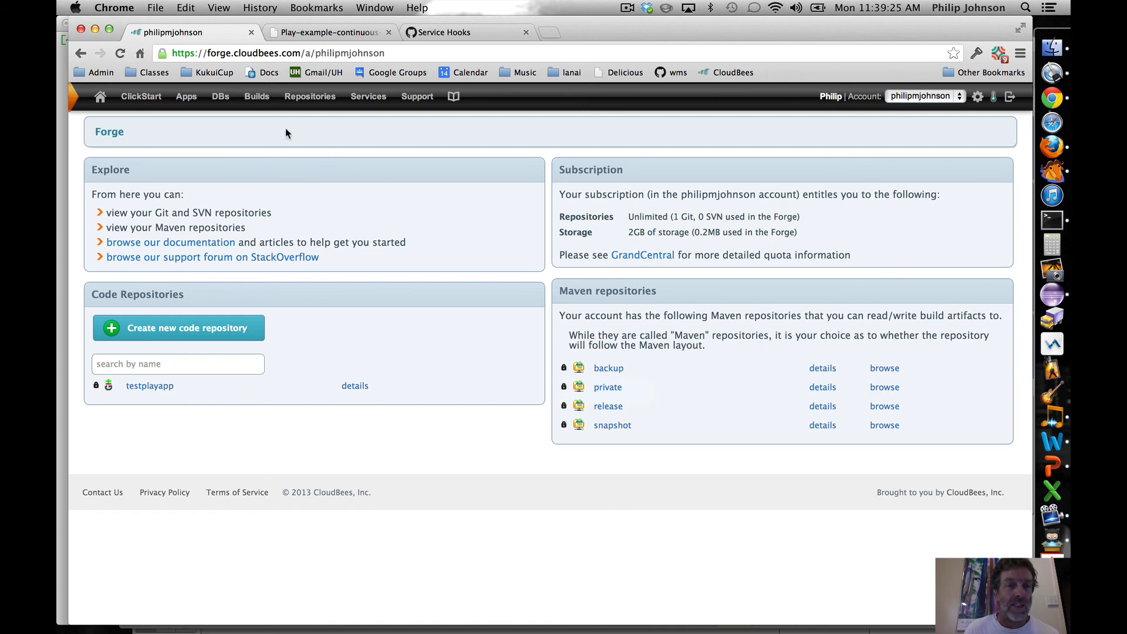
click(255, 96)
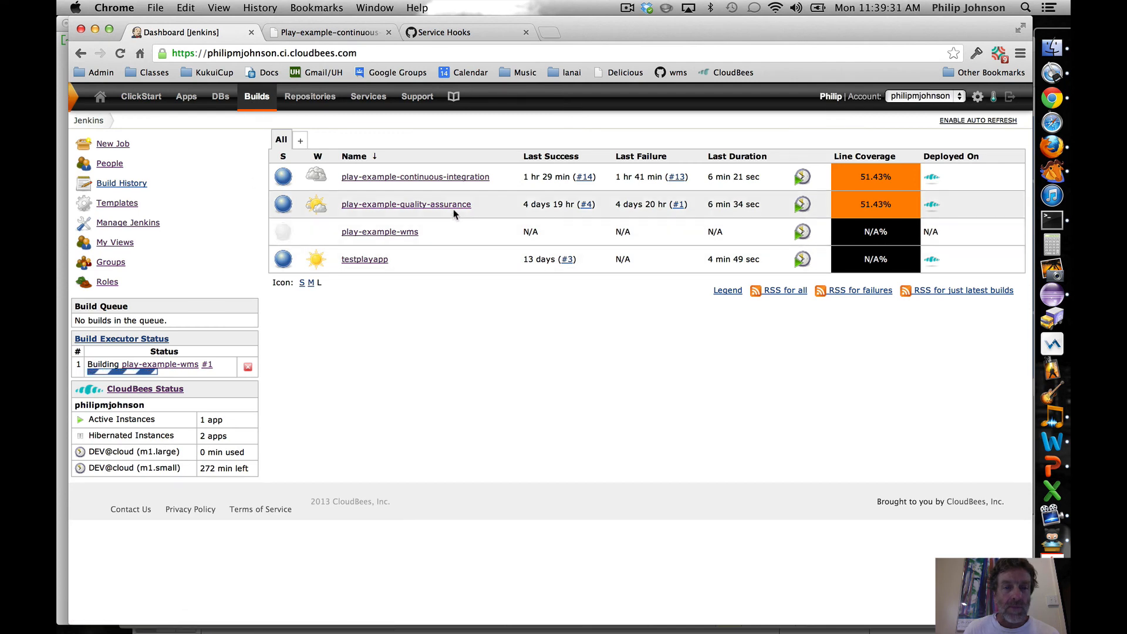
Step: Delete the play-example-wms Jenkins project and confirm
click(379, 231)
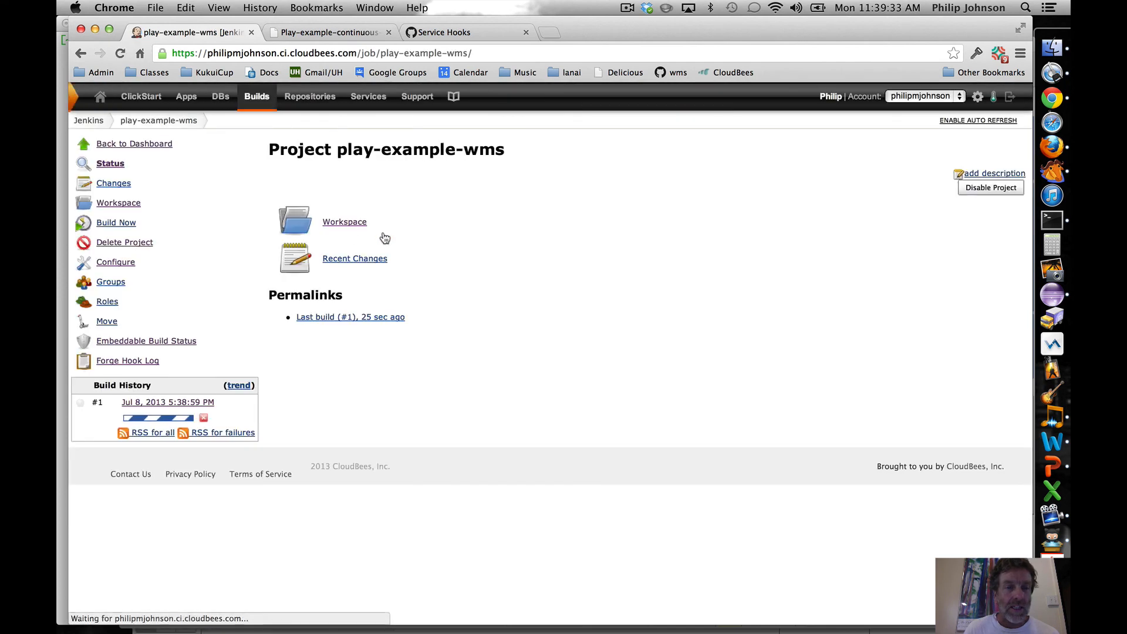
click(125, 242)
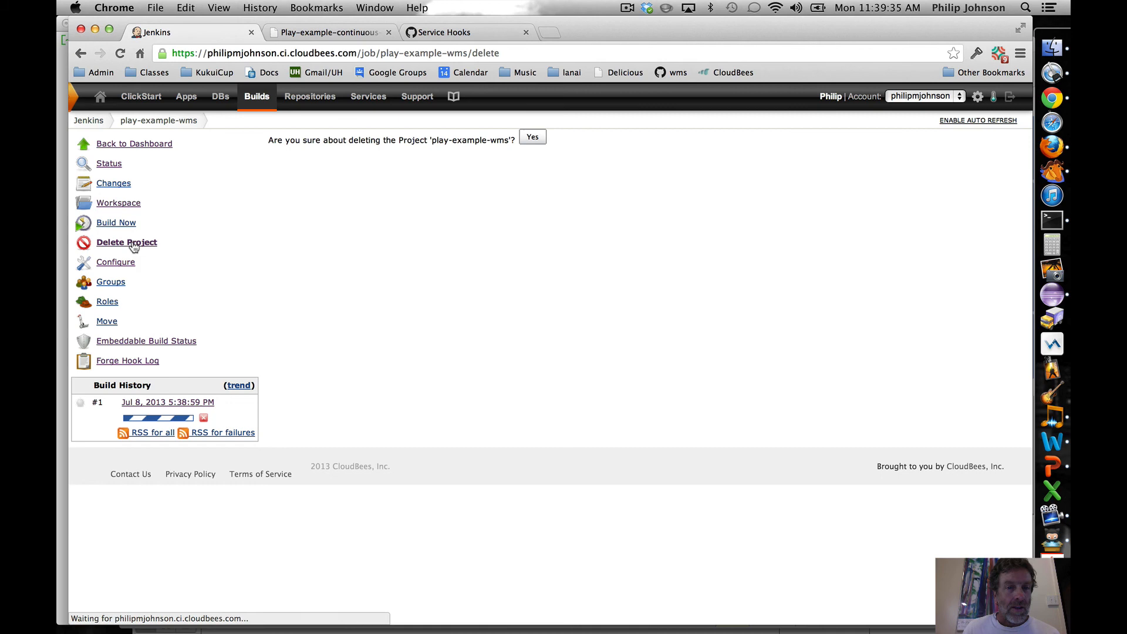
click(532, 136)
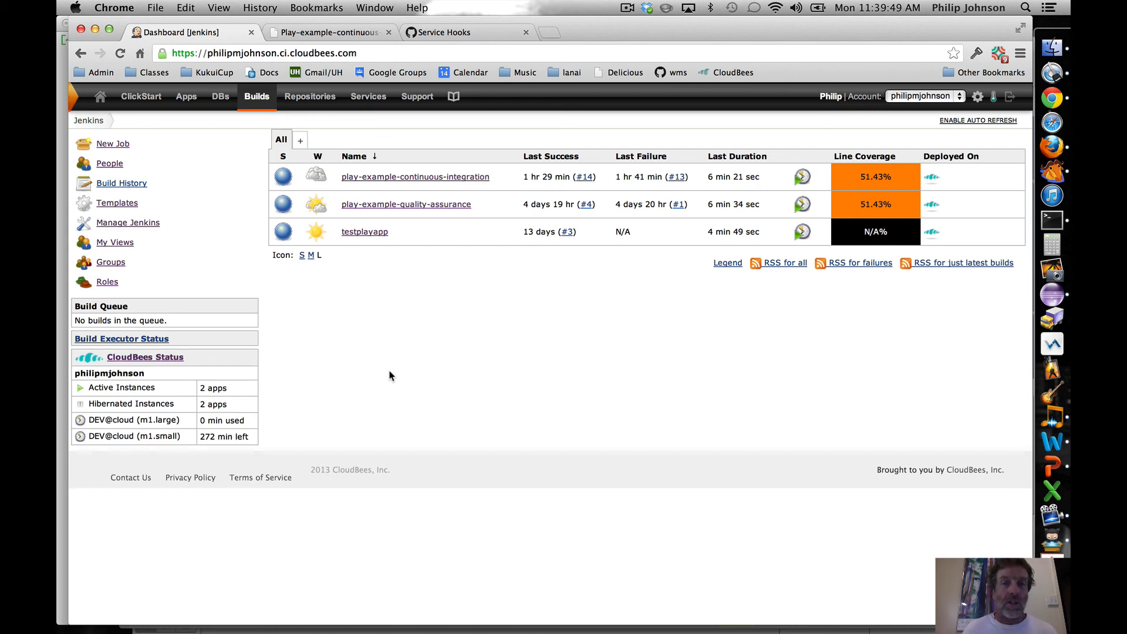
mouse_move(402, 327)
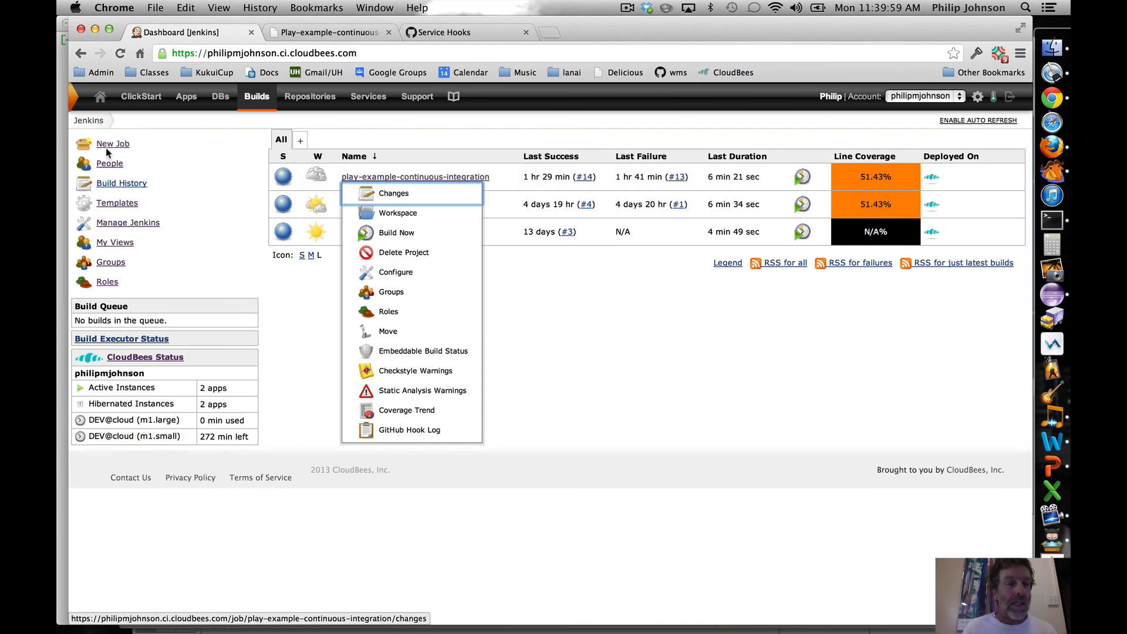
Step: Create Jenkins job play-example-wms by copying play-example-continuous-integration
click(113, 144)
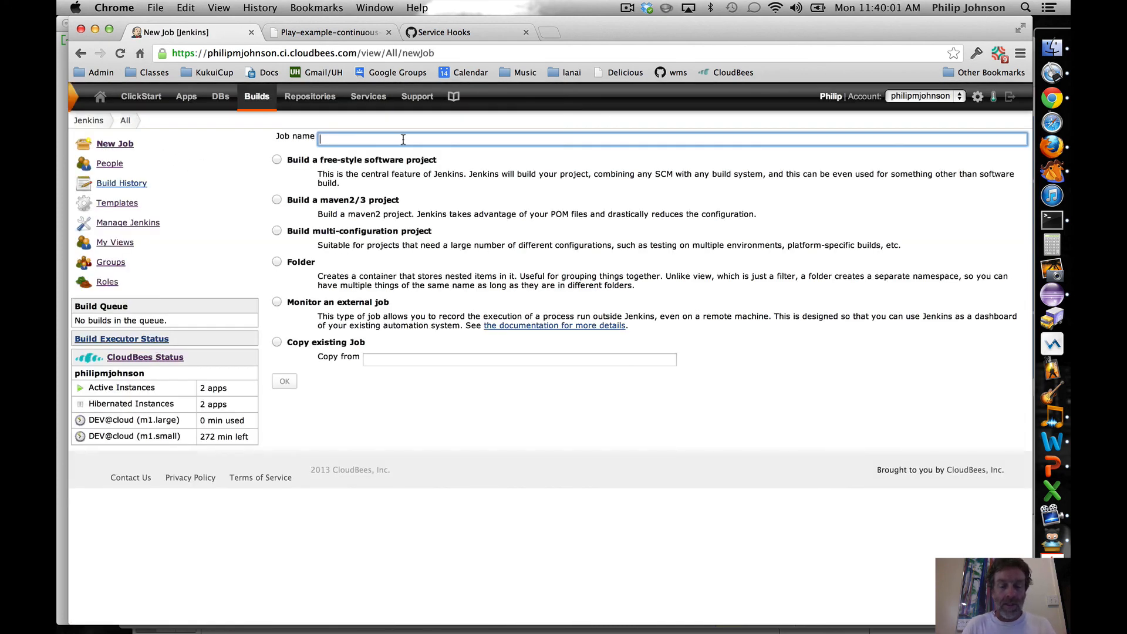
text(play-example)
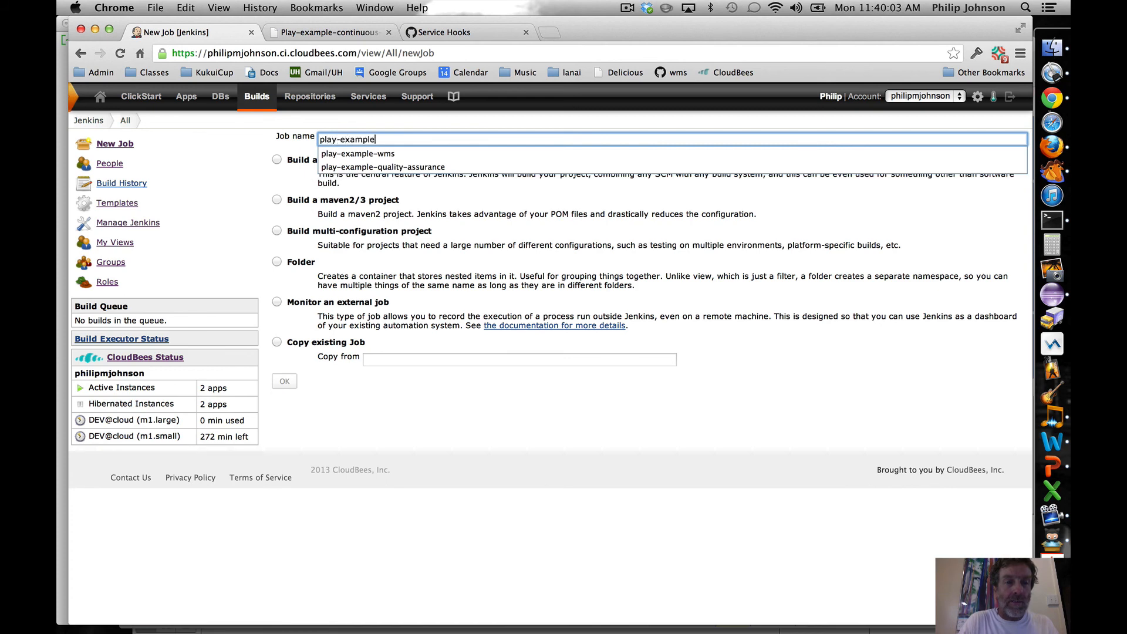
click(357, 153)
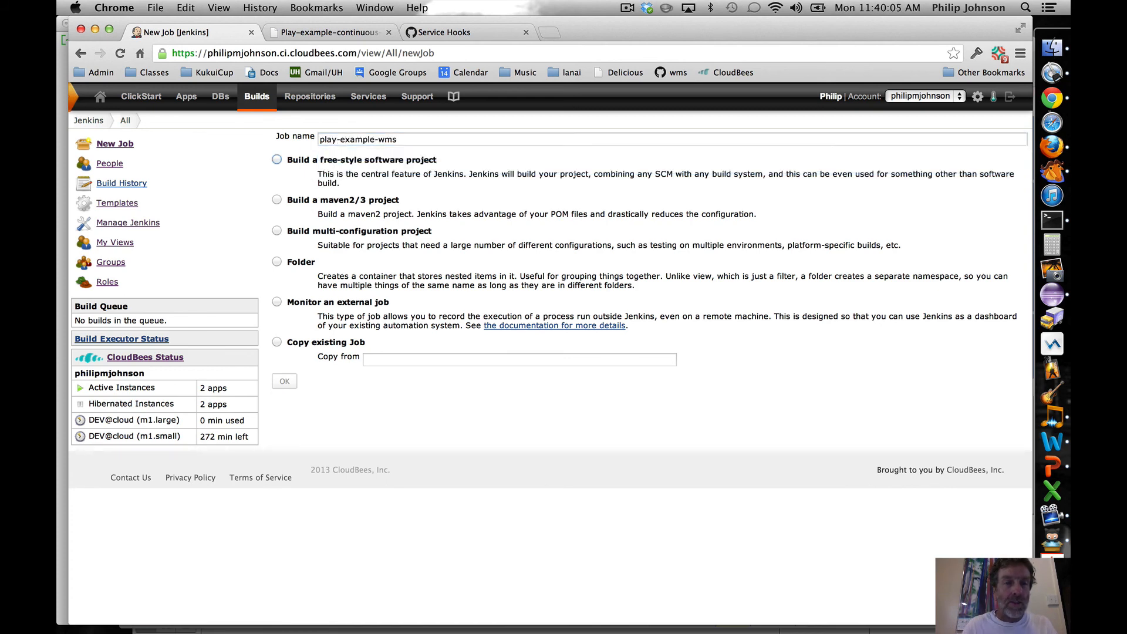
click(275, 341)
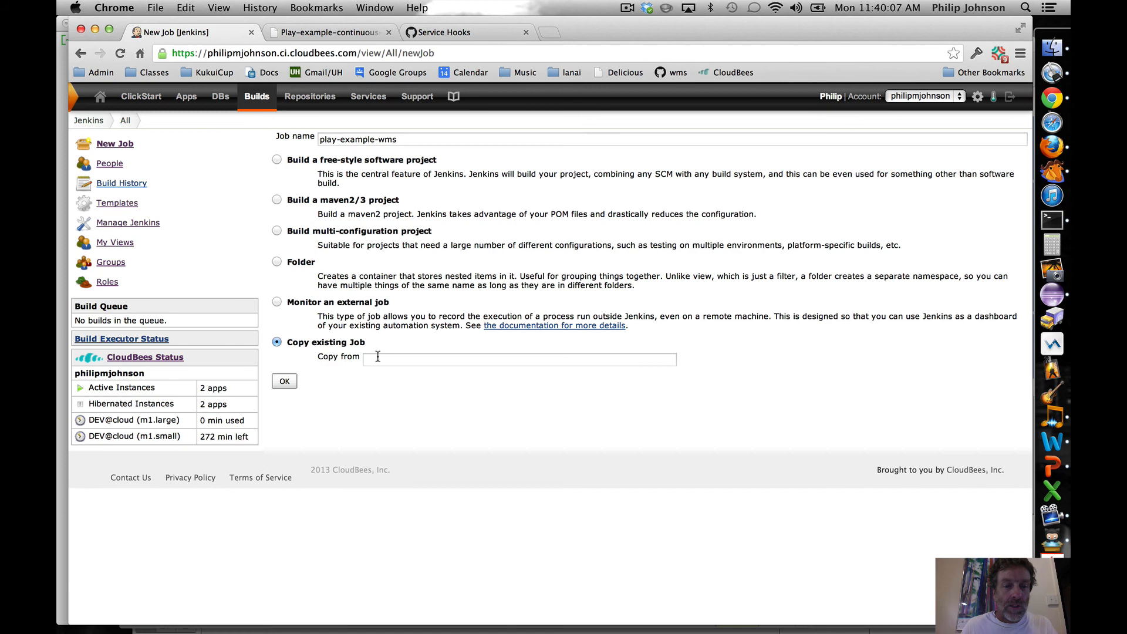
text(play-example)
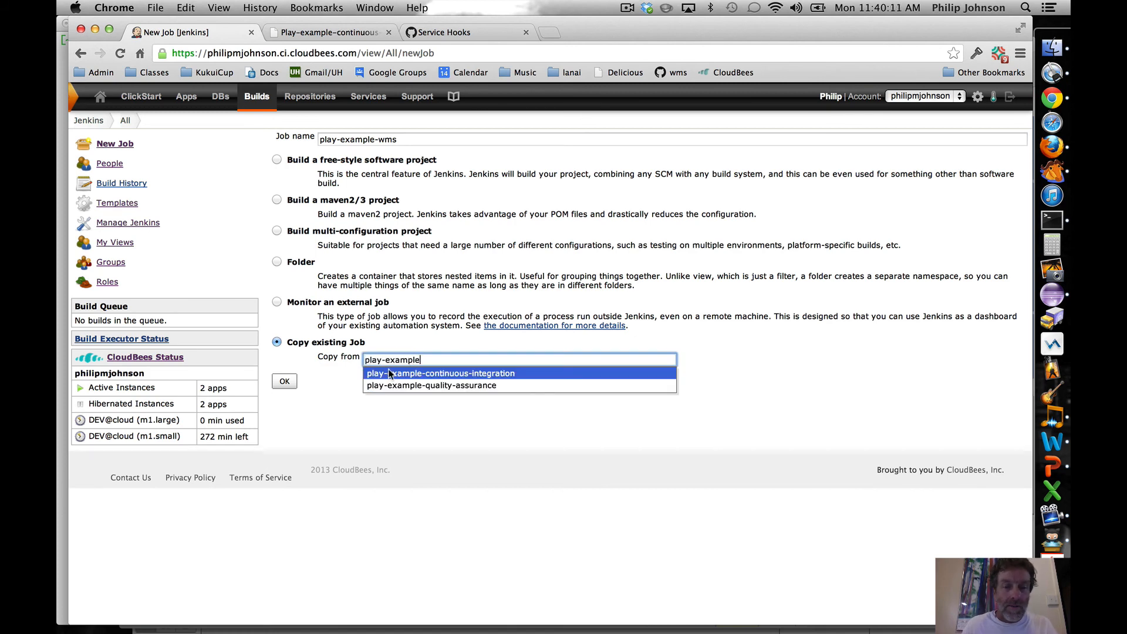
click(439, 372)
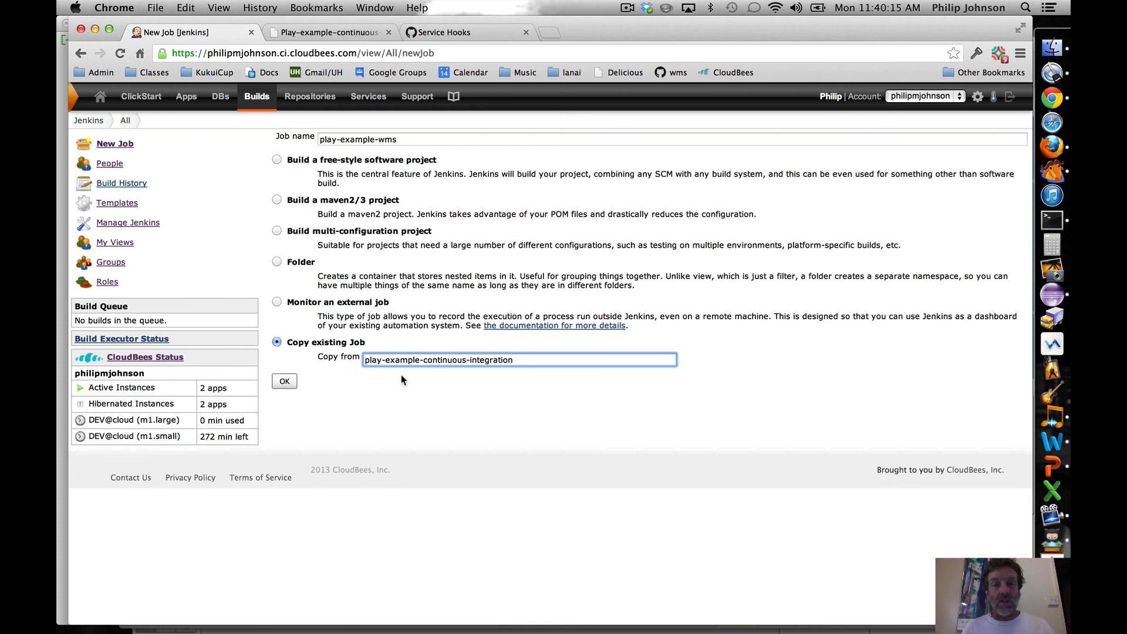
click(284, 380)
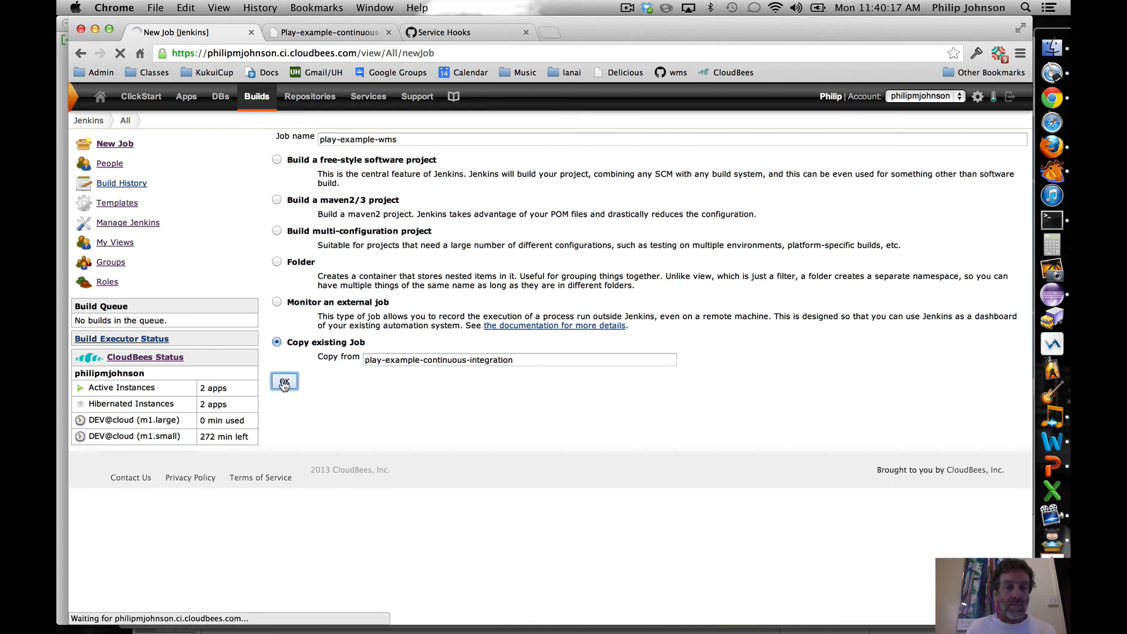
click(284, 380)
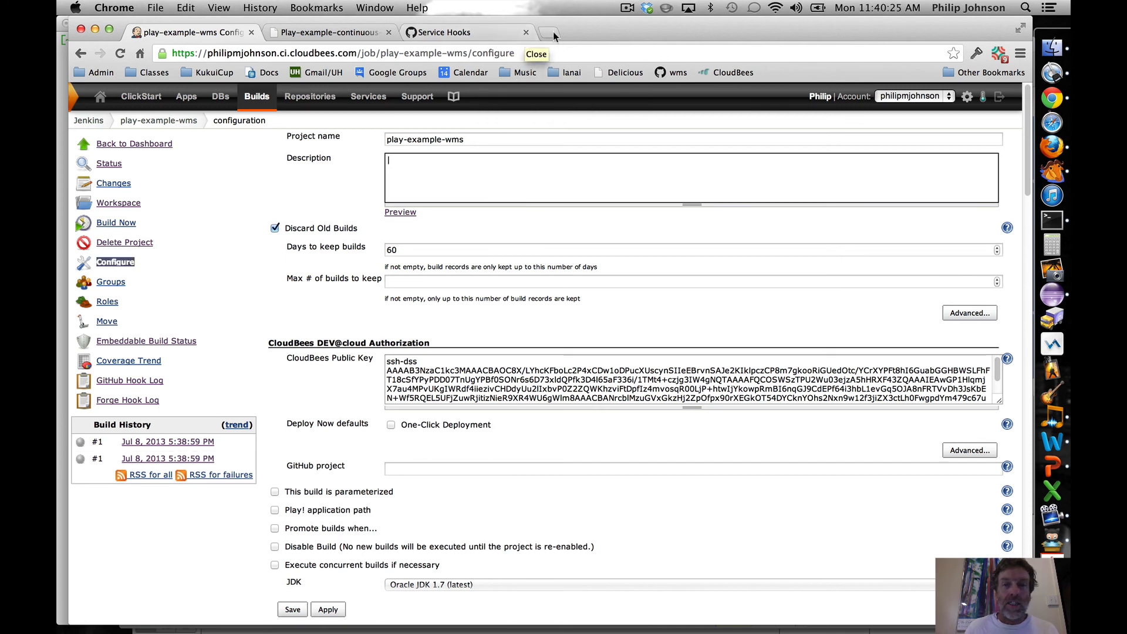
Step: Load the play-example-wms GitHub repo via the wms bookmark in a new tab, then return to Configure
click(548, 33)
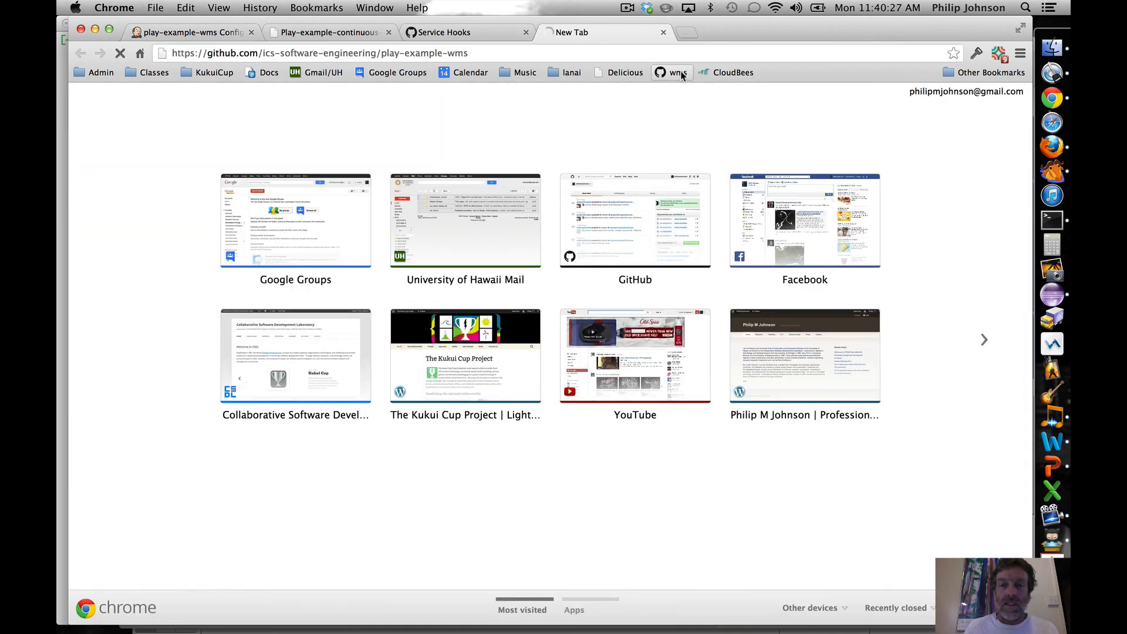
click(670, 72)
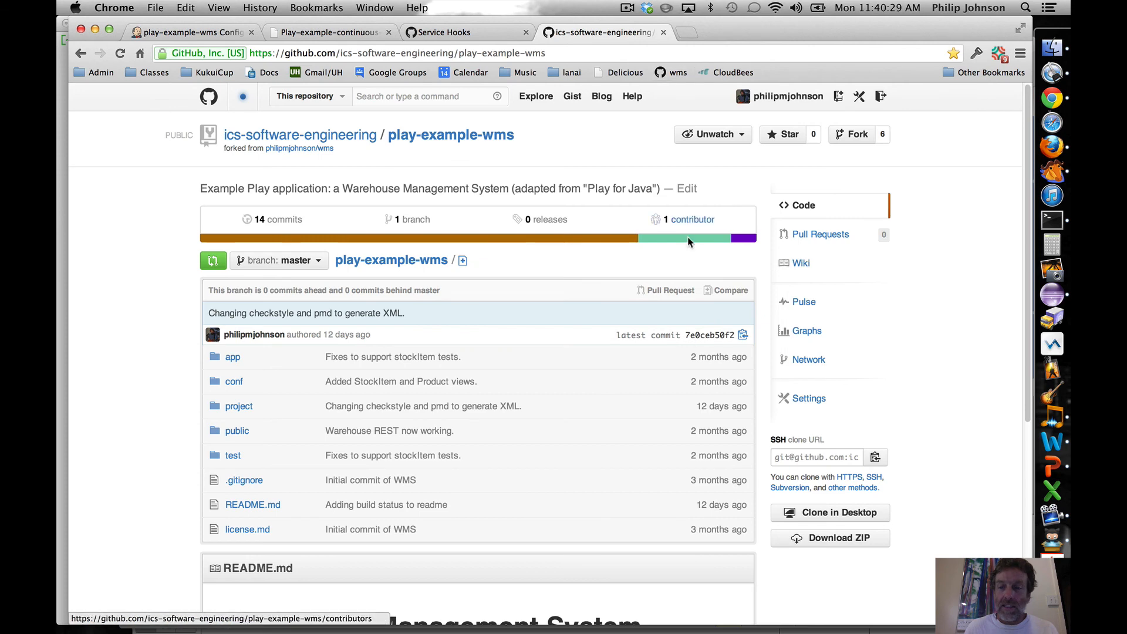
mouse_move(874, 457)
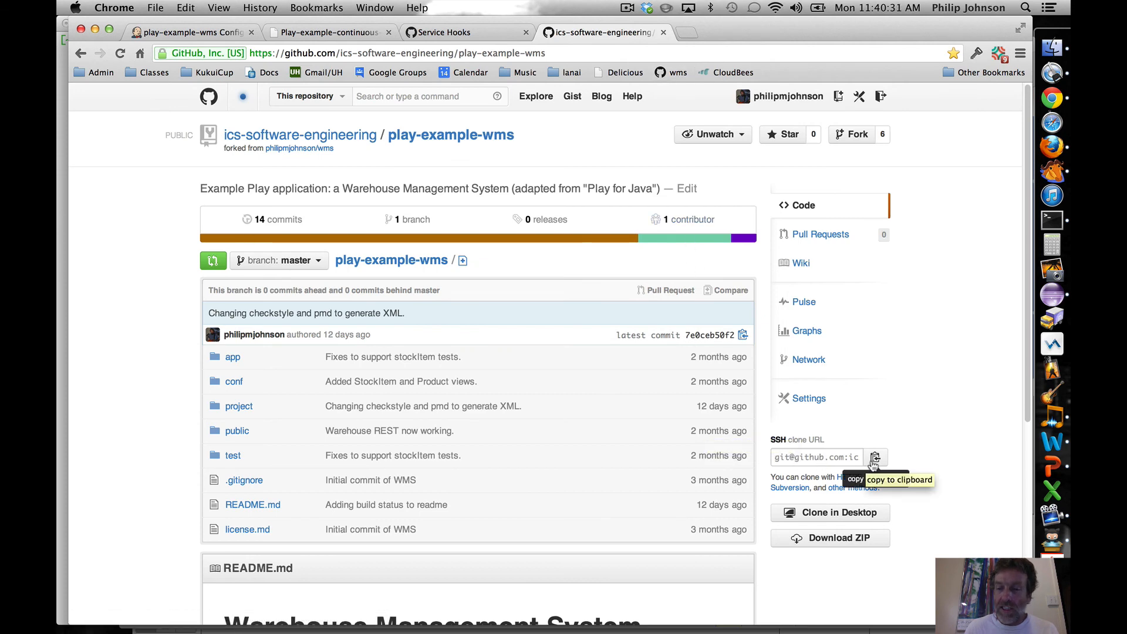
mouse_move(430, 166)
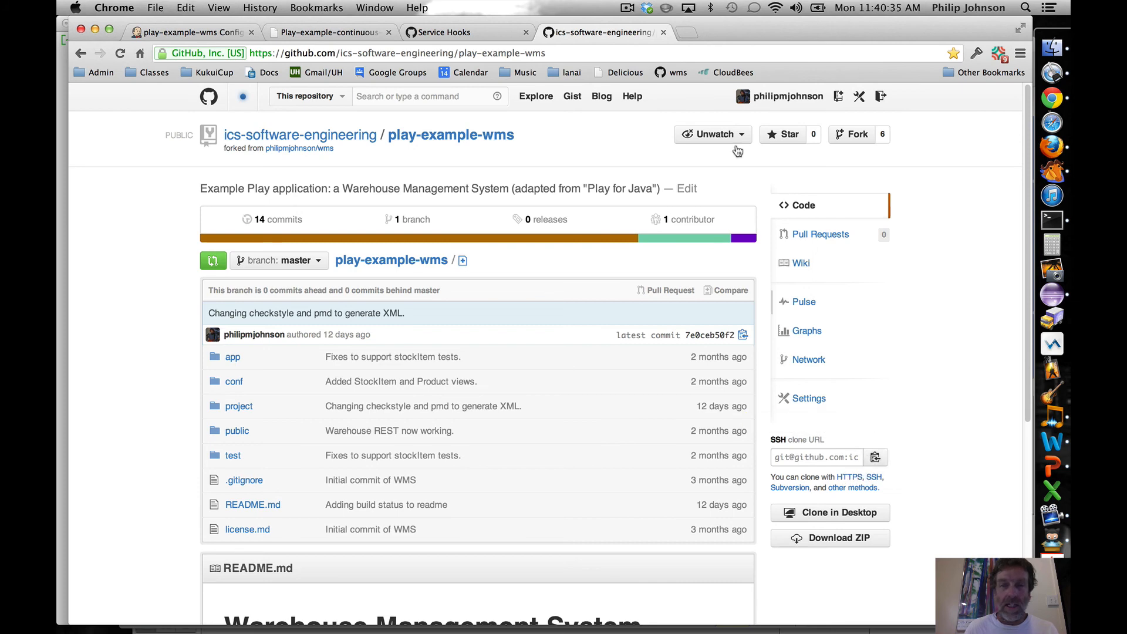
click(183, 32)
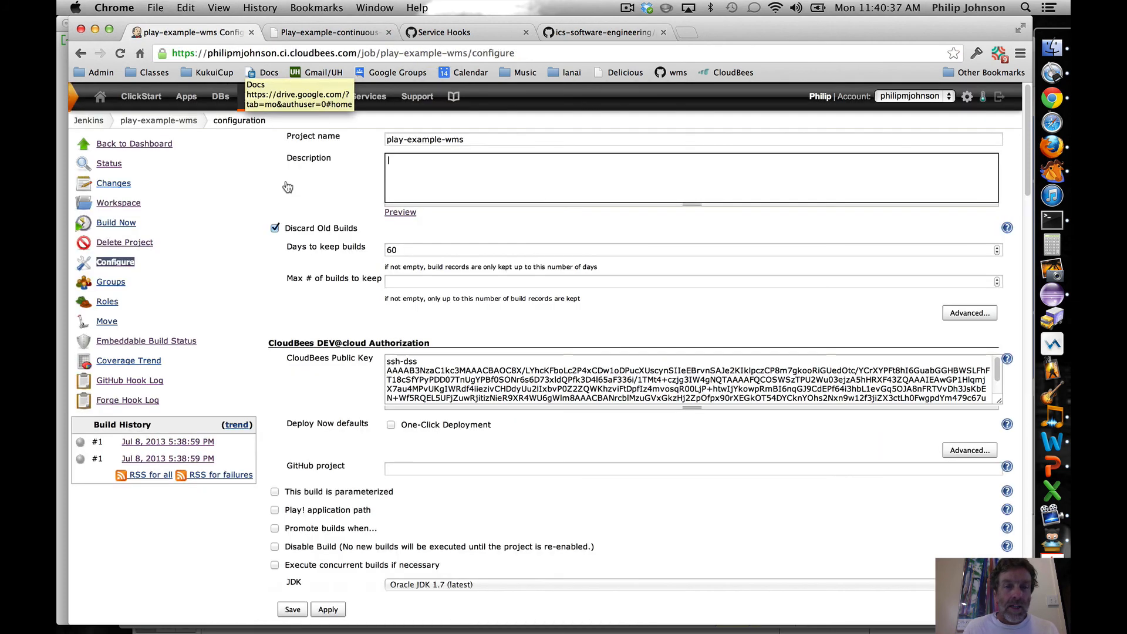
Step: Point the Git URL at play-example-wms.git and uncheck 'Build when a change is pushed to CloudBees Forge'
scroll(down, 3)
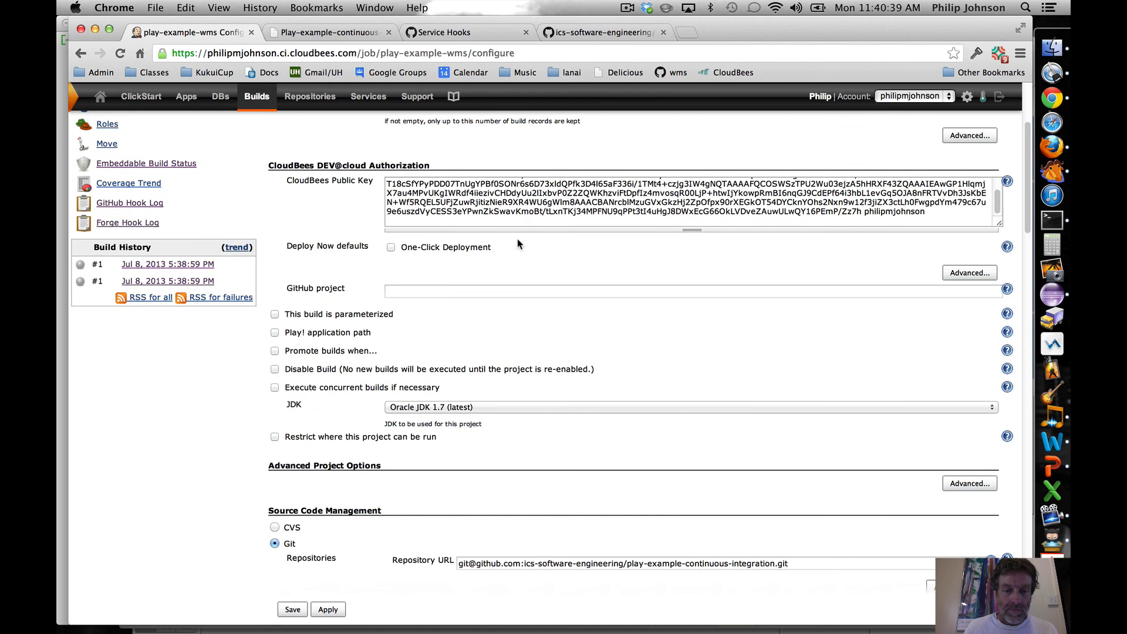
scroll(down, 3)
text(wm)
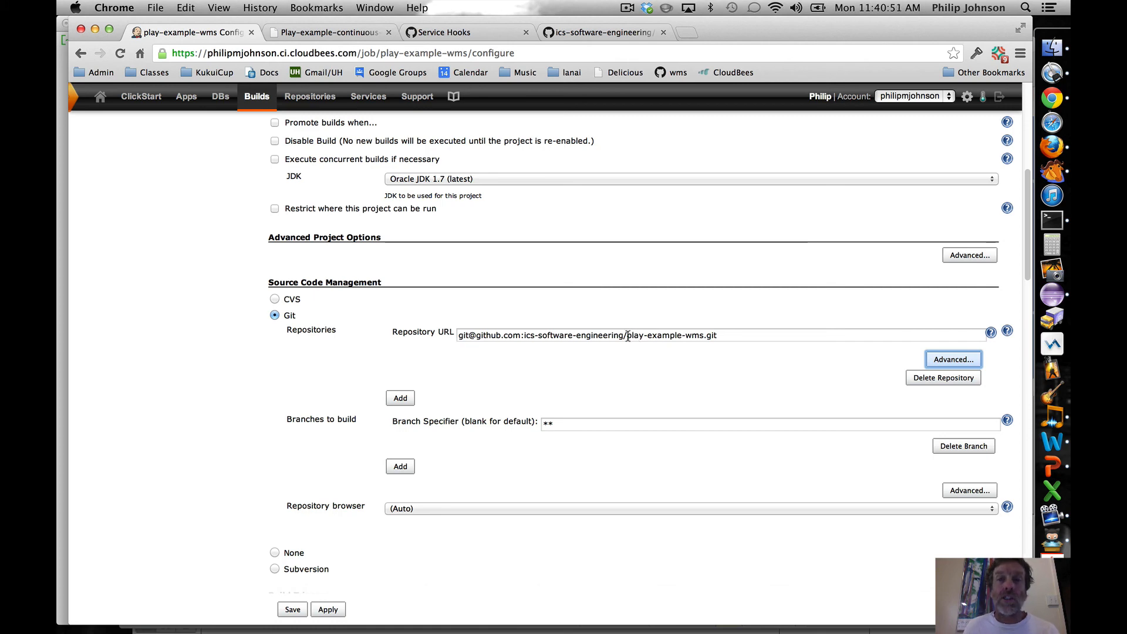
mouse_move(392, 352)
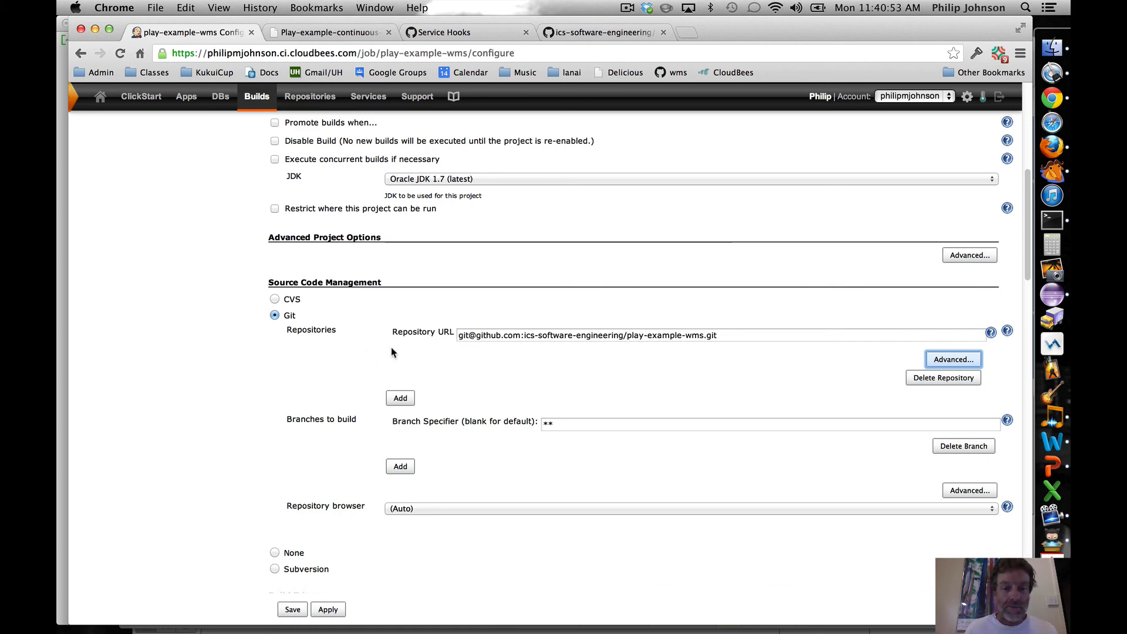
mouse_move(347, 357)
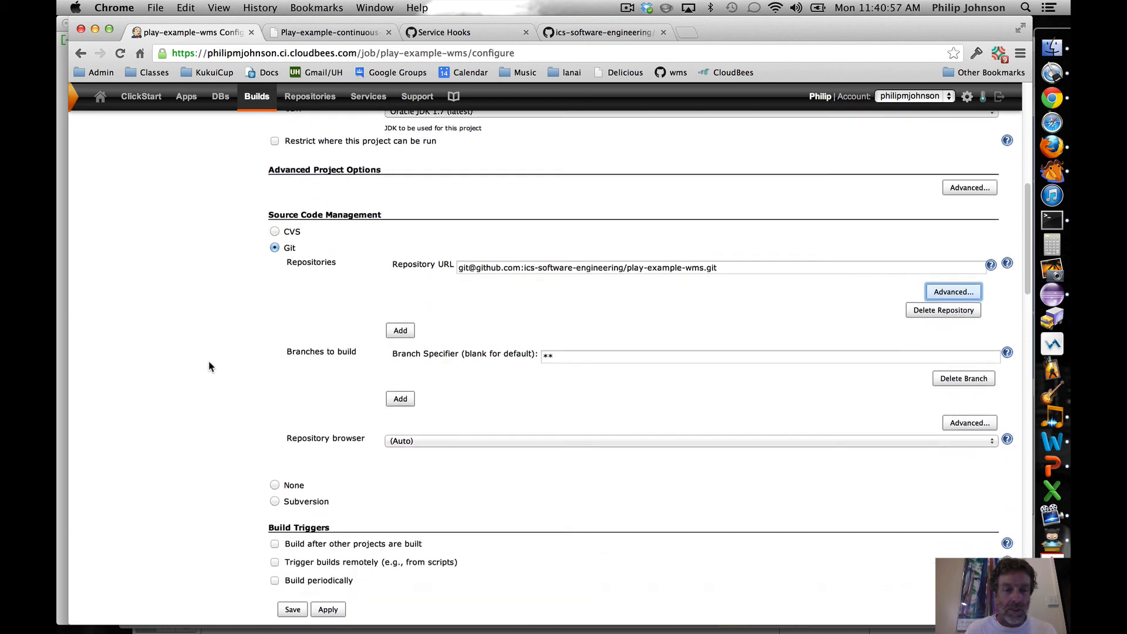
scroll(down, 3)
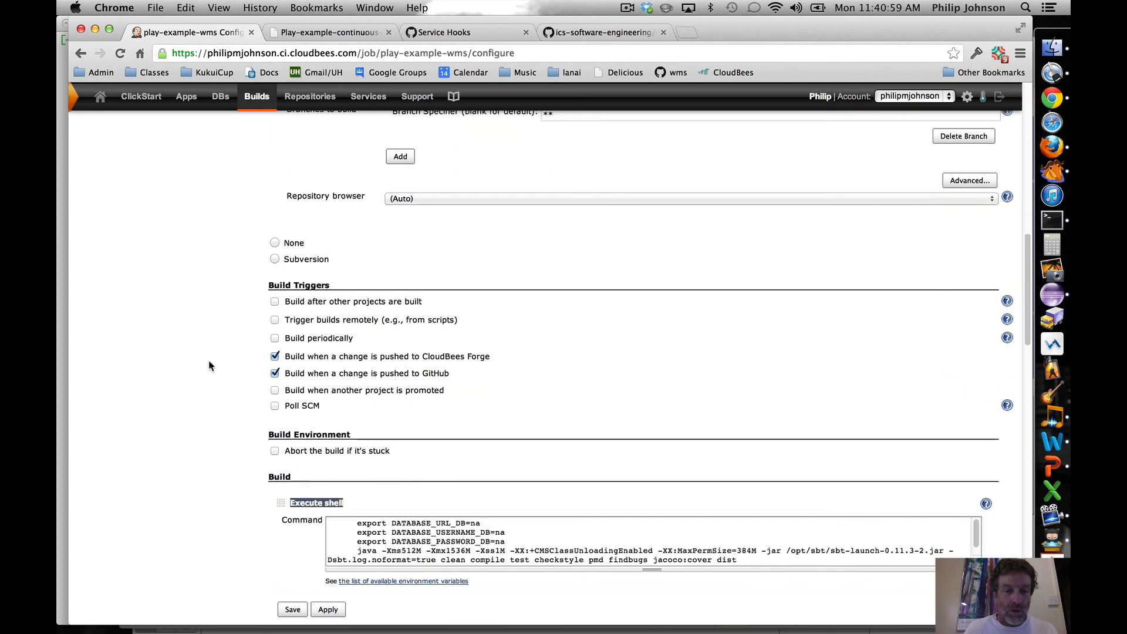
click(275, 355)
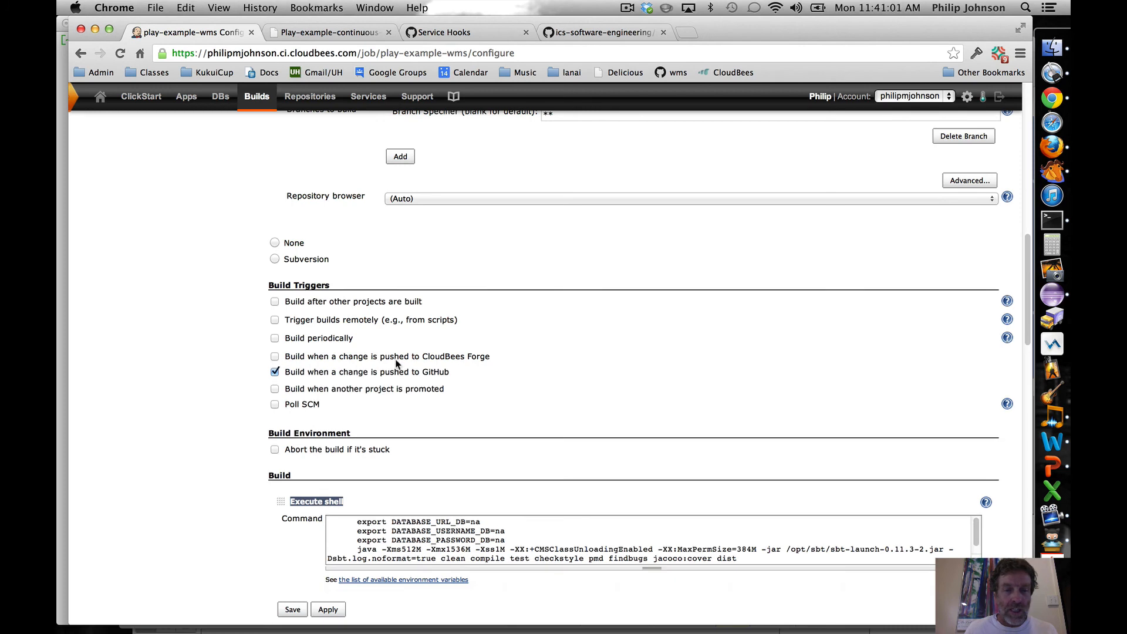
mouse_move(377, 378)
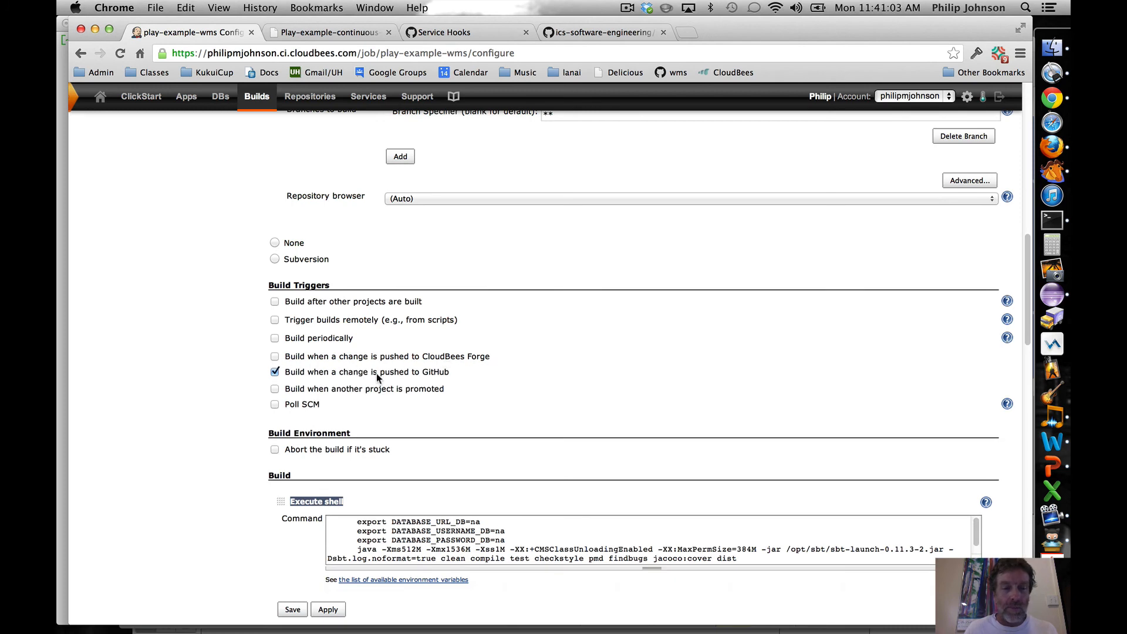
scroll(down, 3)
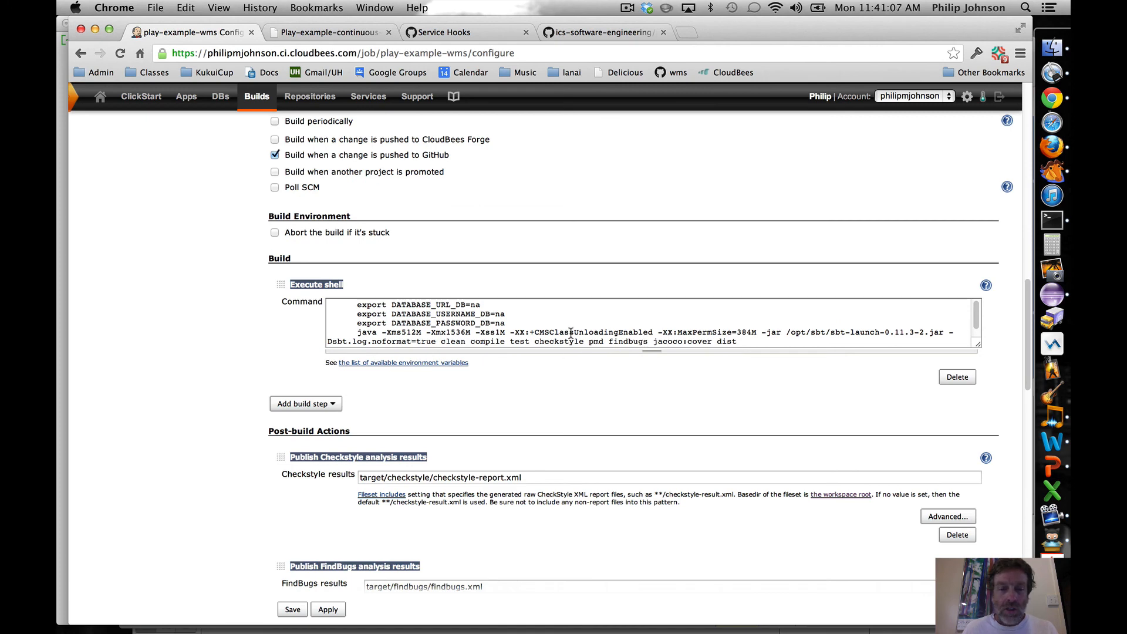
double_click(452, 342)
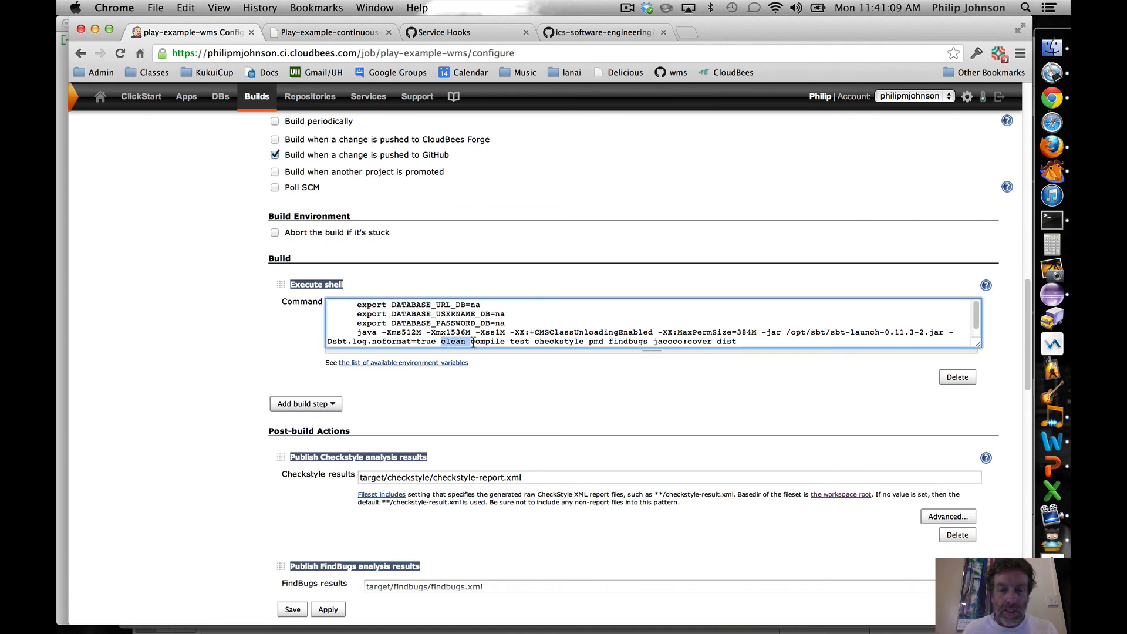
drag(472, 341, 727, 341)
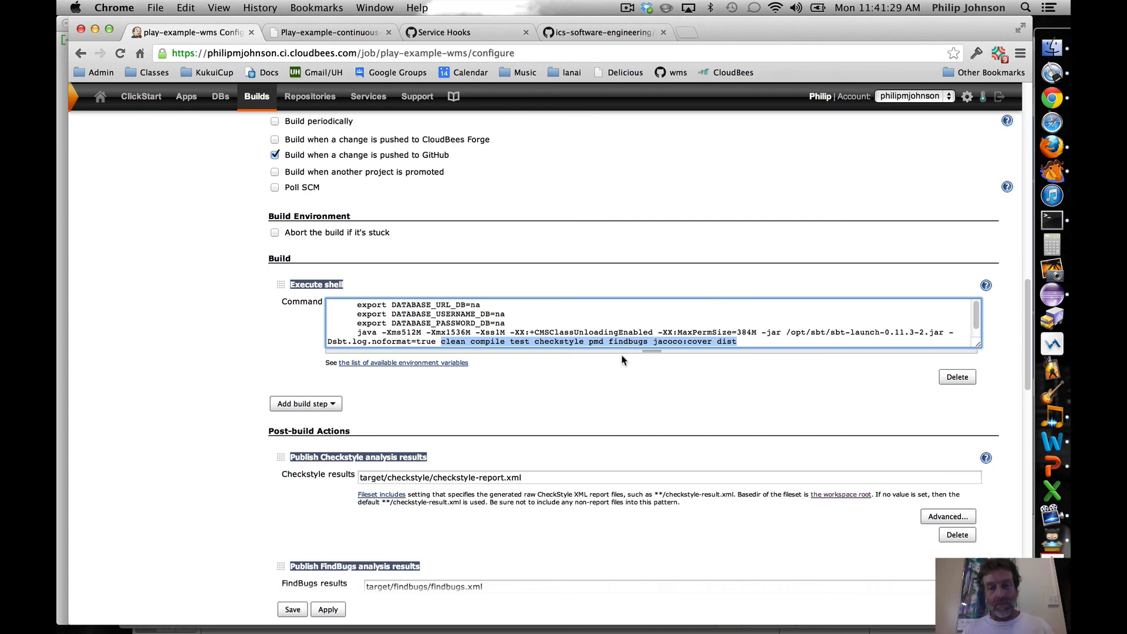
mouse_move(429, 415)
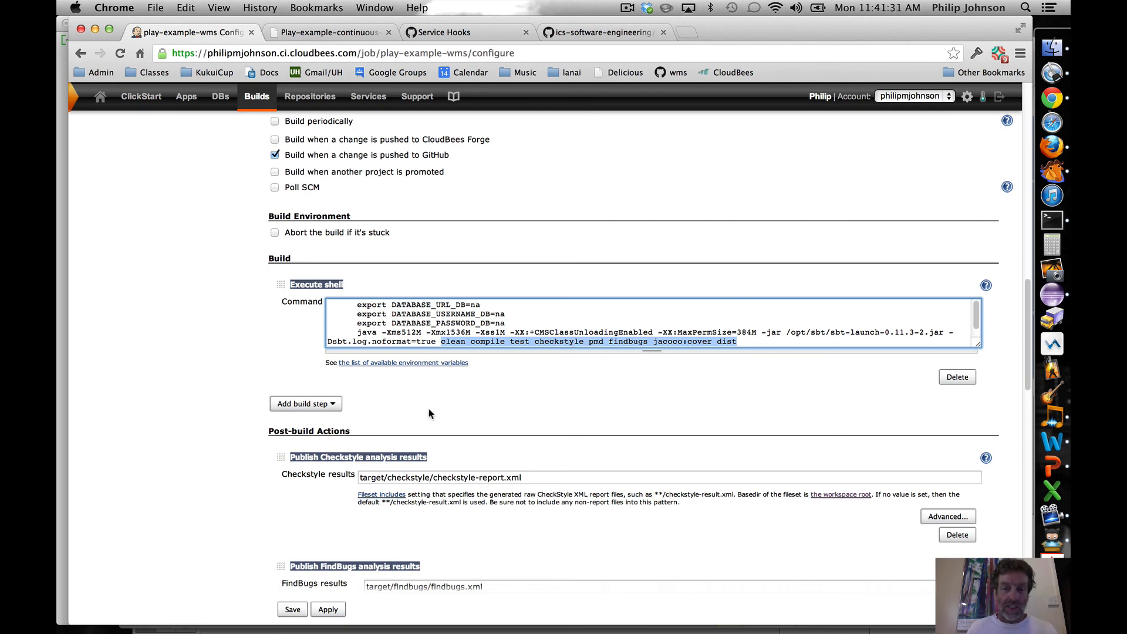
scroll(down, 3)
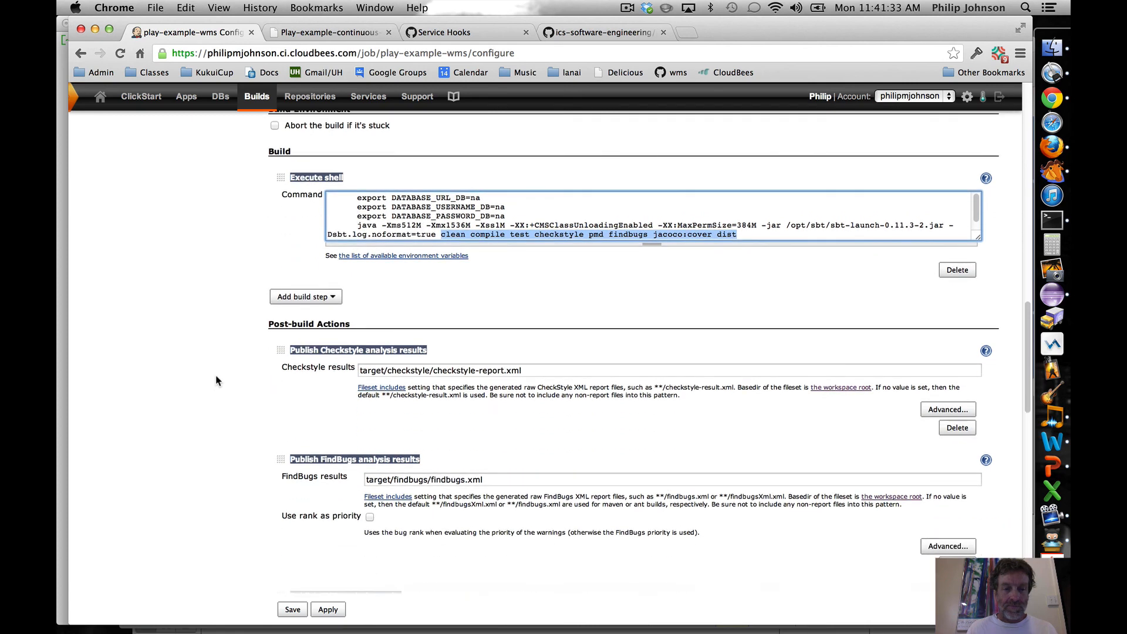
scroll(down, 3)
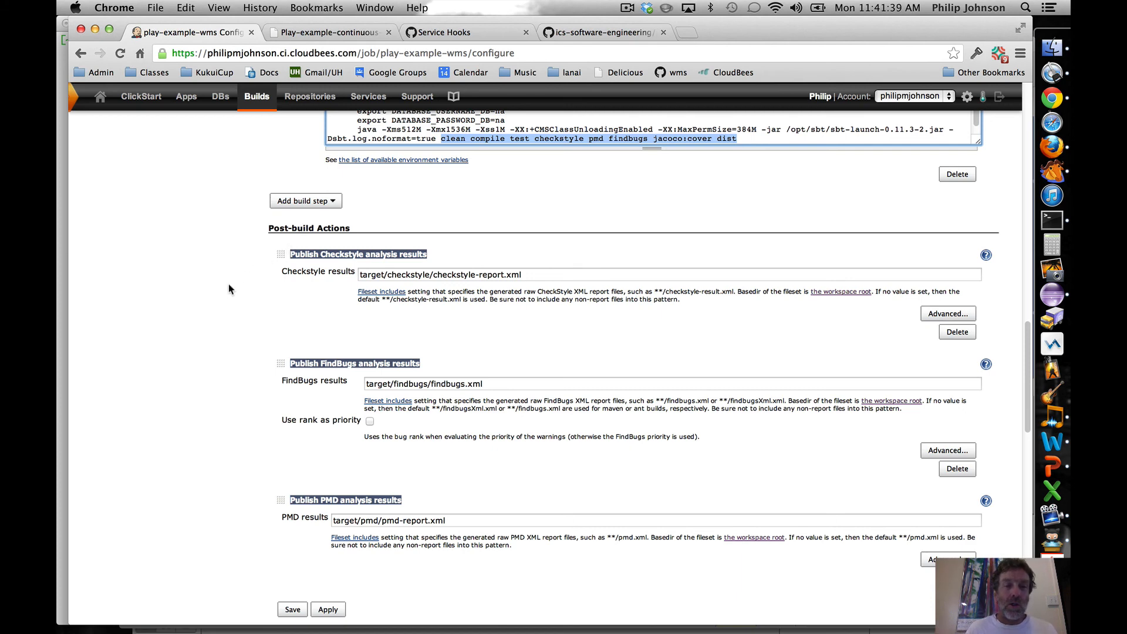
scroll(down, 3)
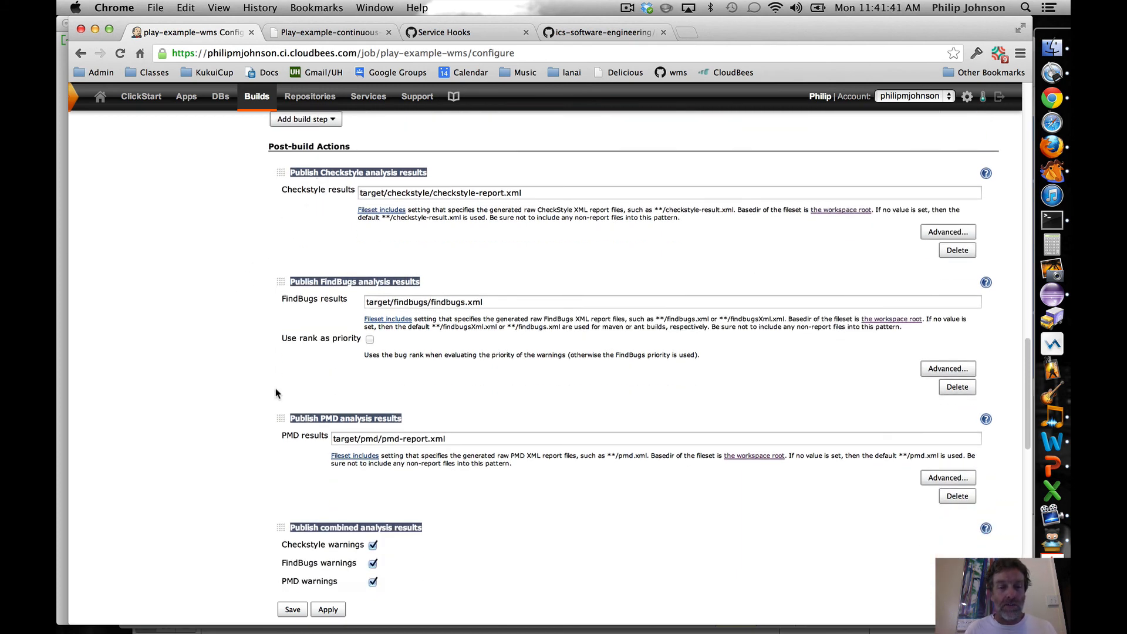
scroll(down, 3)
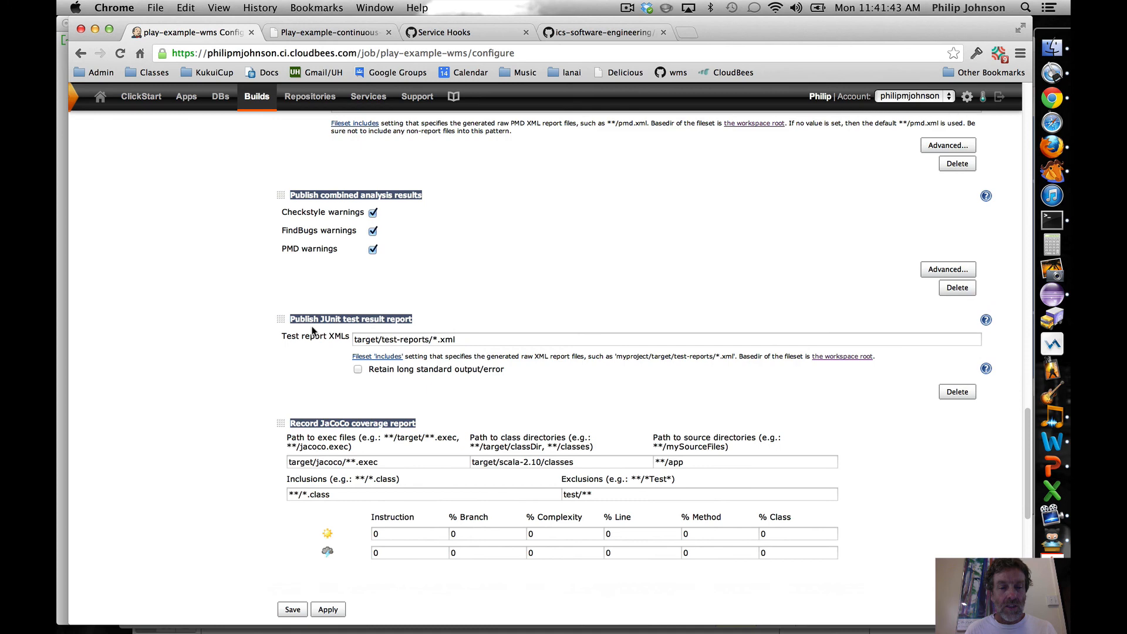
mouse_move(193, 438)
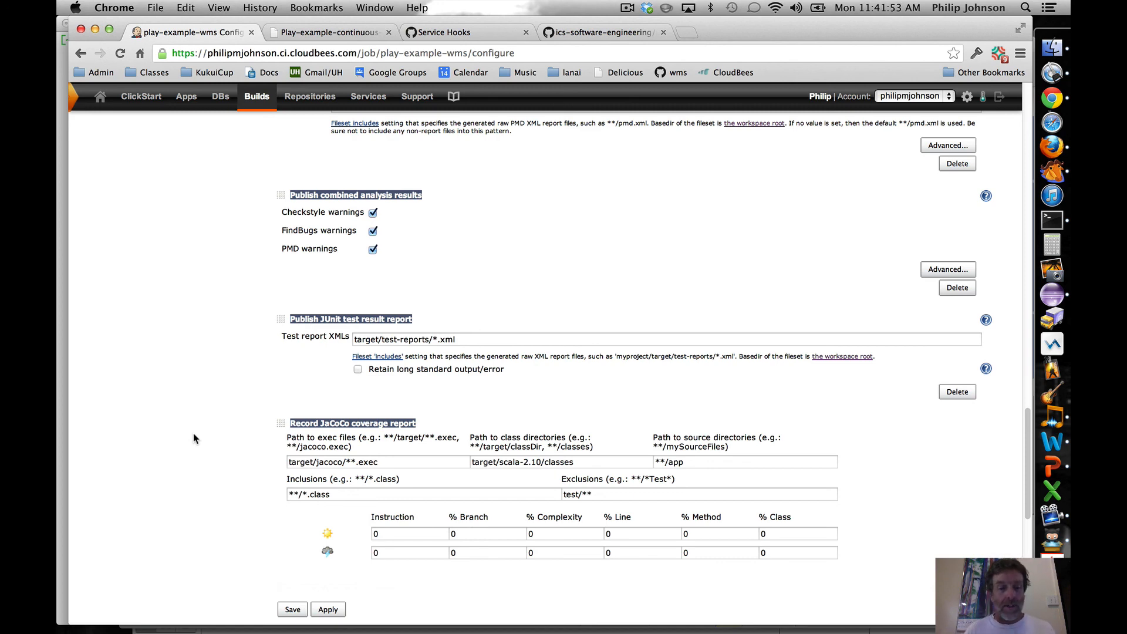
scroll(down, 3)
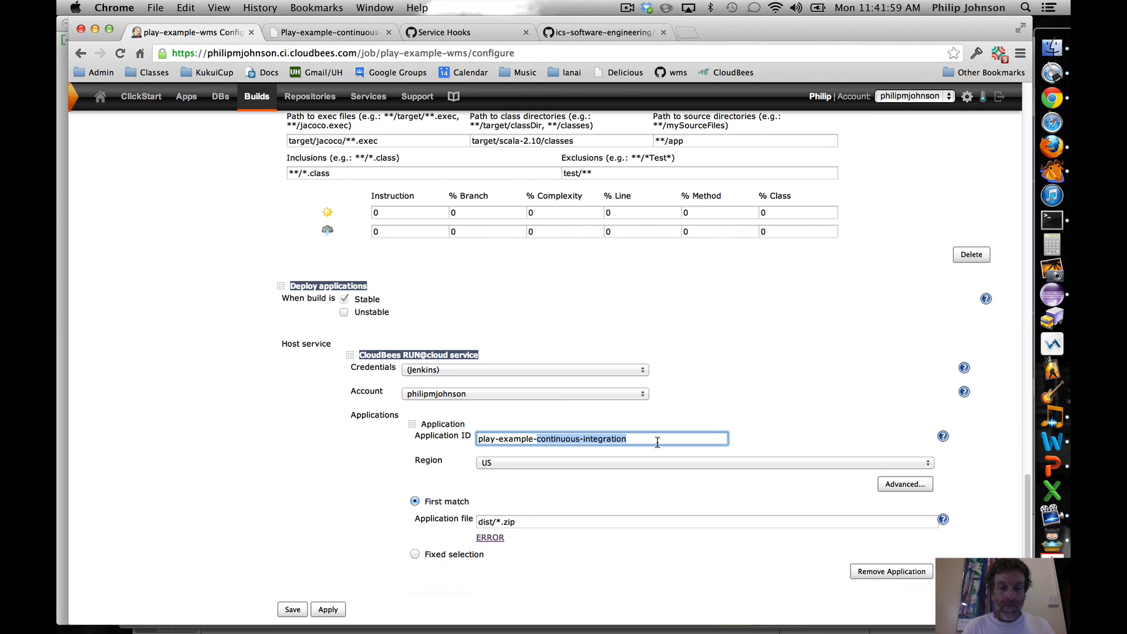
Step: Set the deploy Application ID to play-example-wms and save the job configuration
text(play-example-wms)
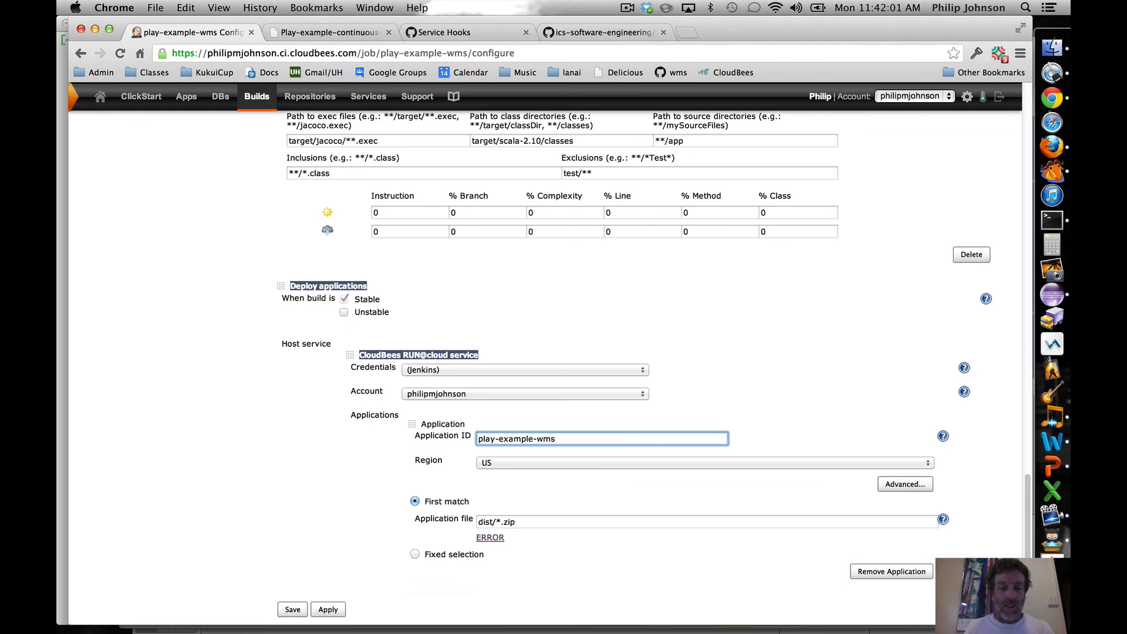
scroll(down, 3)
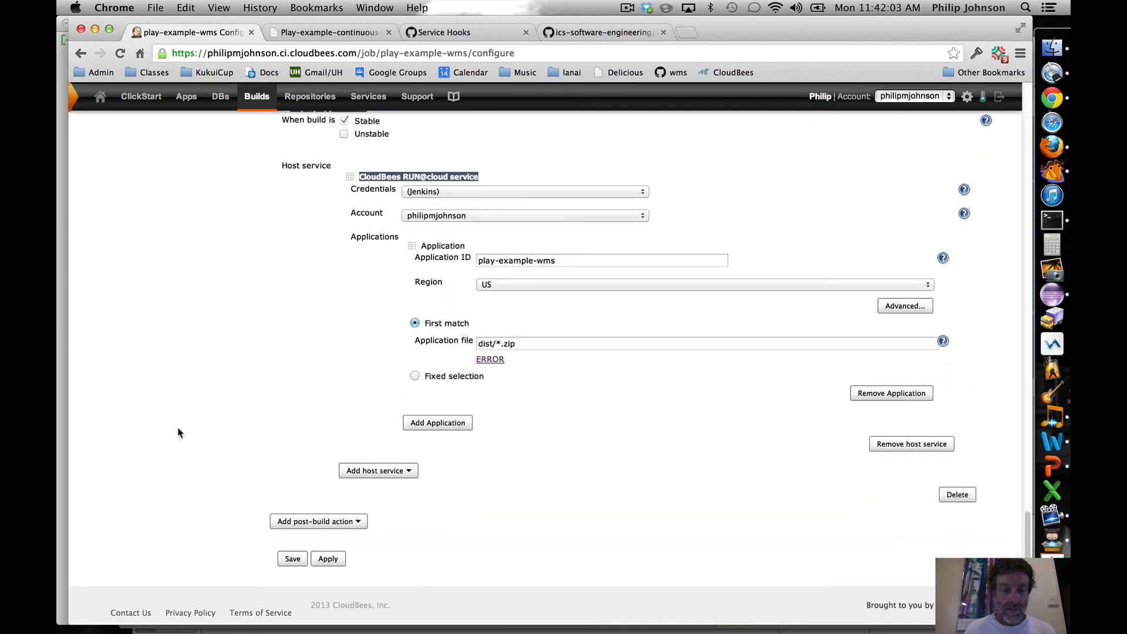
click(293, 559)
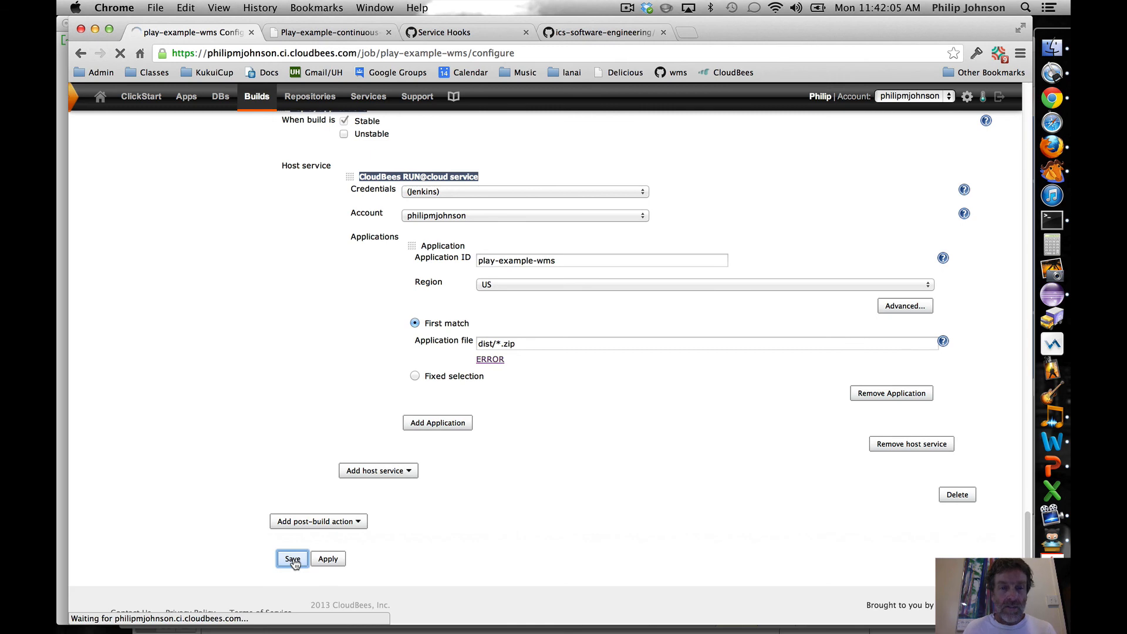
click(292, 559)
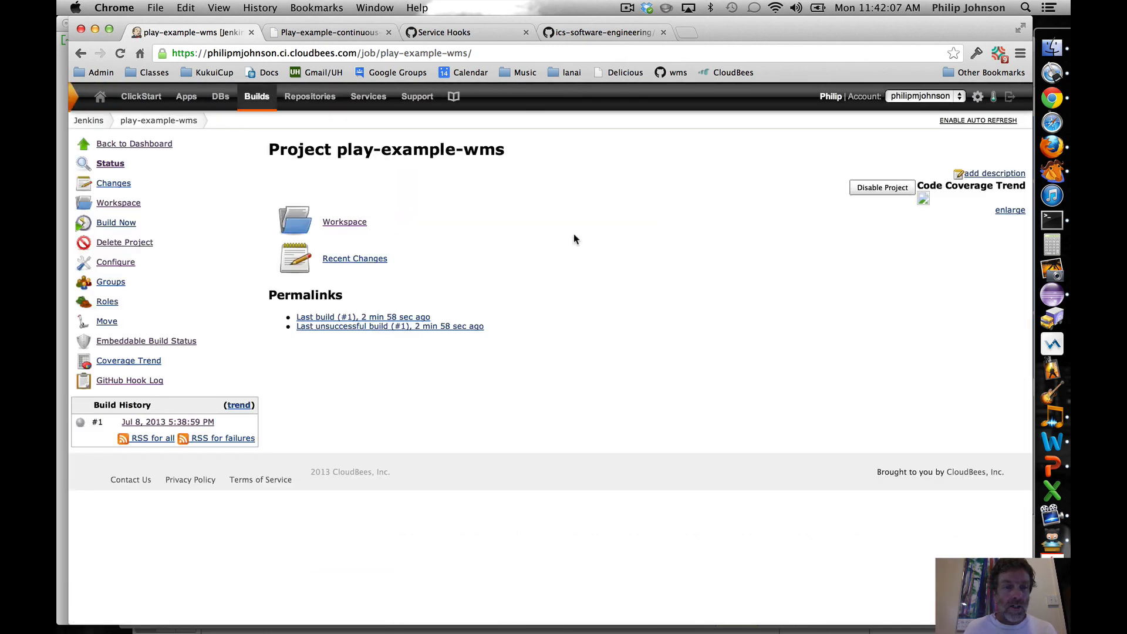
mouse_move(607, 237)
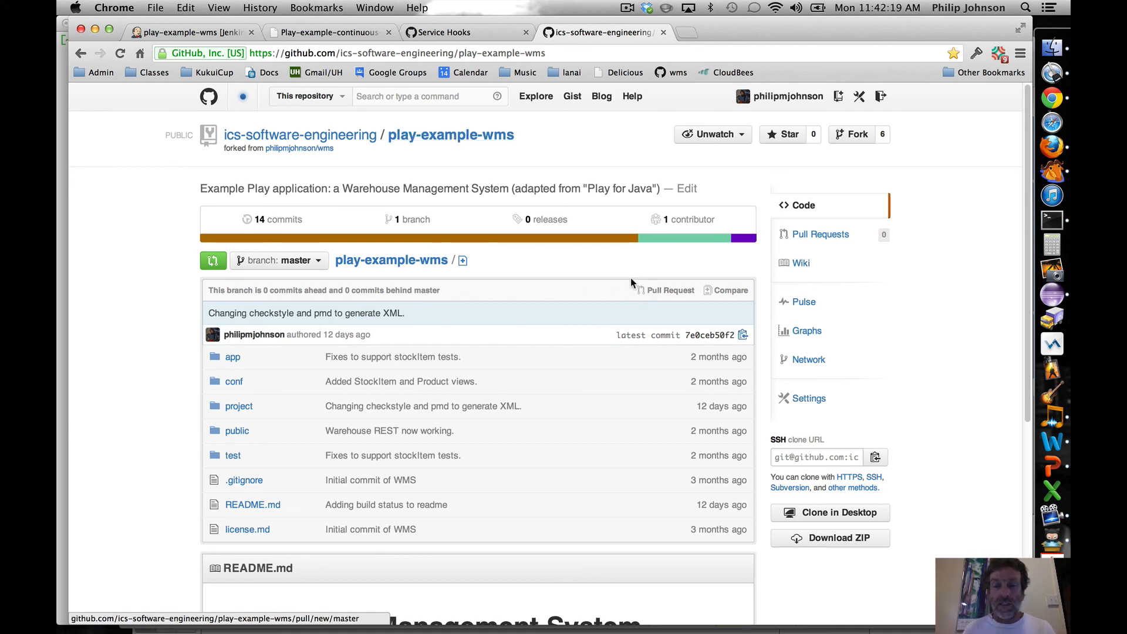
Step: Show the Service Hooks WebHook URLs and select the CloudBees github-webhook URL, then switch tabs back
click(807, 398)
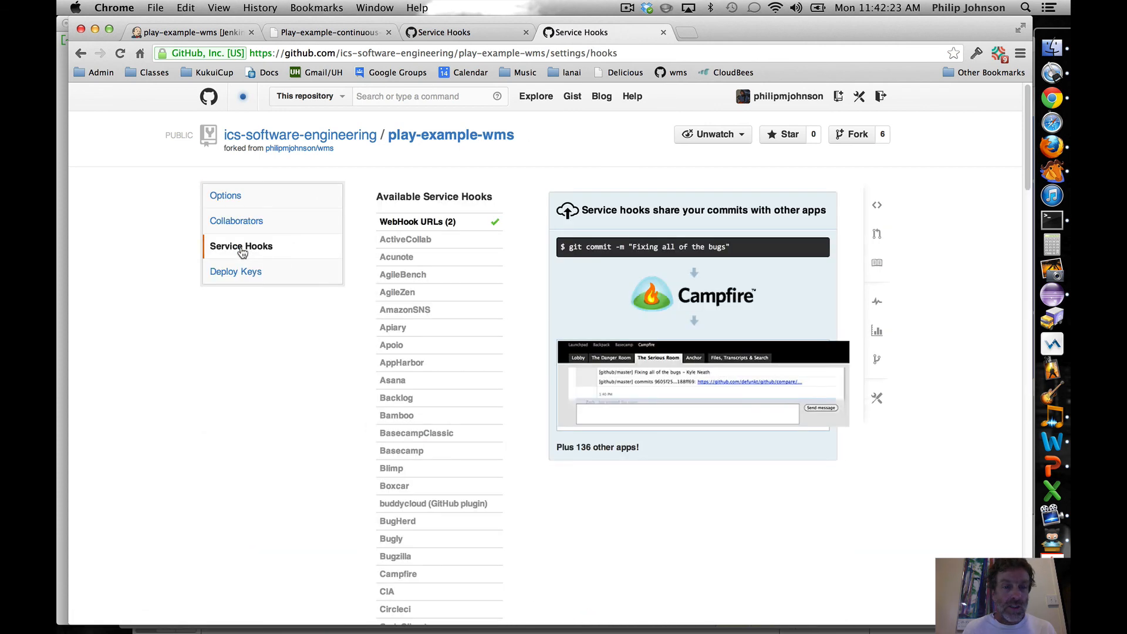
click(416, 222)
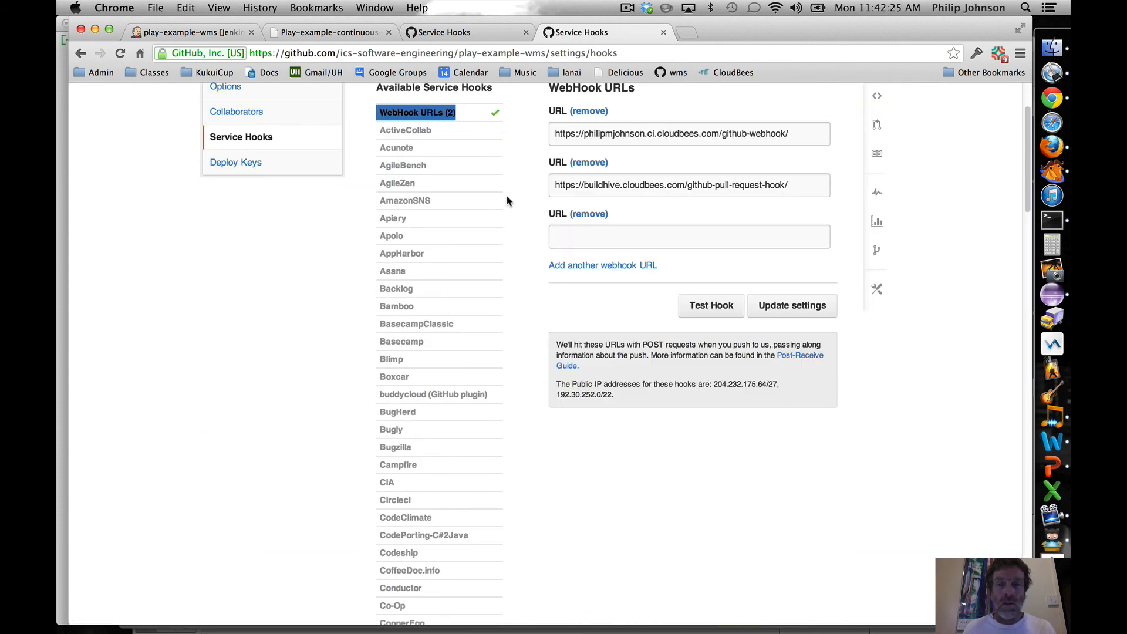
click(688, 134)
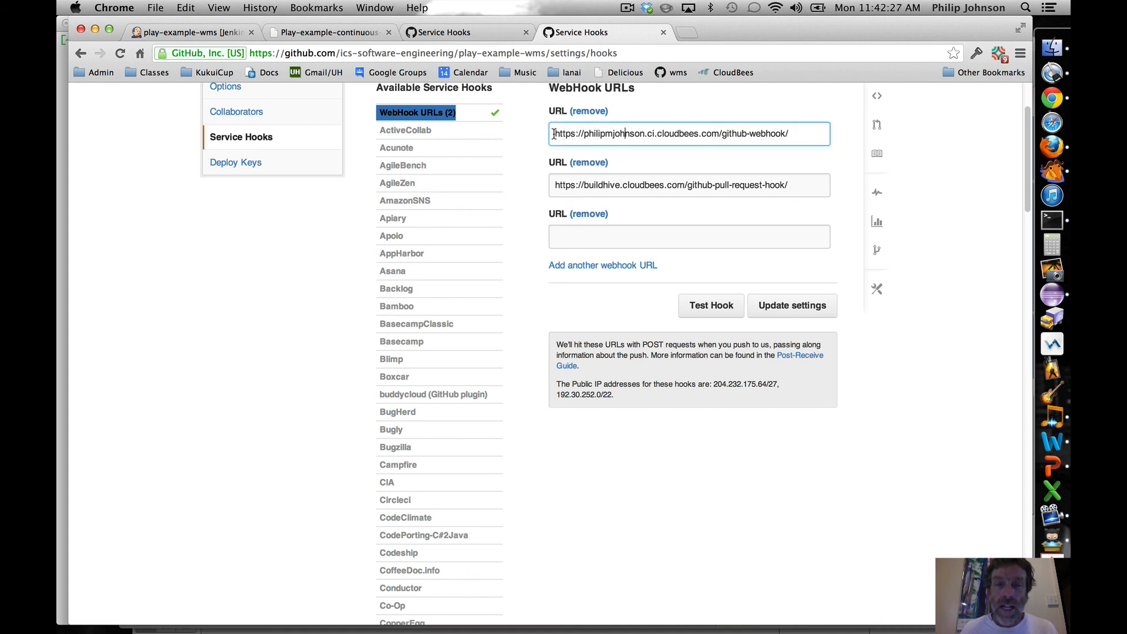
triple_click(688, 134)
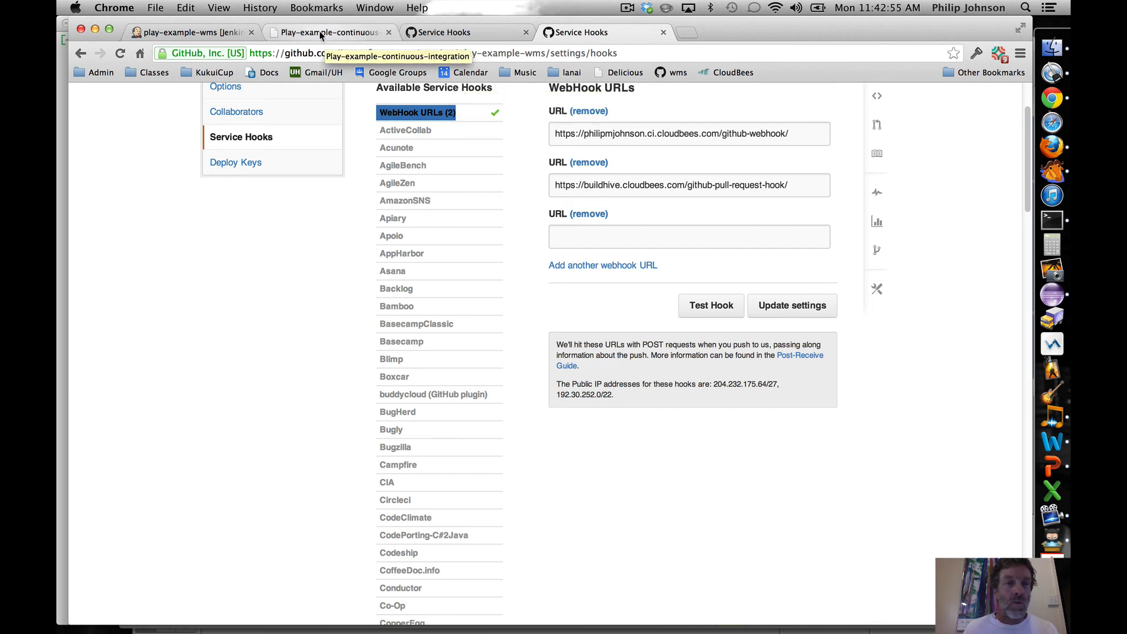
click(183, 33)
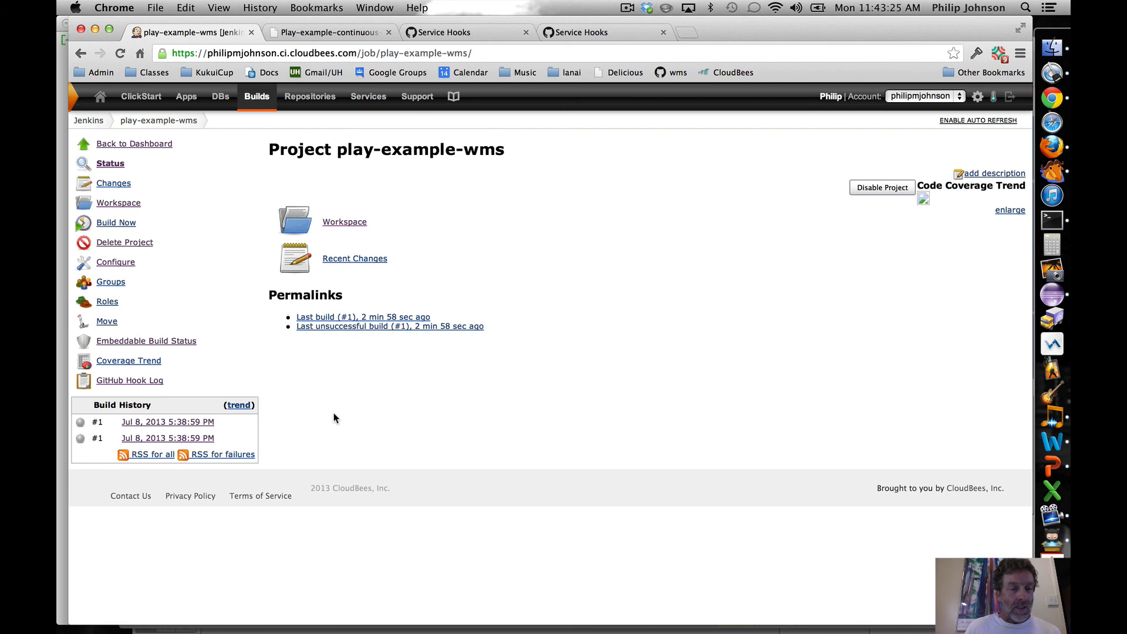
mouse_move(331, 418)
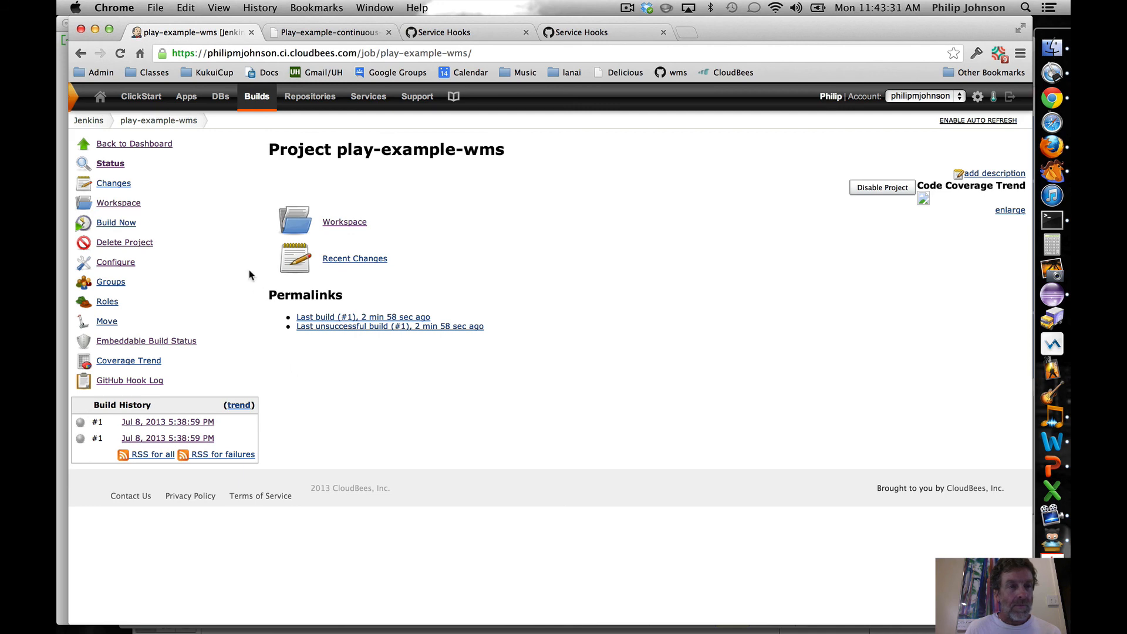
mouse_move(119, 53)
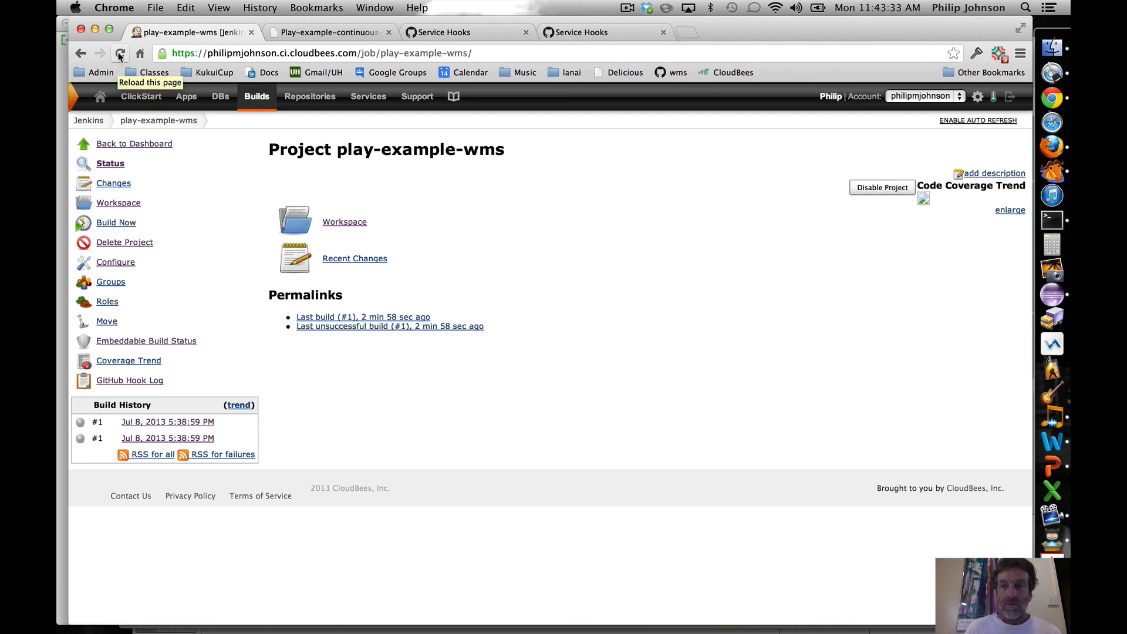
Step: Reload the project page and open the new push-triggered build's Console Output
click(120, 52)
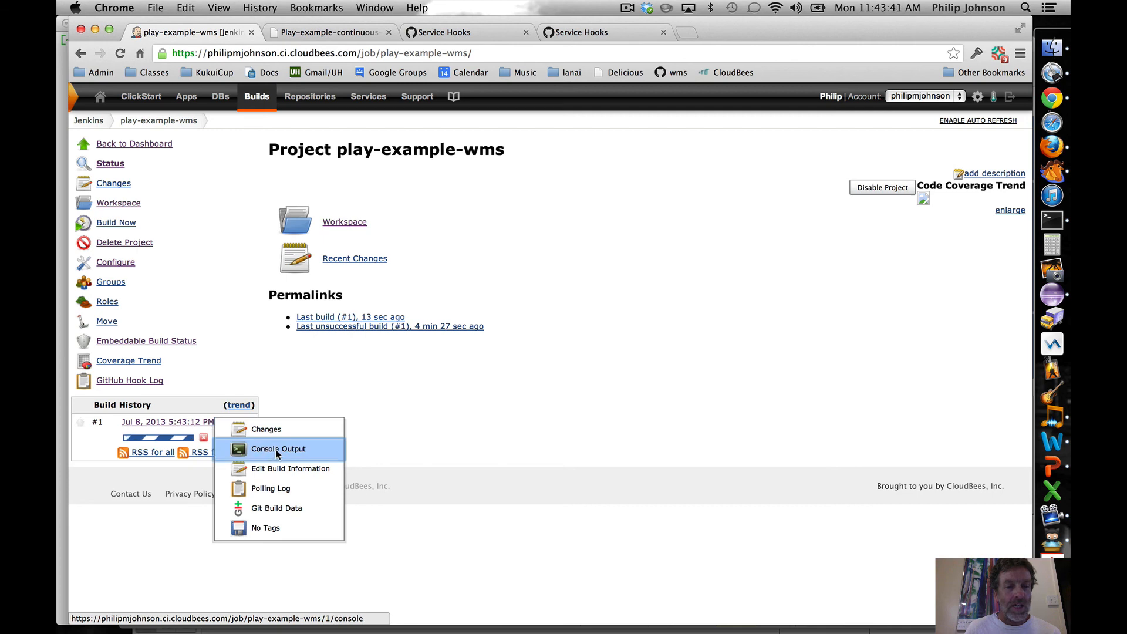
click(277, 448)
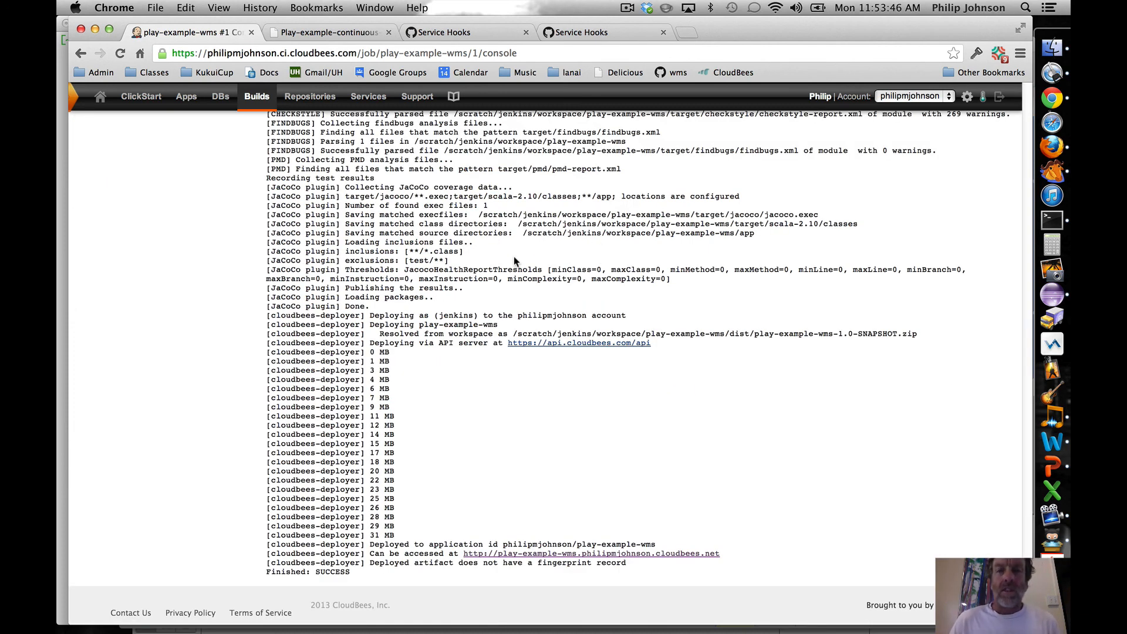
mouse_move(459, 310)
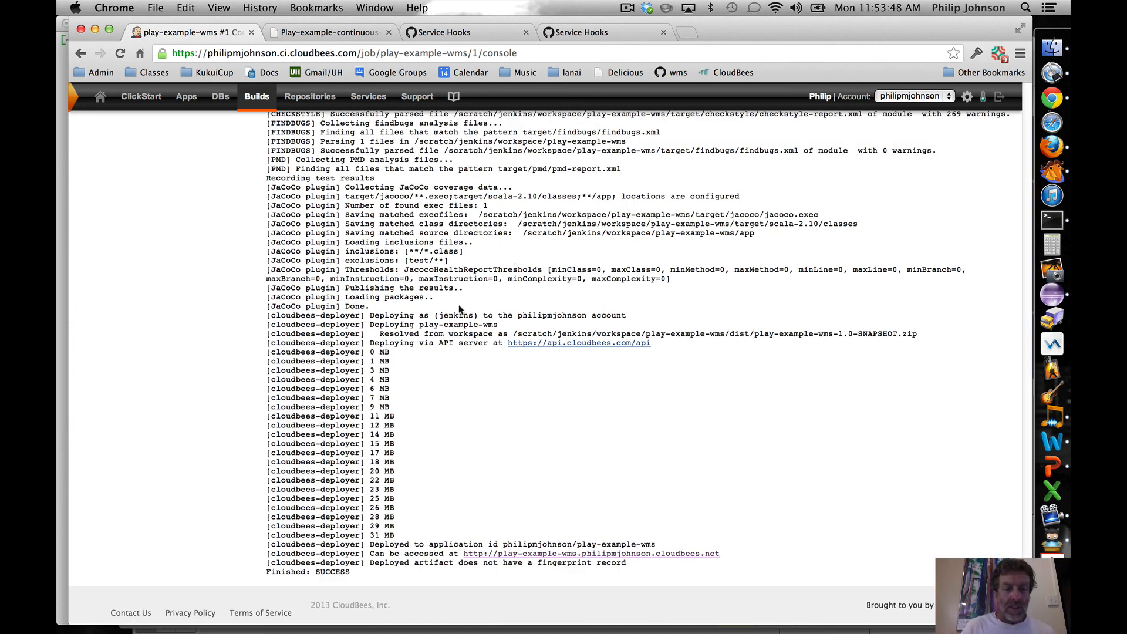
Step: Scroll down the console output past the test and static analysis stages of the build
double_click(331, 571)
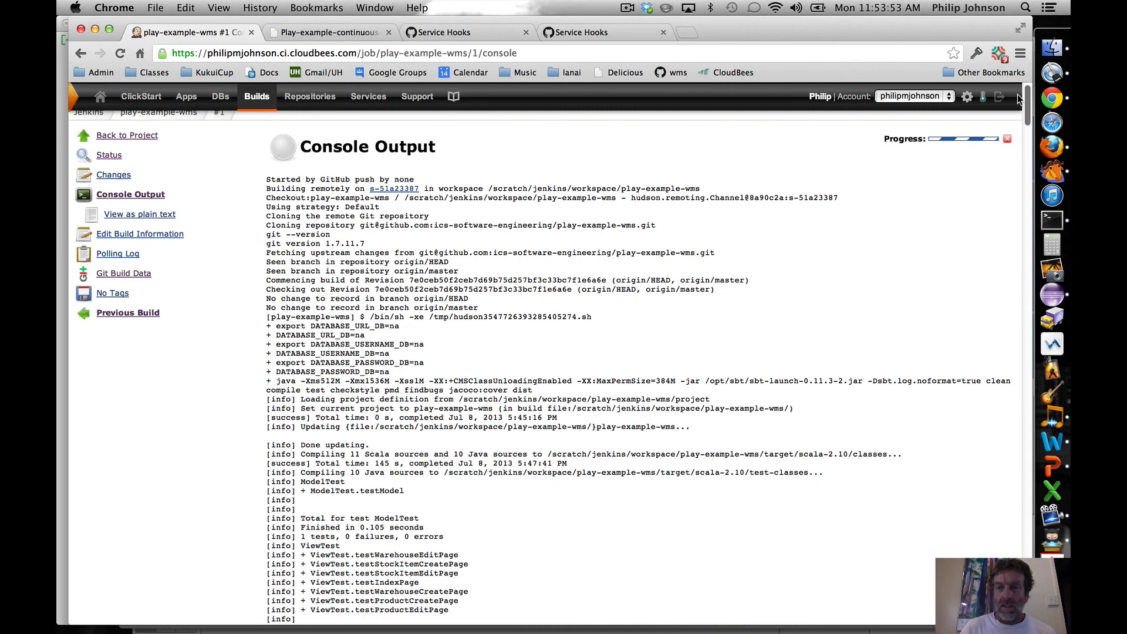
scroll(down, 3)
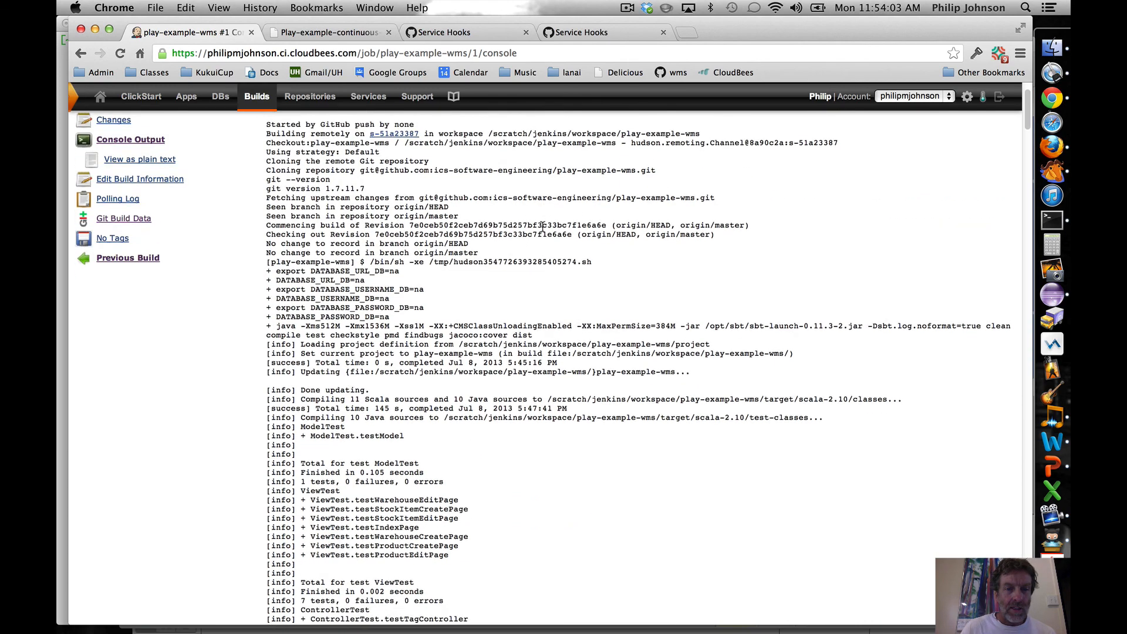
scroll(down, 3)
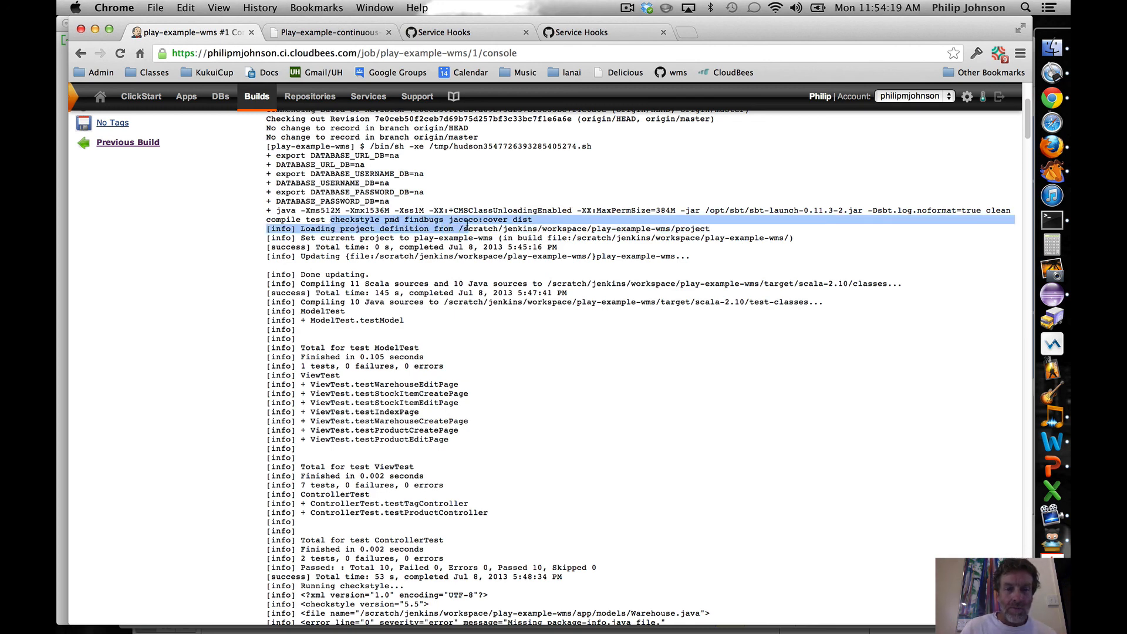
scroll(down, 3)
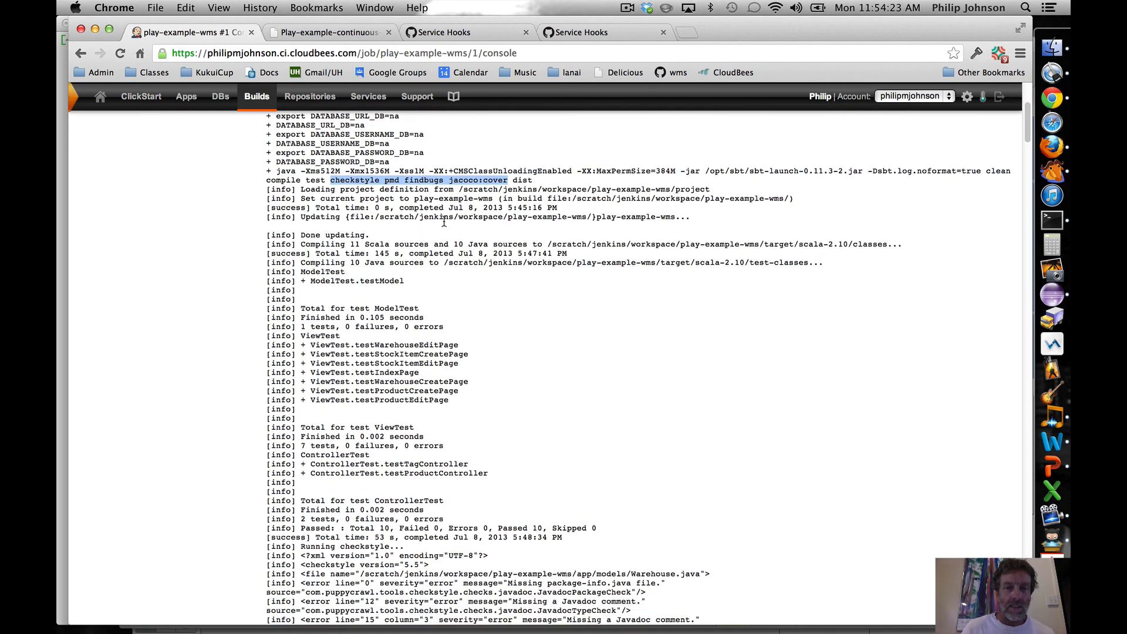
scroll(down, 3)
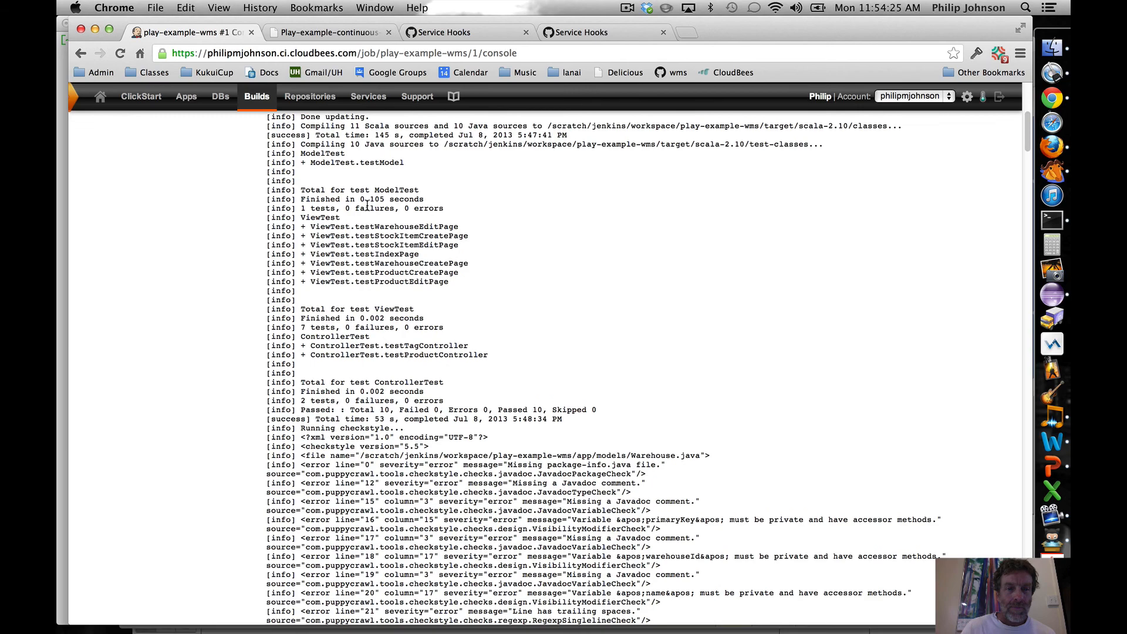
scroll(down, 3)
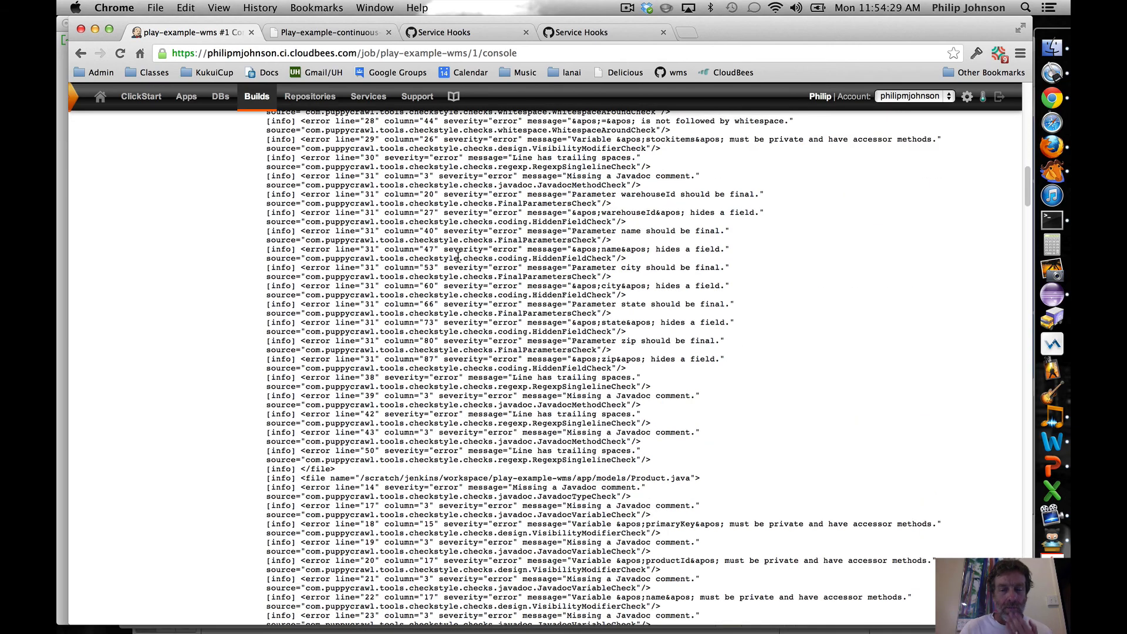
scroll(down, 3)
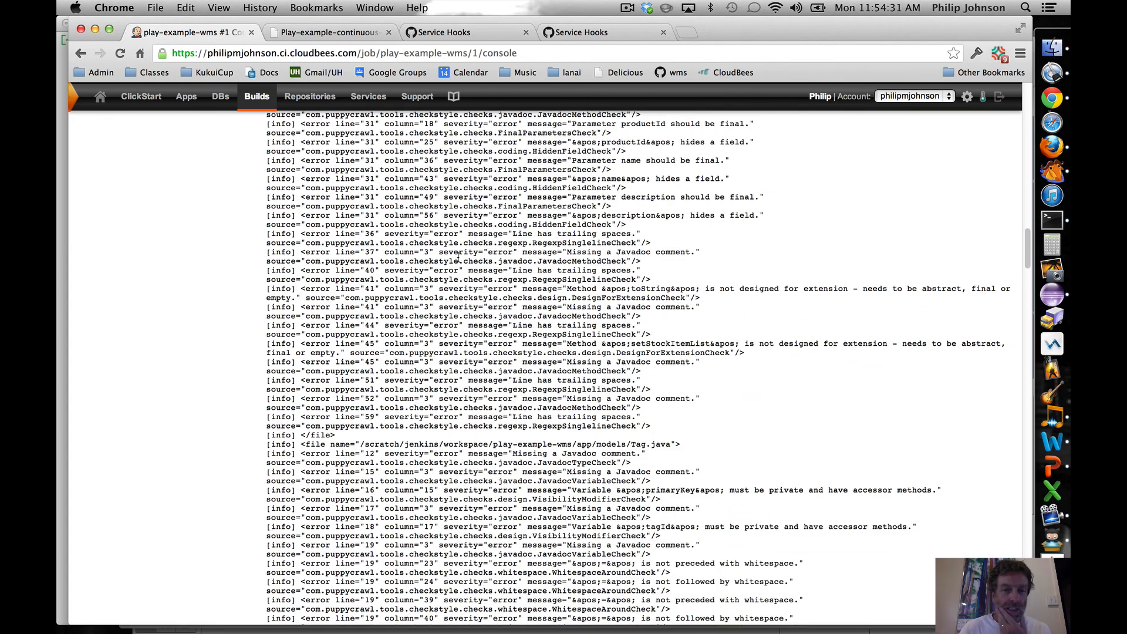
scroll(down, 3)
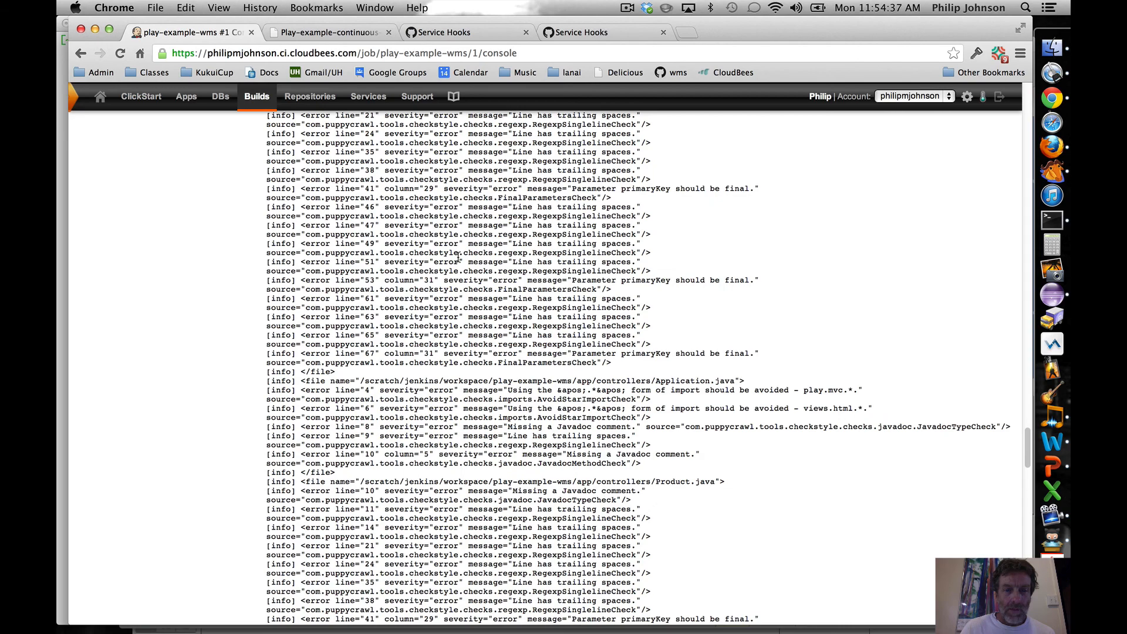
scroll(down, 3)
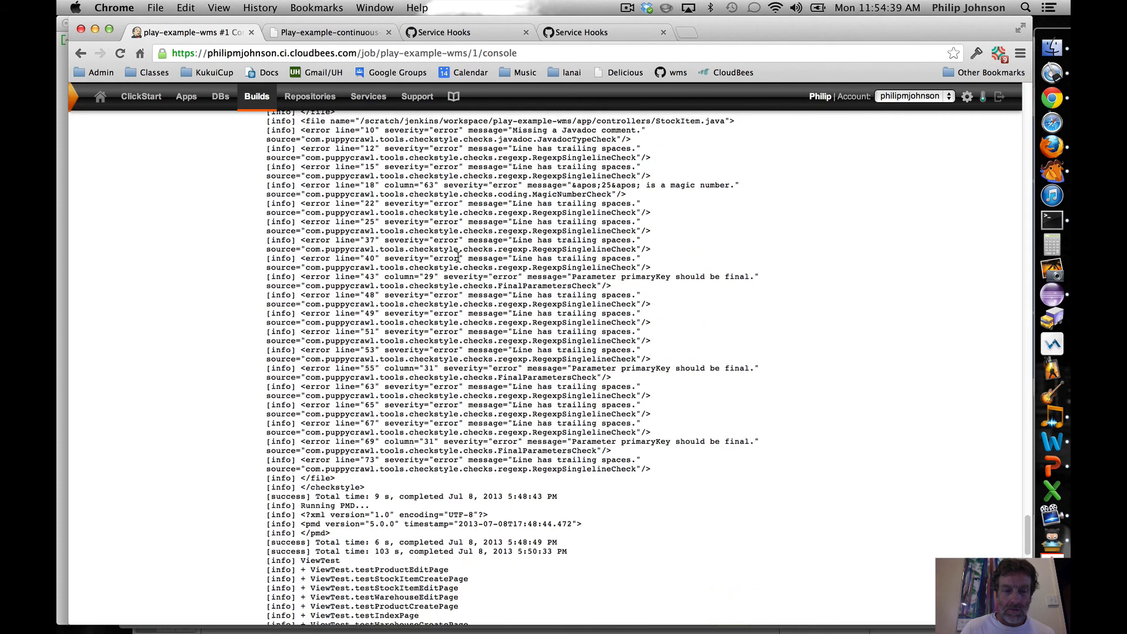
scroll(down, 3)
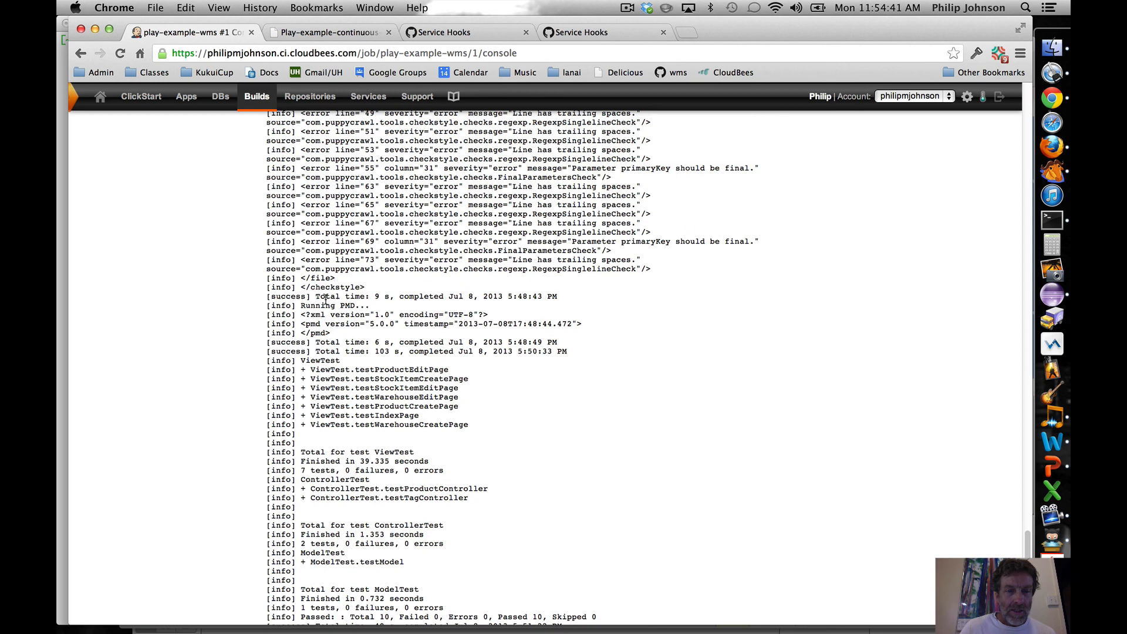
scroll(down, 3)
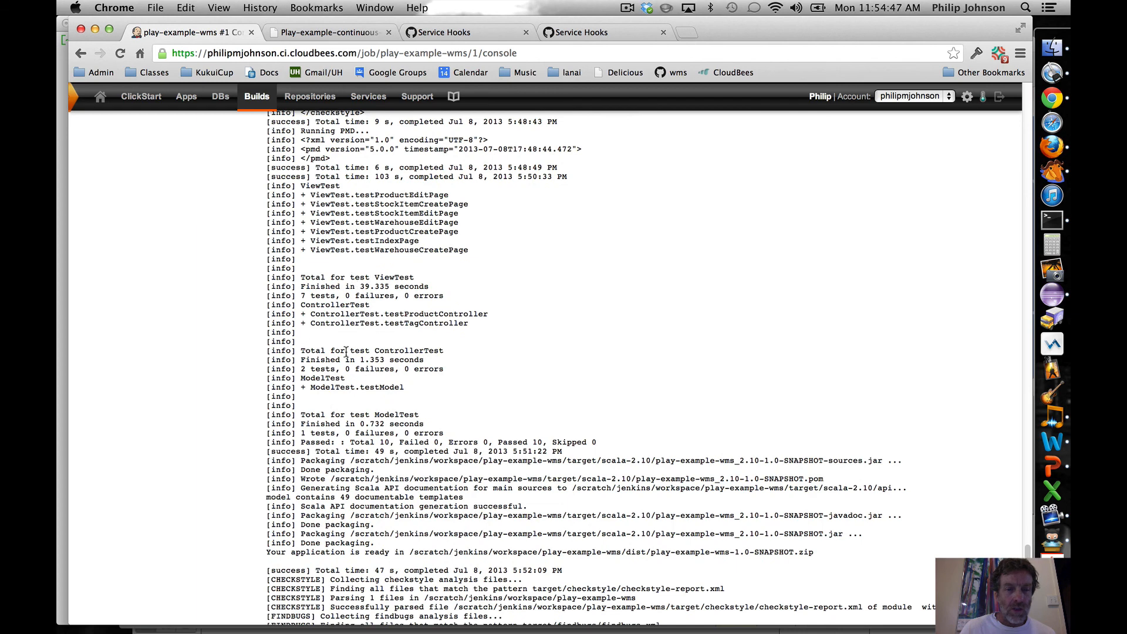
scroll(down, 3)
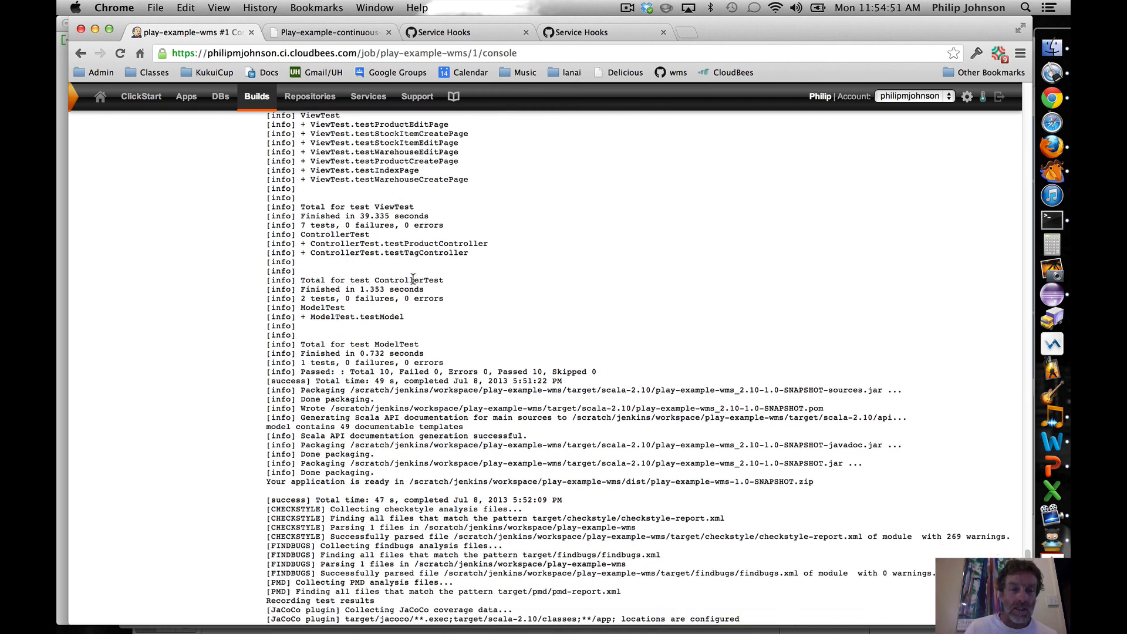
scroll(down, 3)
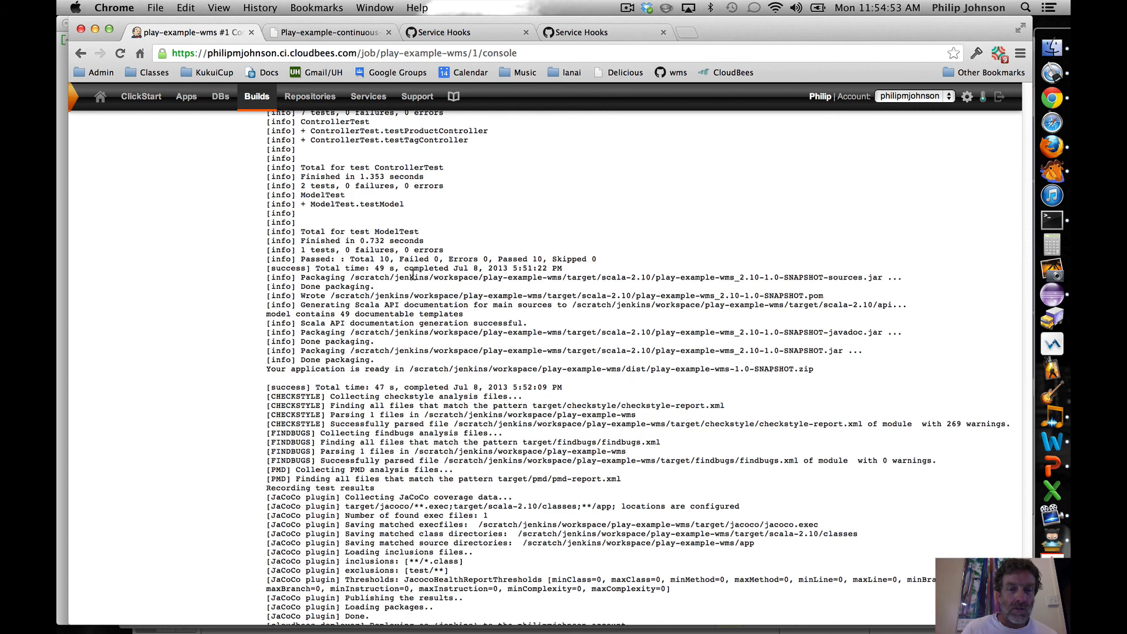
scroll(down, 3)
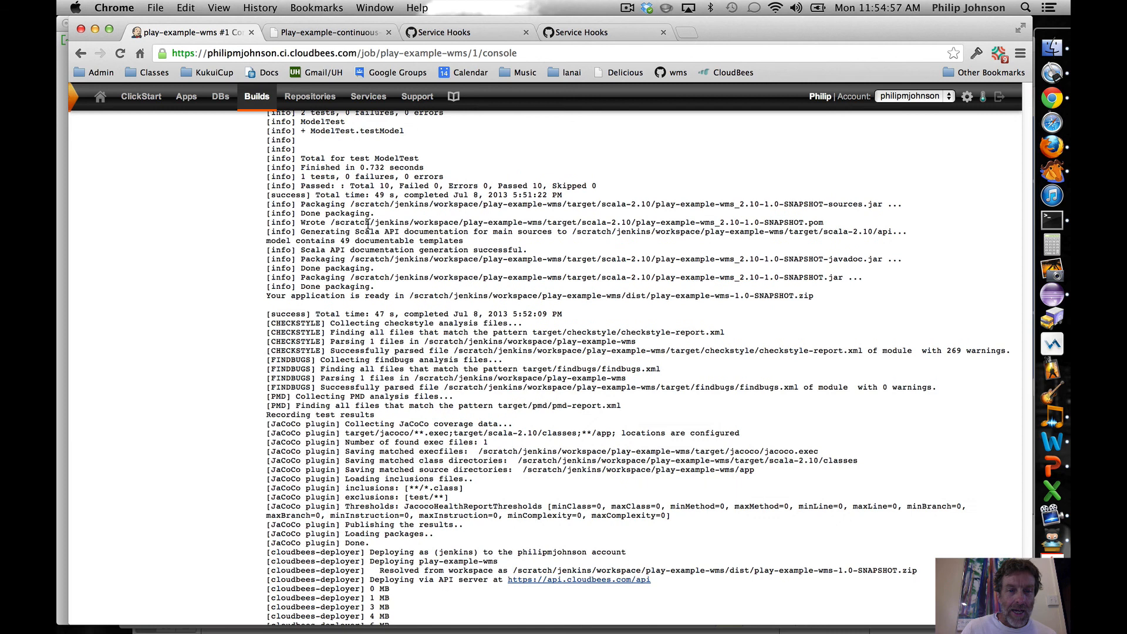
Step: Highlight the packaging lines, reach the successful deployment and launch the deployed WMS app URL
drag(298, 203, 373, 286)
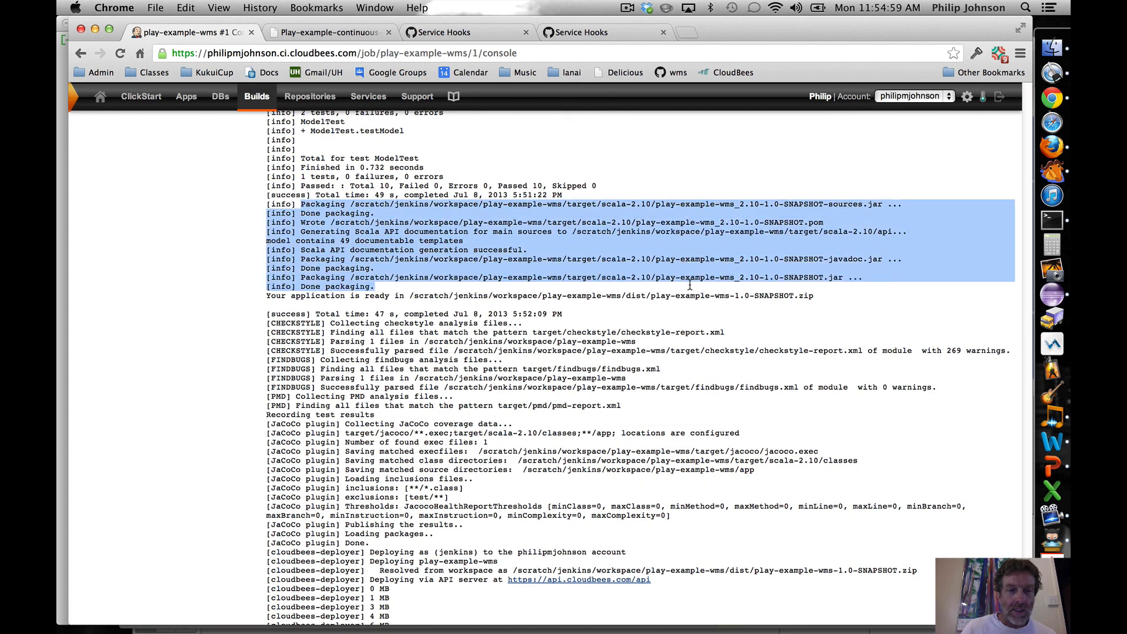
scroll(down, 3)
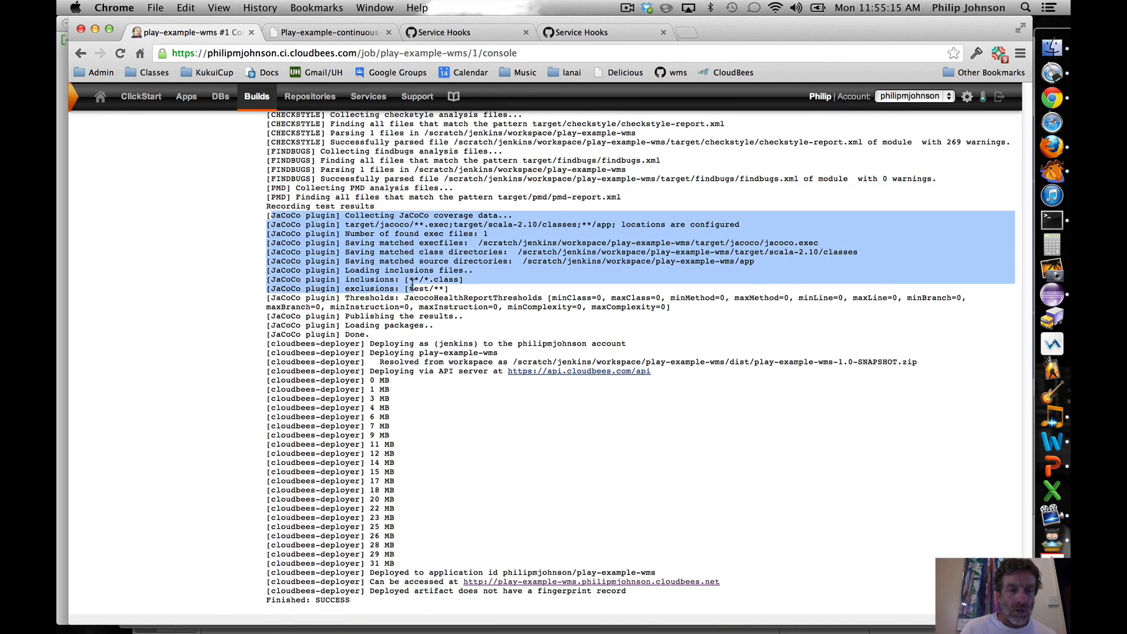
scroll(down, 3)
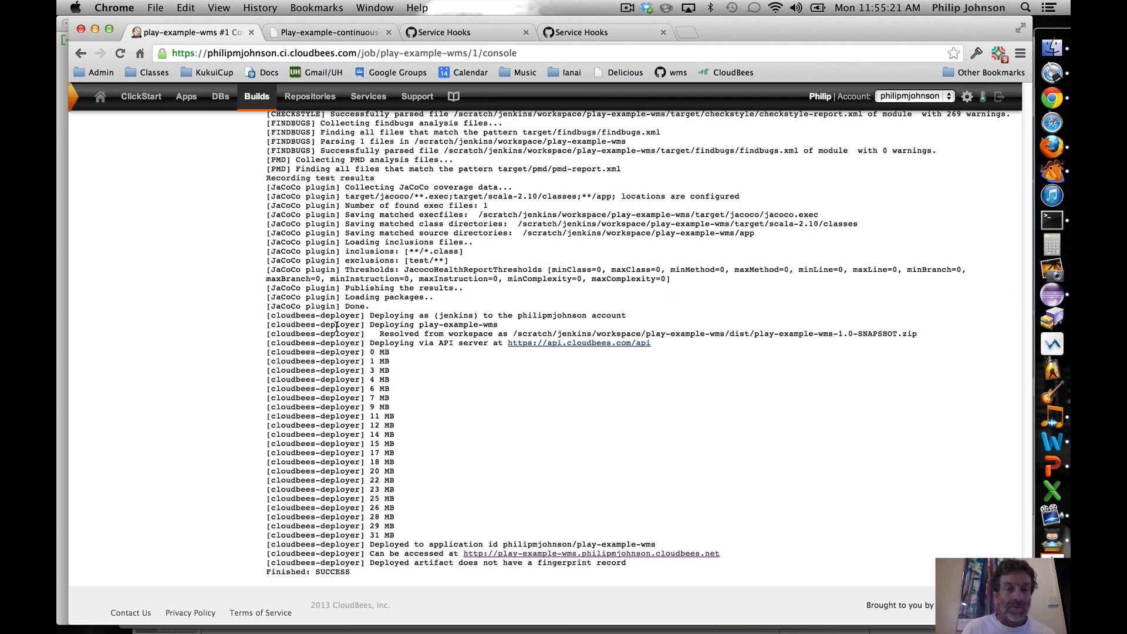
mouse_move(403, 366)
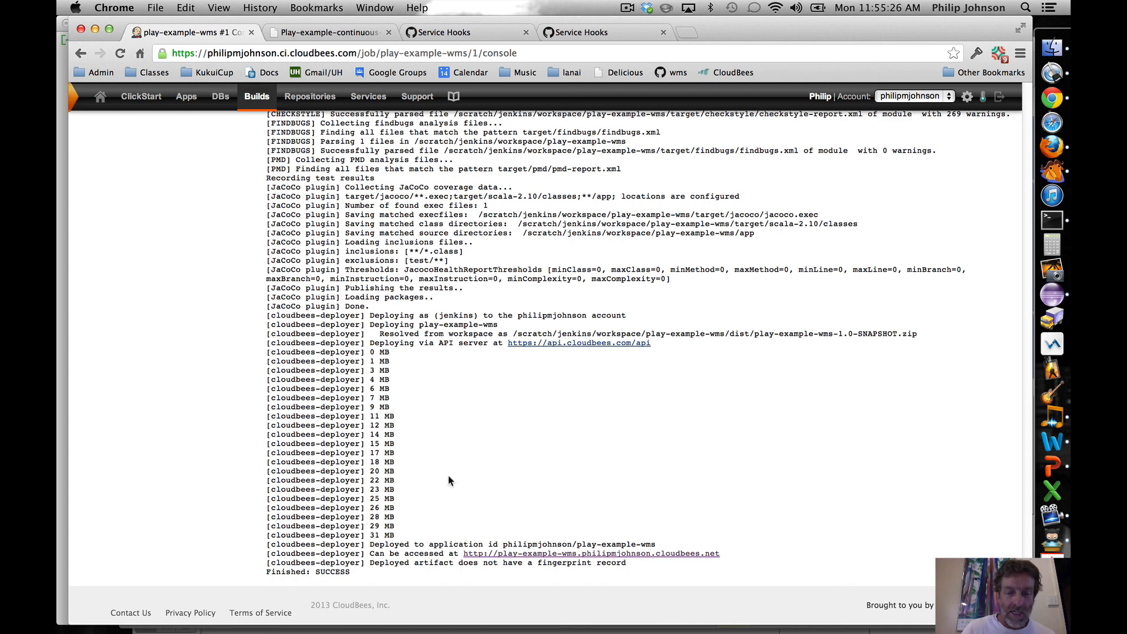
mouse_move(662, 571)
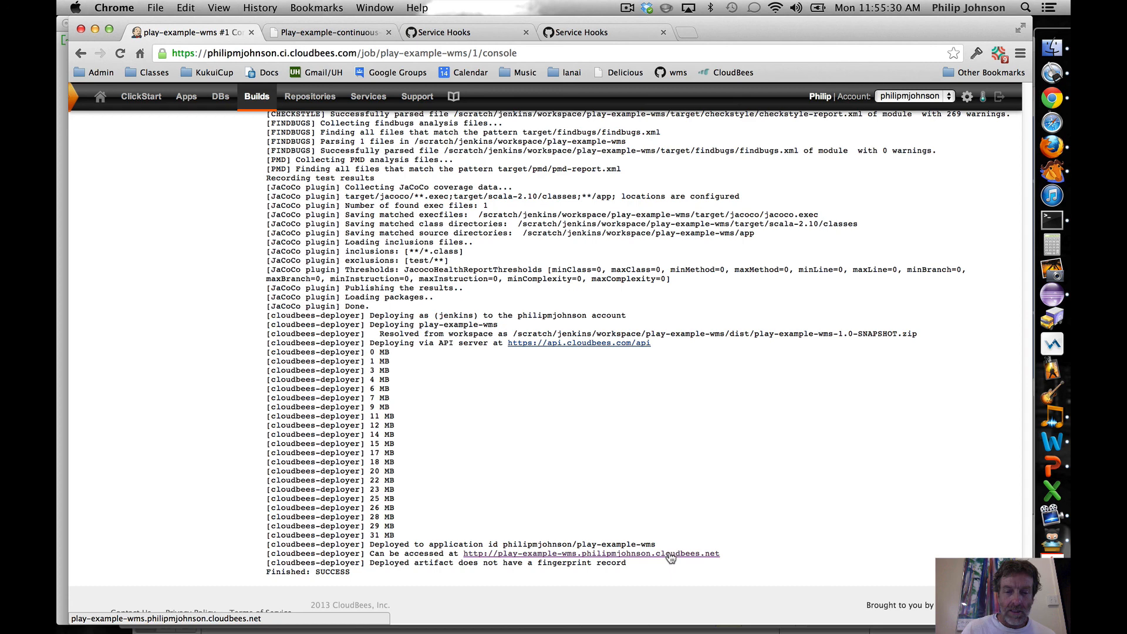
click(591, 553)
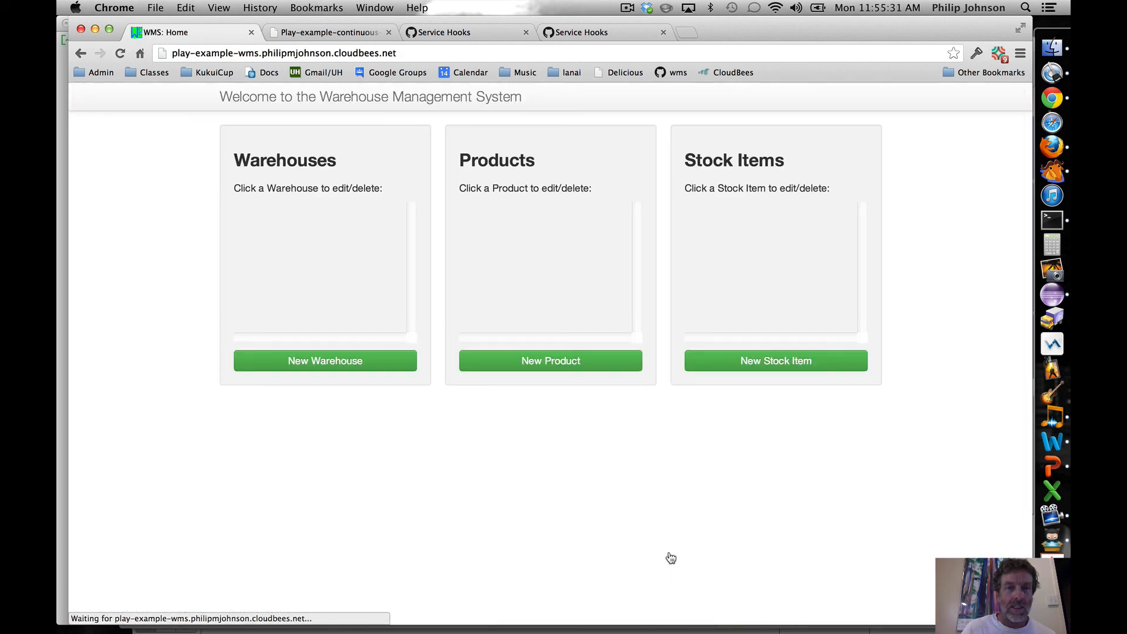
mouse_move(649, 239)
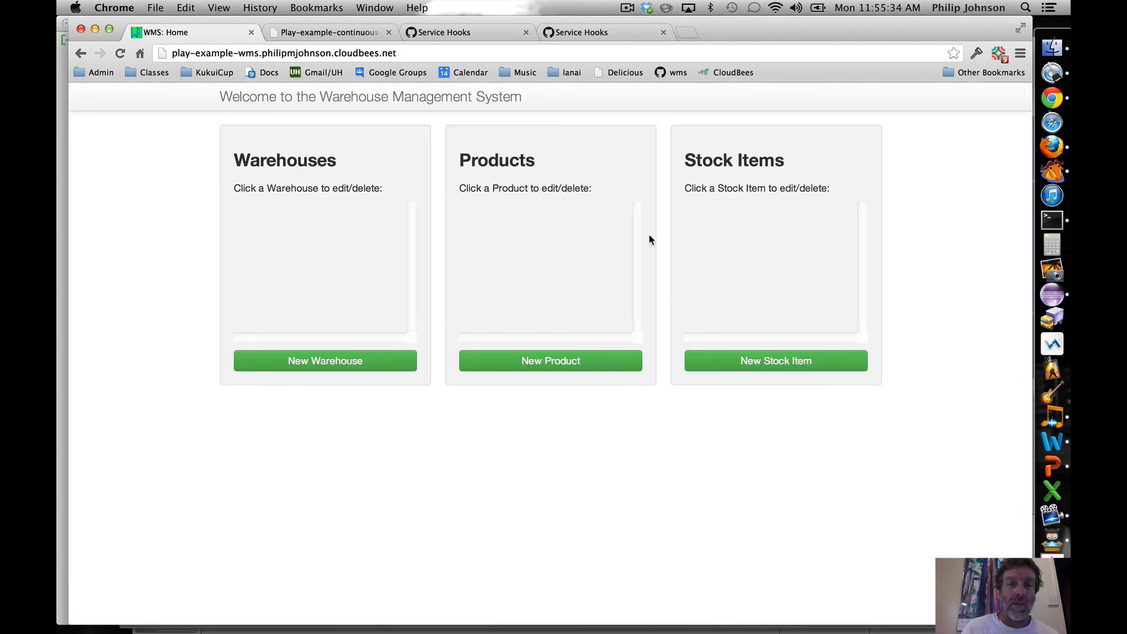
mouse_move(599, 175)
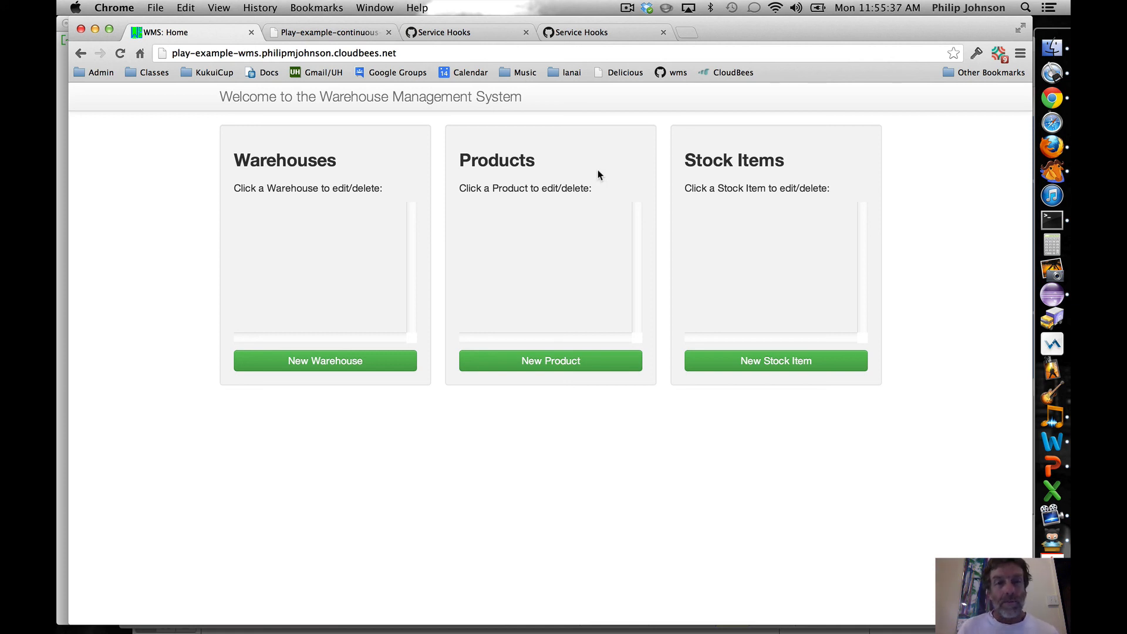
mouse_move(592, 172)
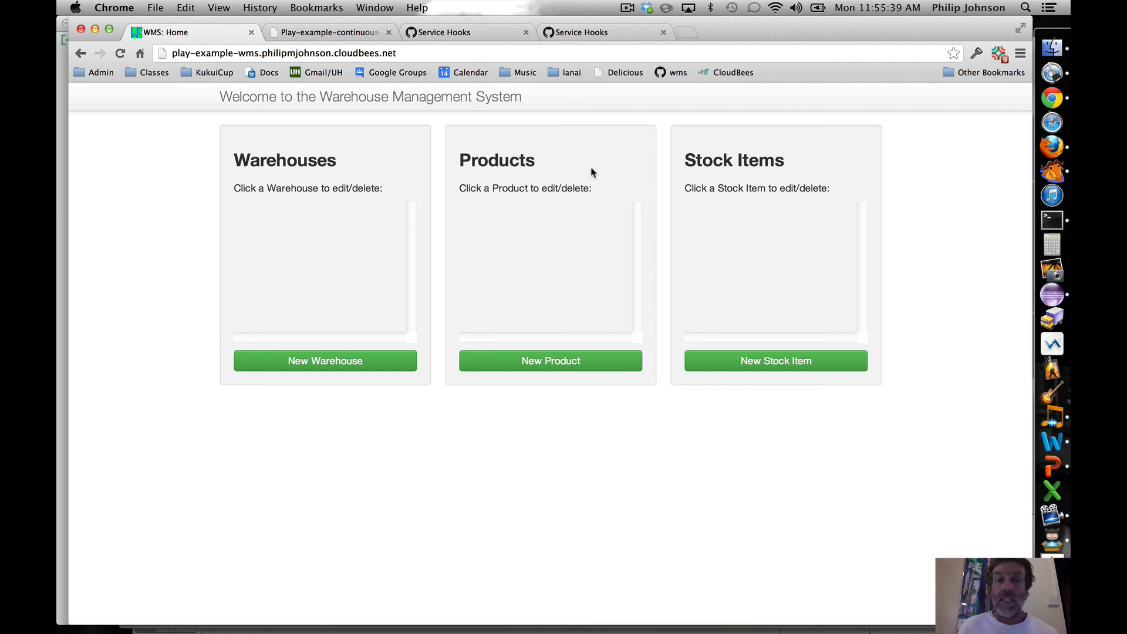
mouse_move(254, 177)
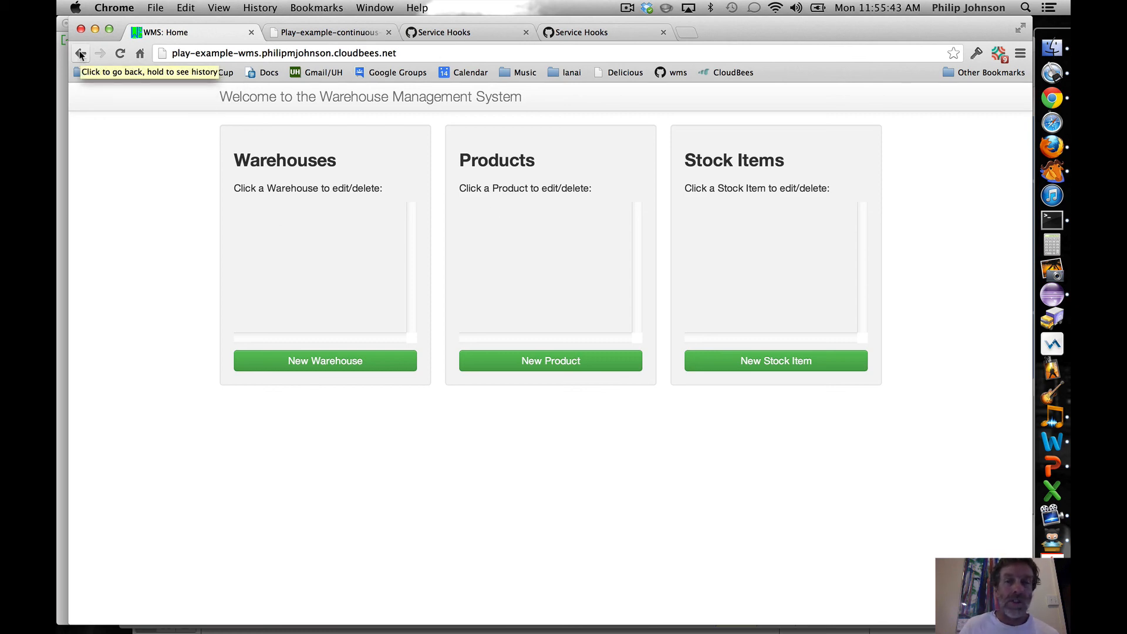
Step: Go back from the empty WMS home page to build #1's console output
click(81, 53)
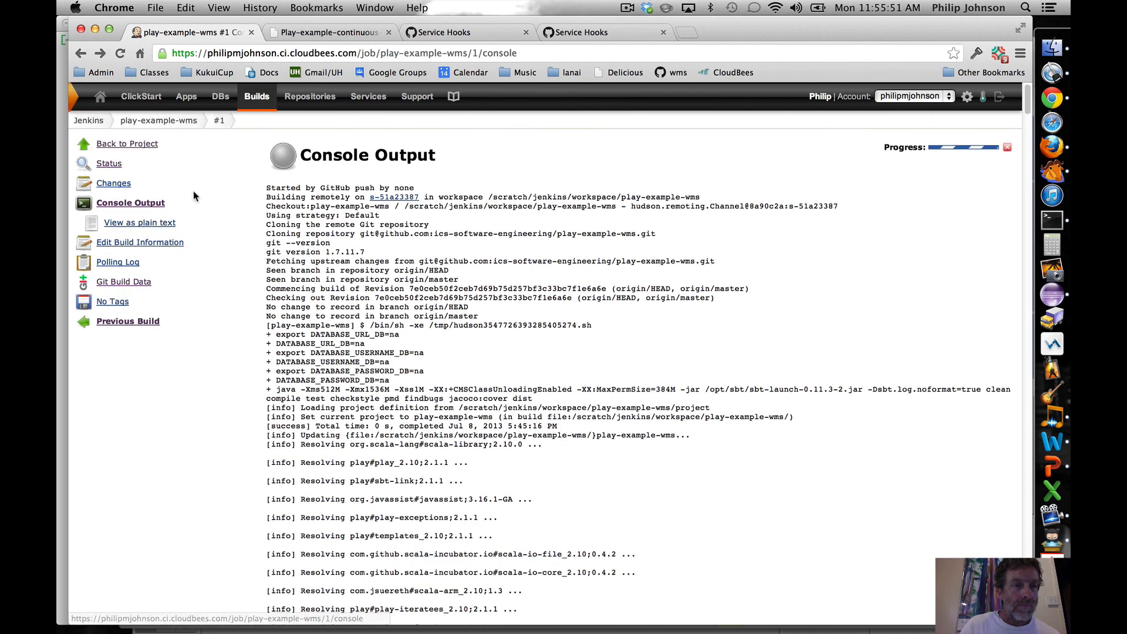
Step: From the project page, drill the JaCoCo coverage into the controllers package and its Product class
click(127, 144)
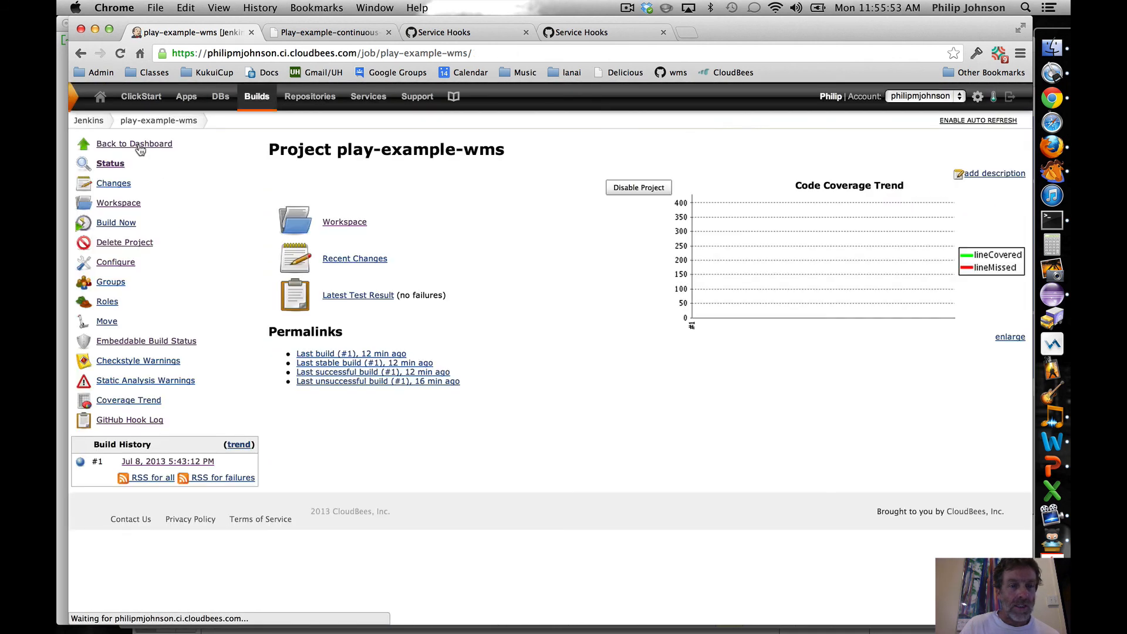
mouse_move(544, 327)
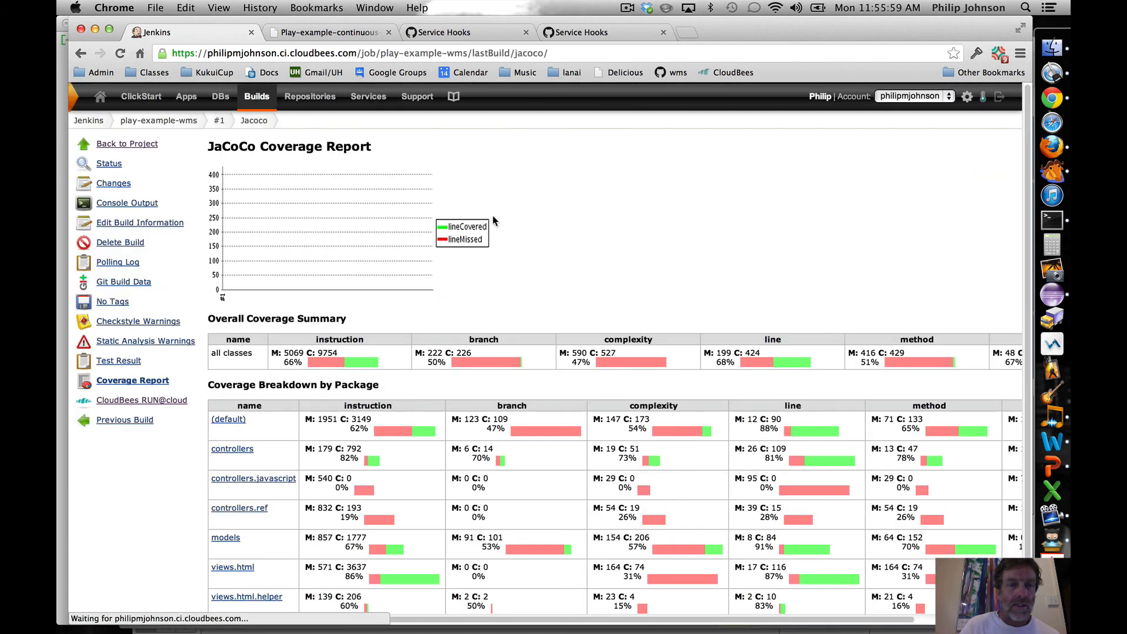
scroll(down, 3)
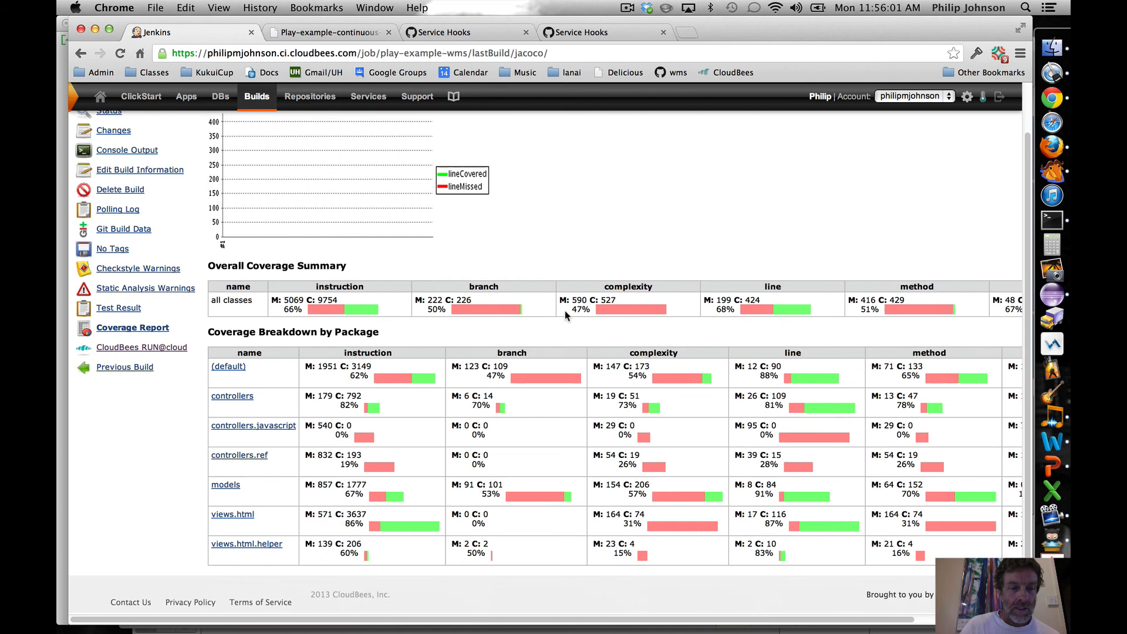
mouse_move(252, 405)
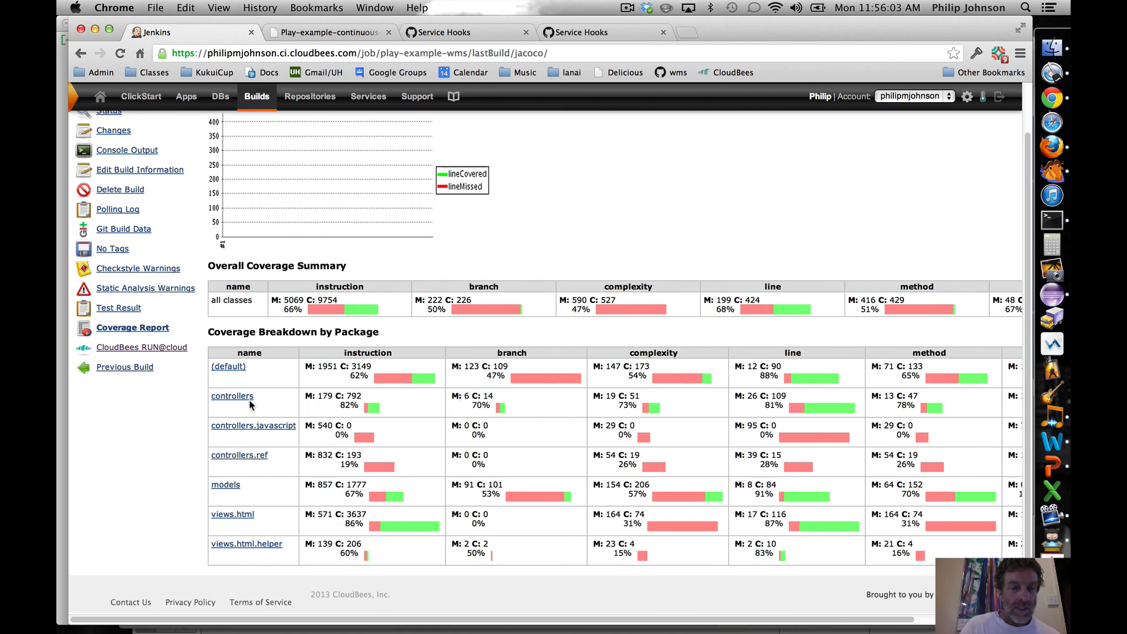
click(232, 395)
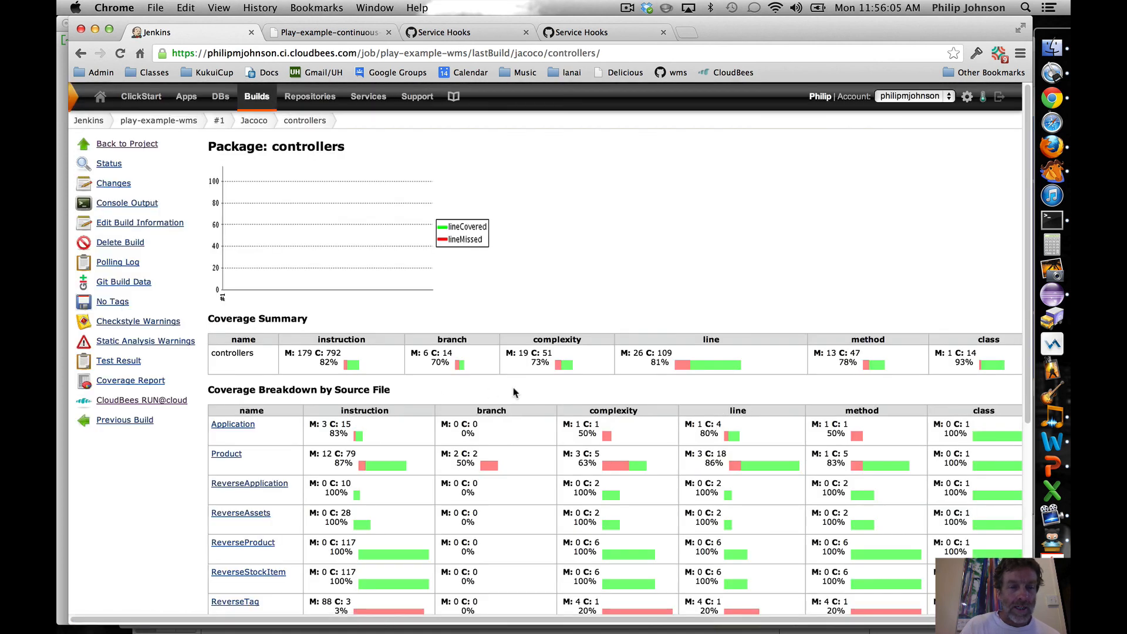
scroll(down, 3)
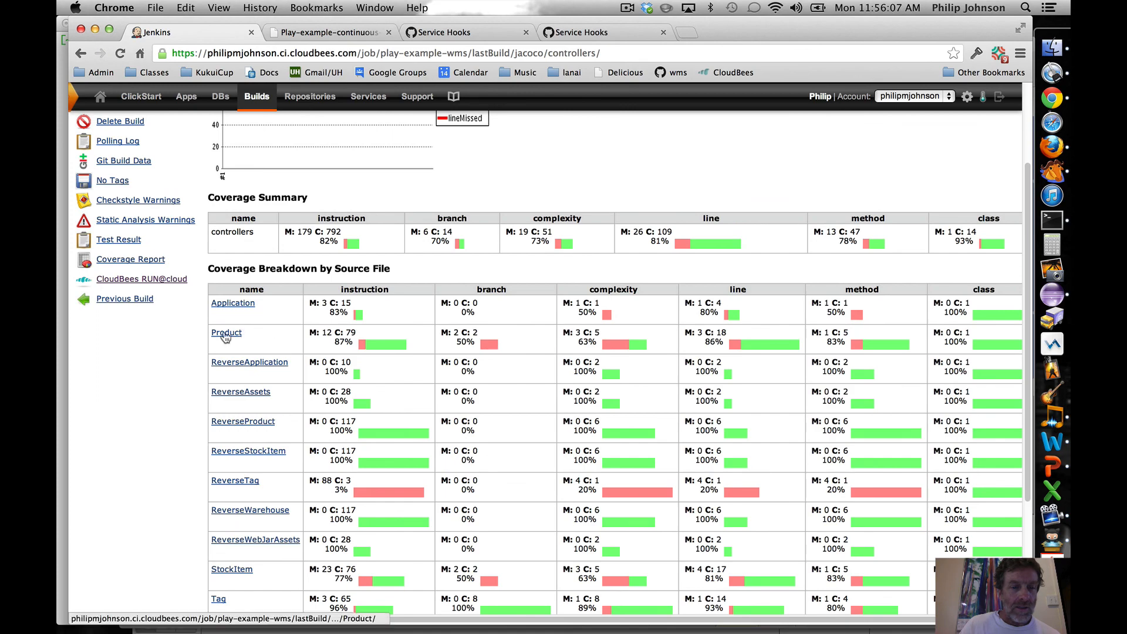
click(225, 332)
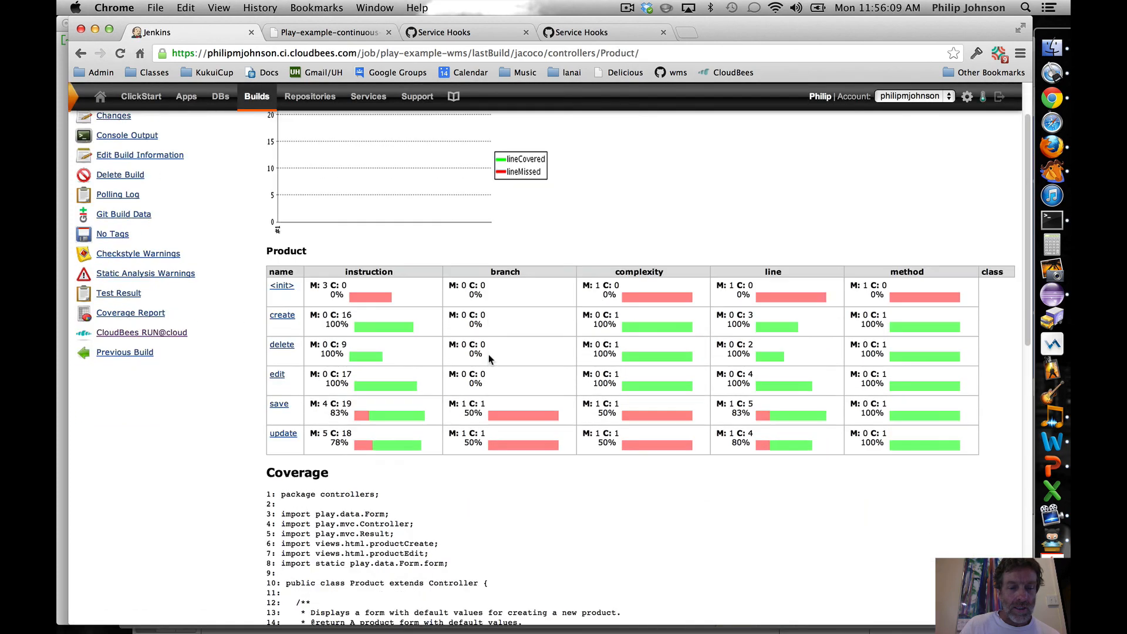
scroll(down, 3)
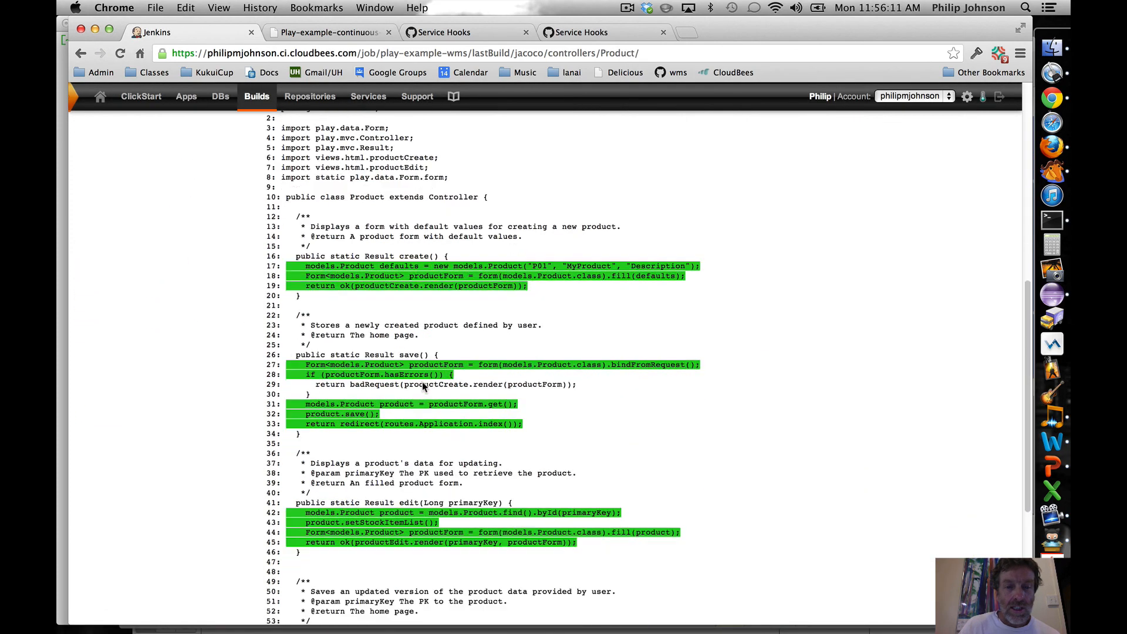
scroll(down, 3)
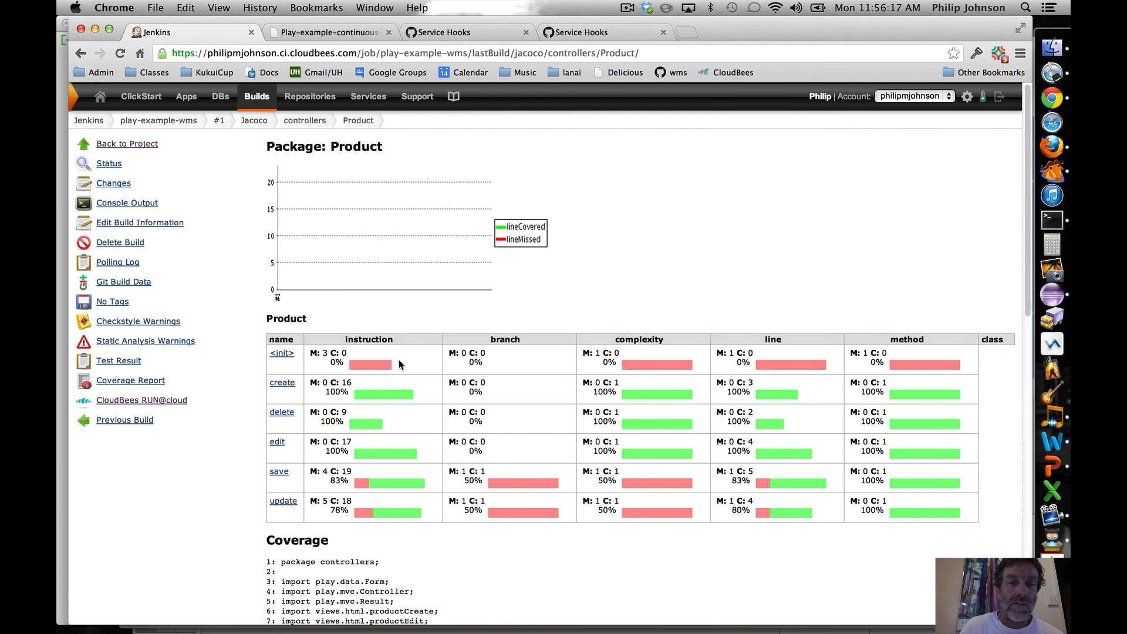
mouse_move(175, 340)
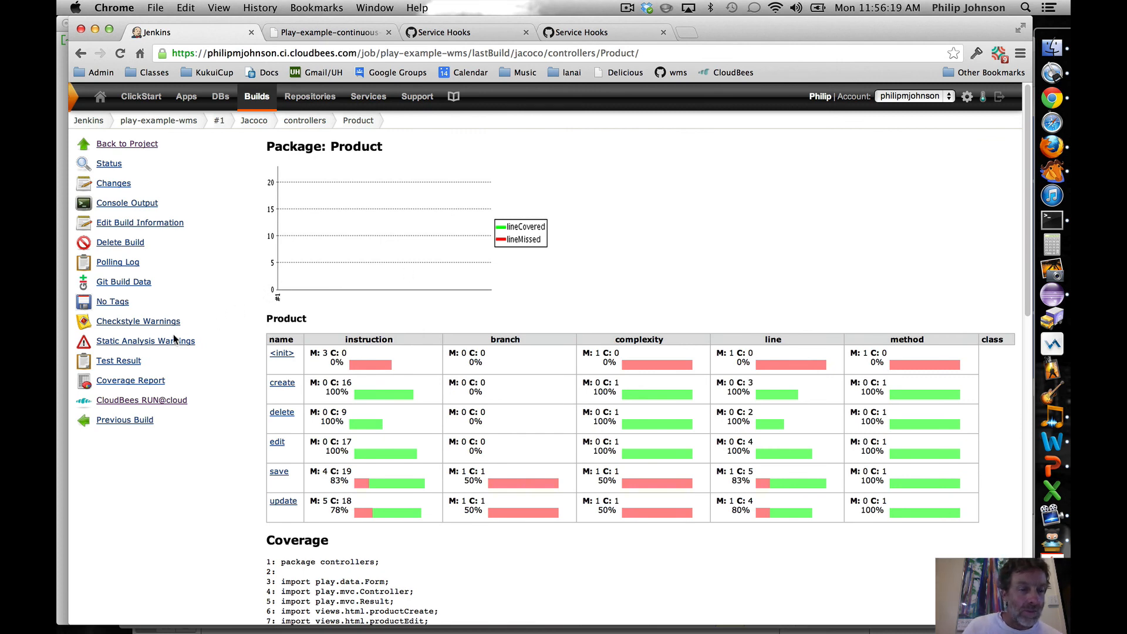
Step: Bring up the build's Static Analysis Warnings page listing 263 warnings
click(146, 341)
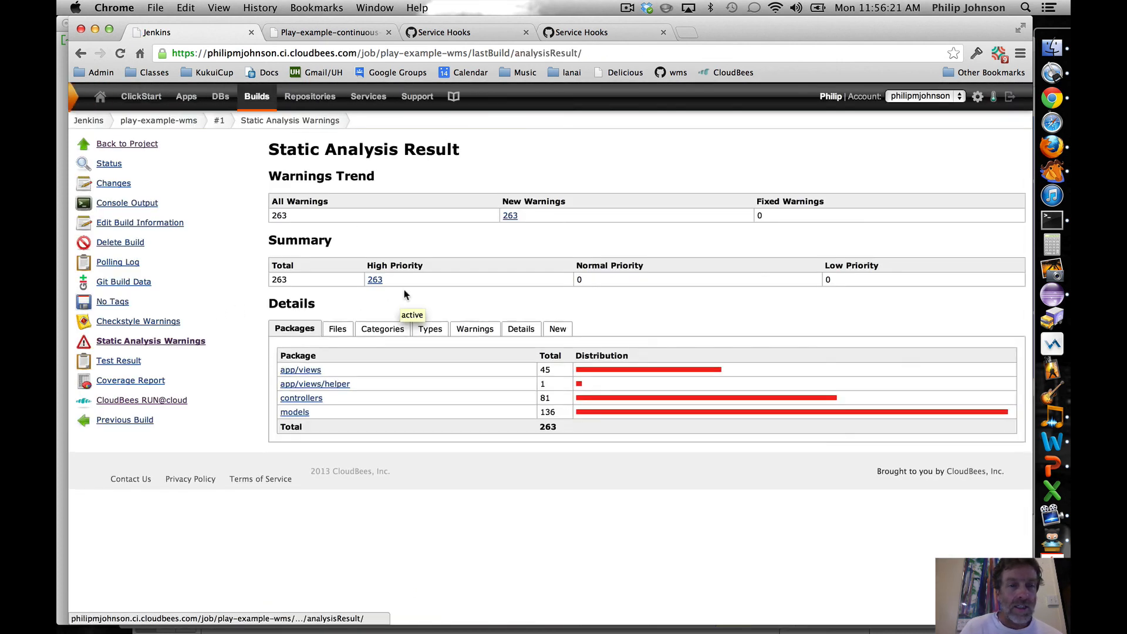
mouse_move(460, 412)
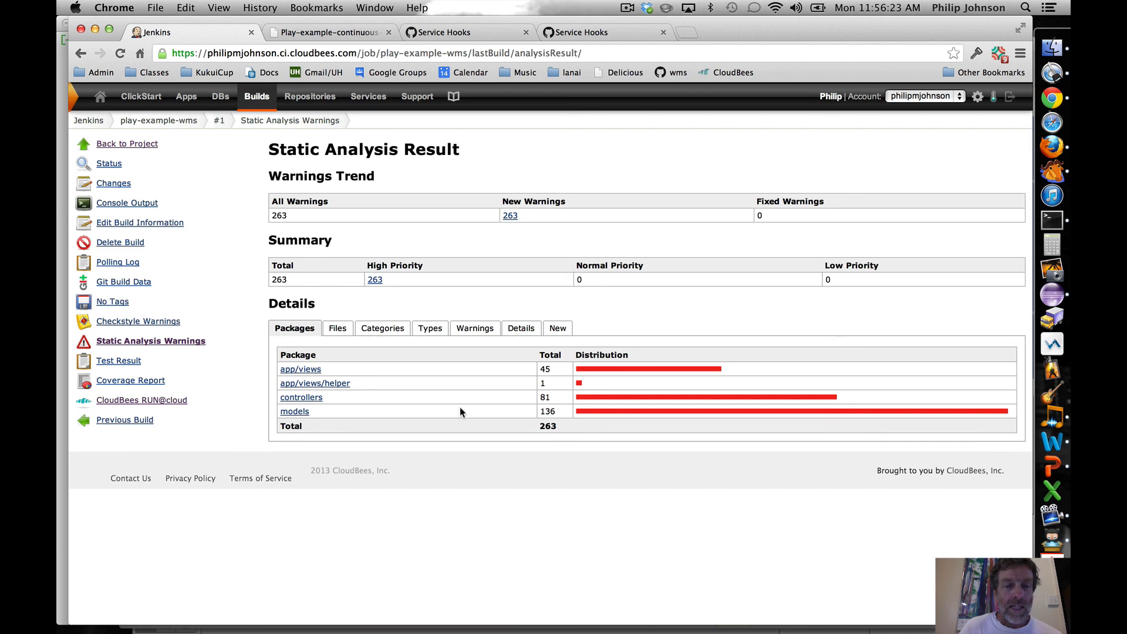
mouse_move(426, 246)
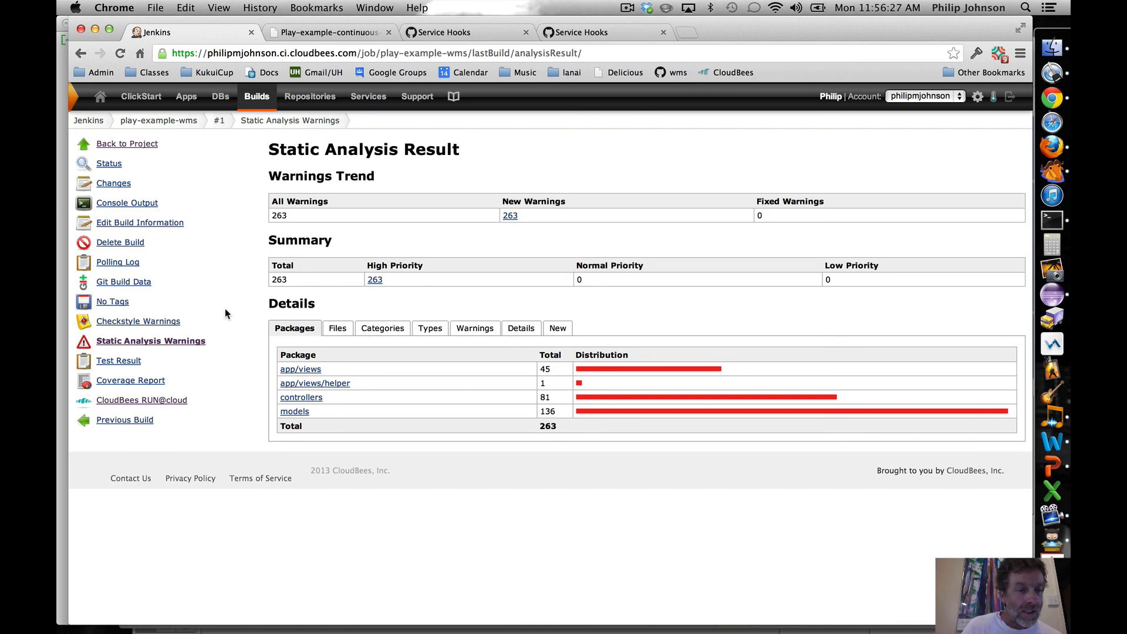
mouse_move(142, 148)
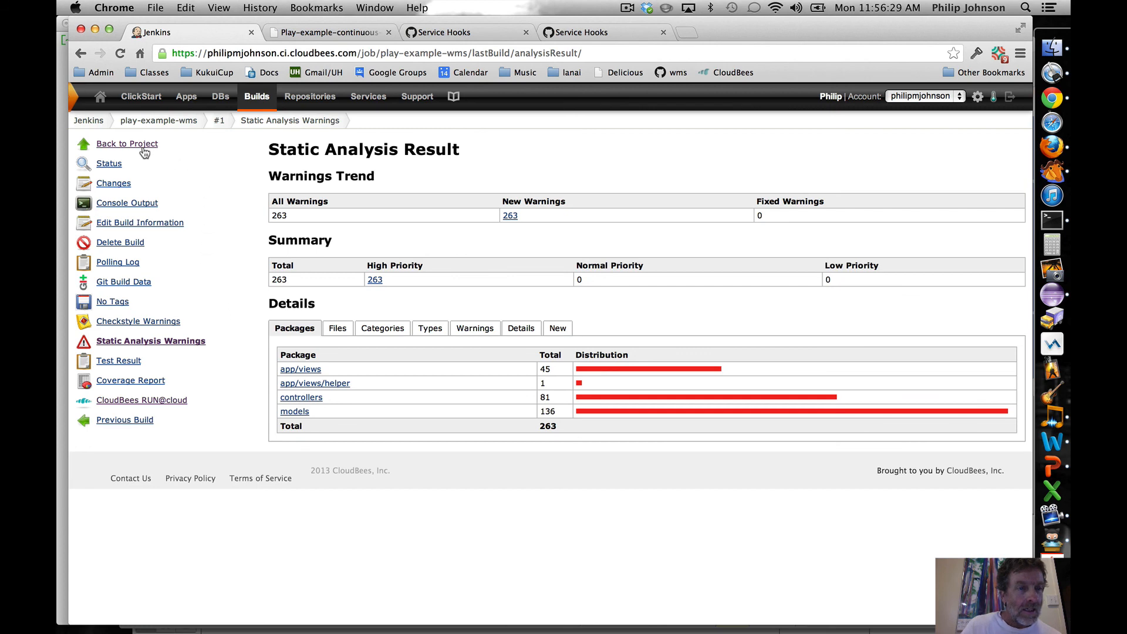
Step: Return to the project and show its Embeddable Build Status page with the Passing badge
click(127, 143)
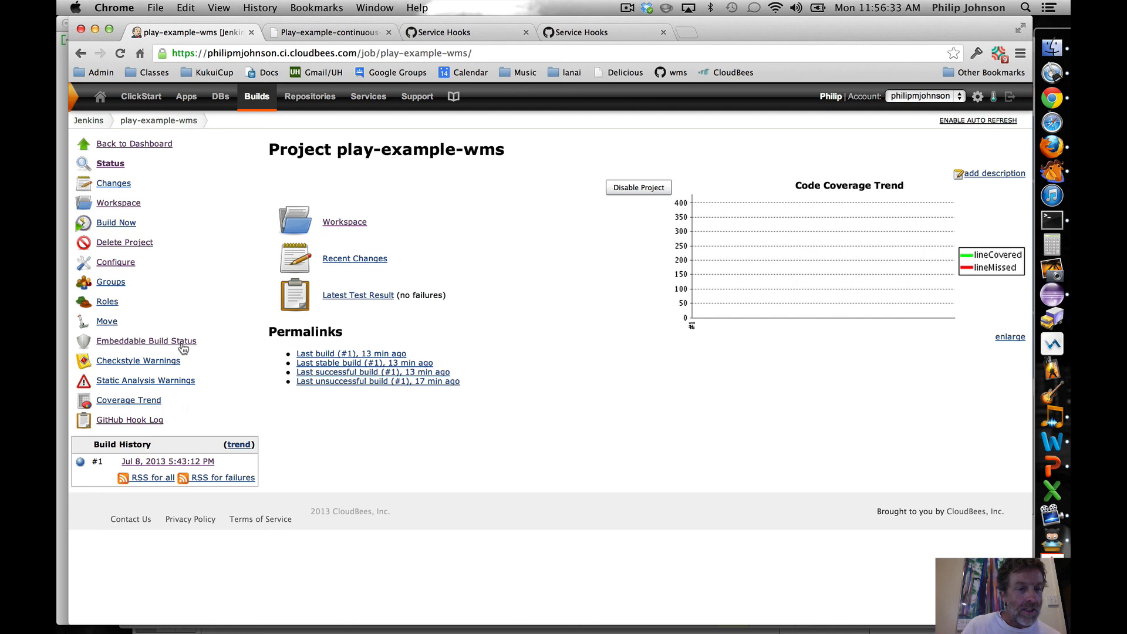
click(146, 340)
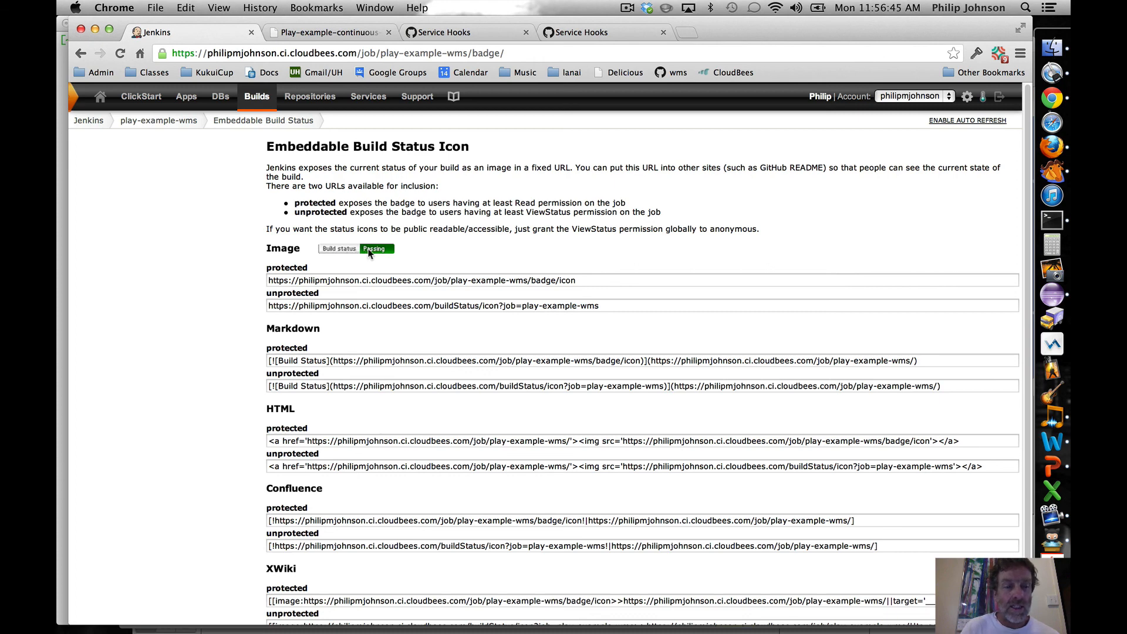
Step: Select the unprotected Markdown badge snippet, then switch to the Play-example-continuous-integration tutorial tab
click(342, 386)
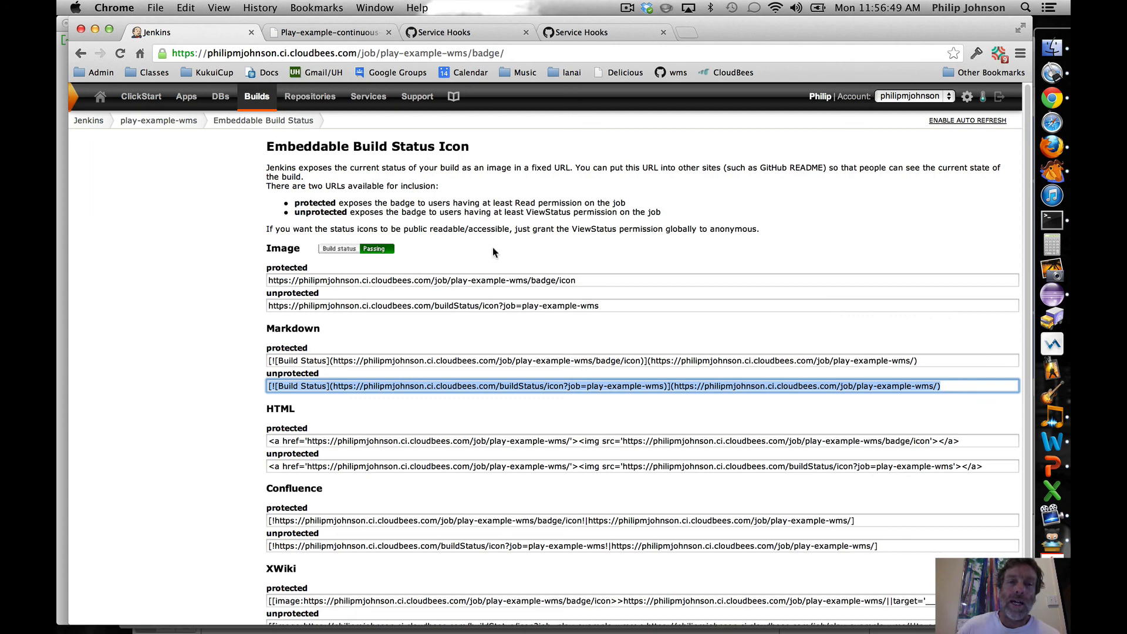
click(326, 33)
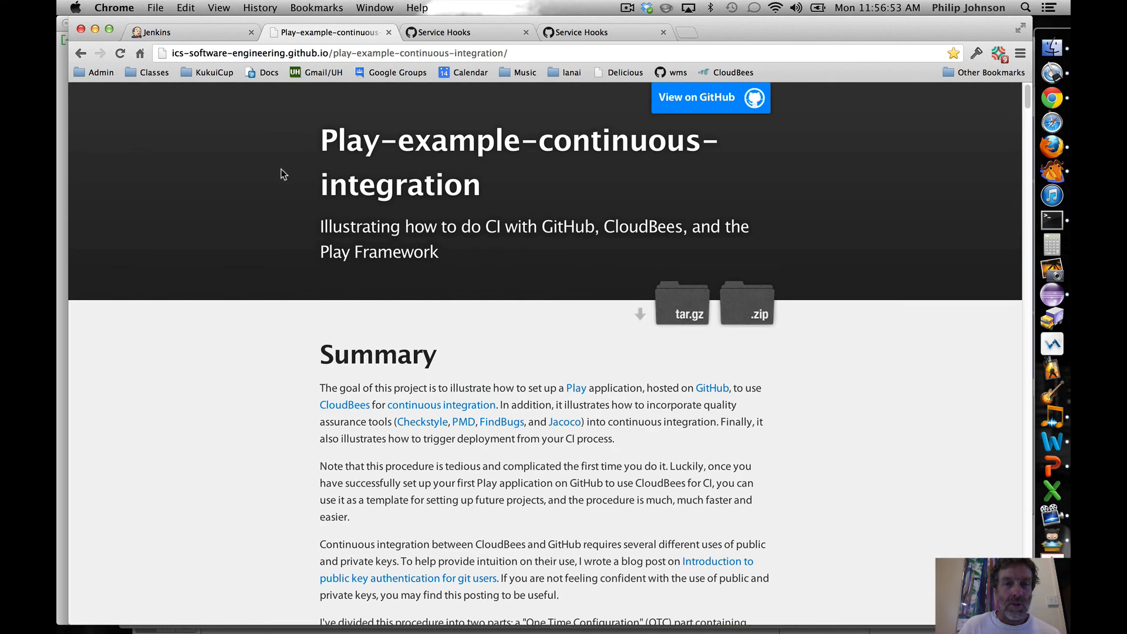
Step: Scroll the tutorial to its One Time and Per Project Configuration overview lists
scroll(down, 3)
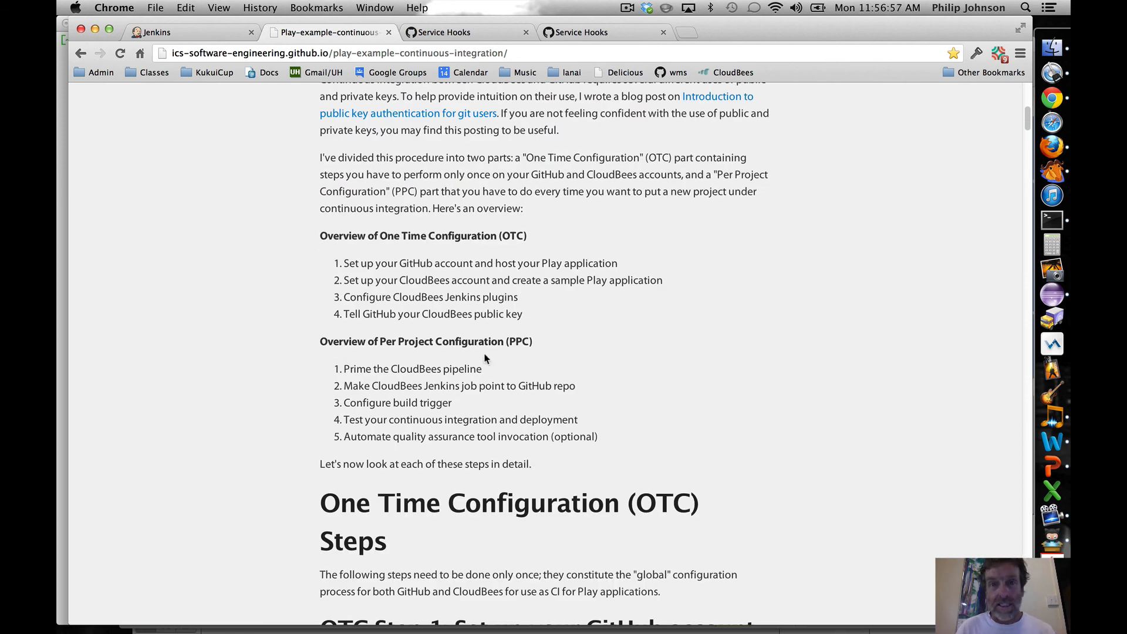
mouse_move(600, 347)
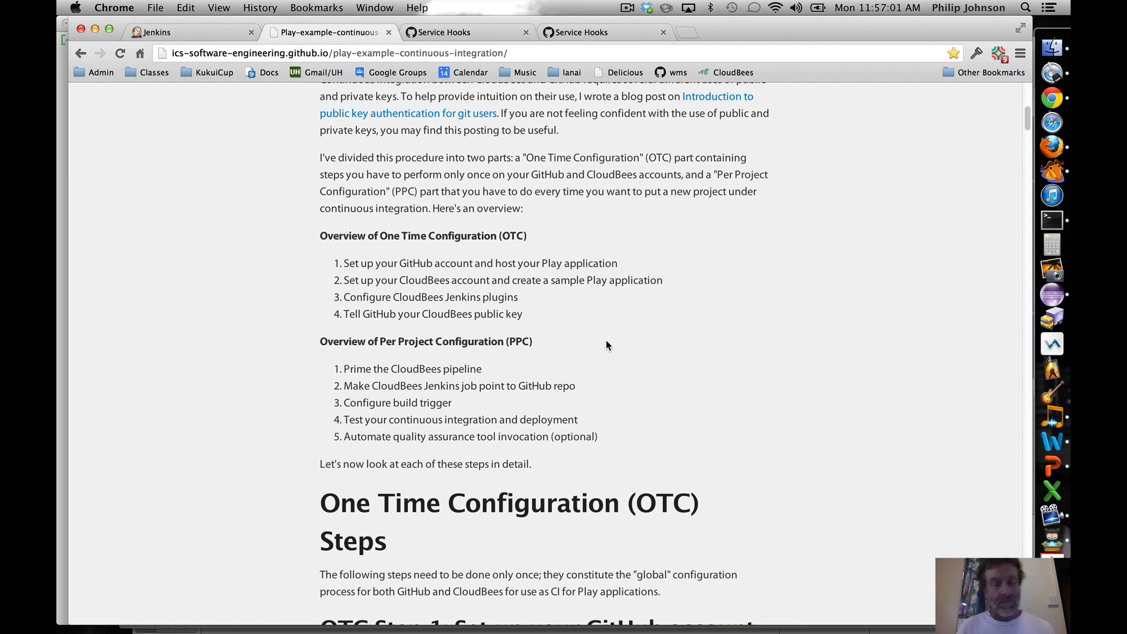
mouse_move(591, 301)
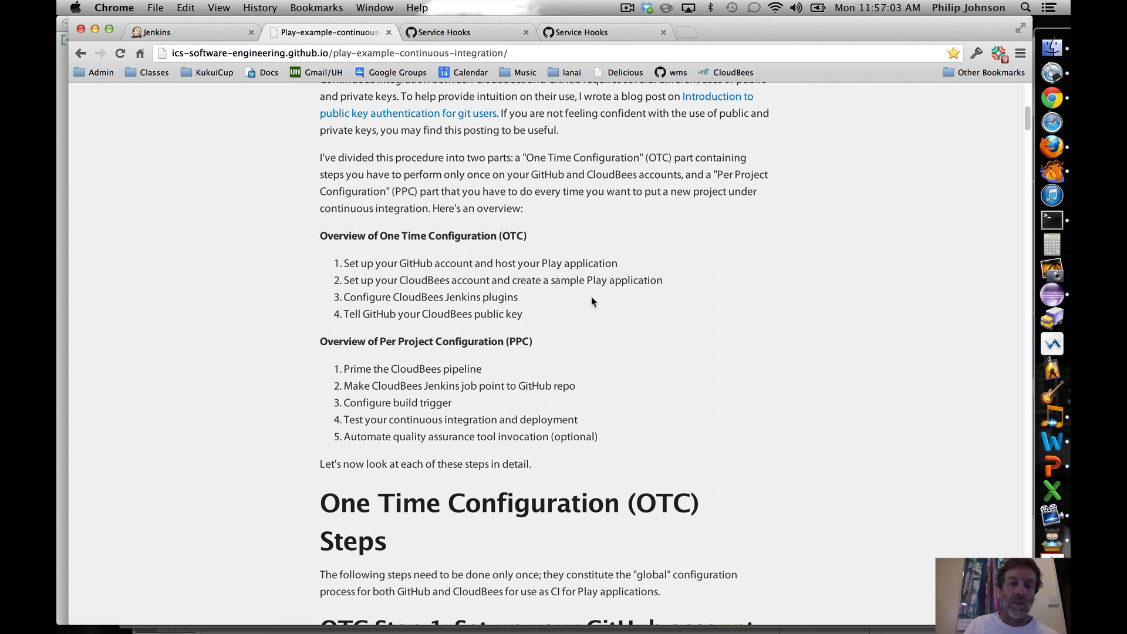
mouse_move(583, 106)
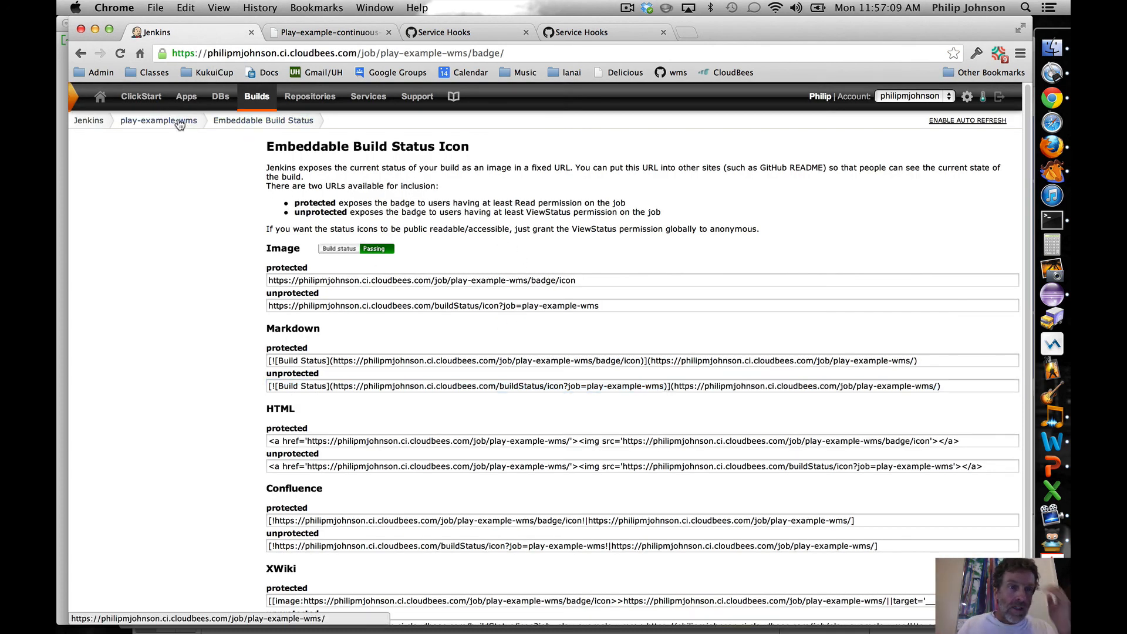
Step: Return to the play-example-wms project's main page via the breadcrumb
click(157, 119)
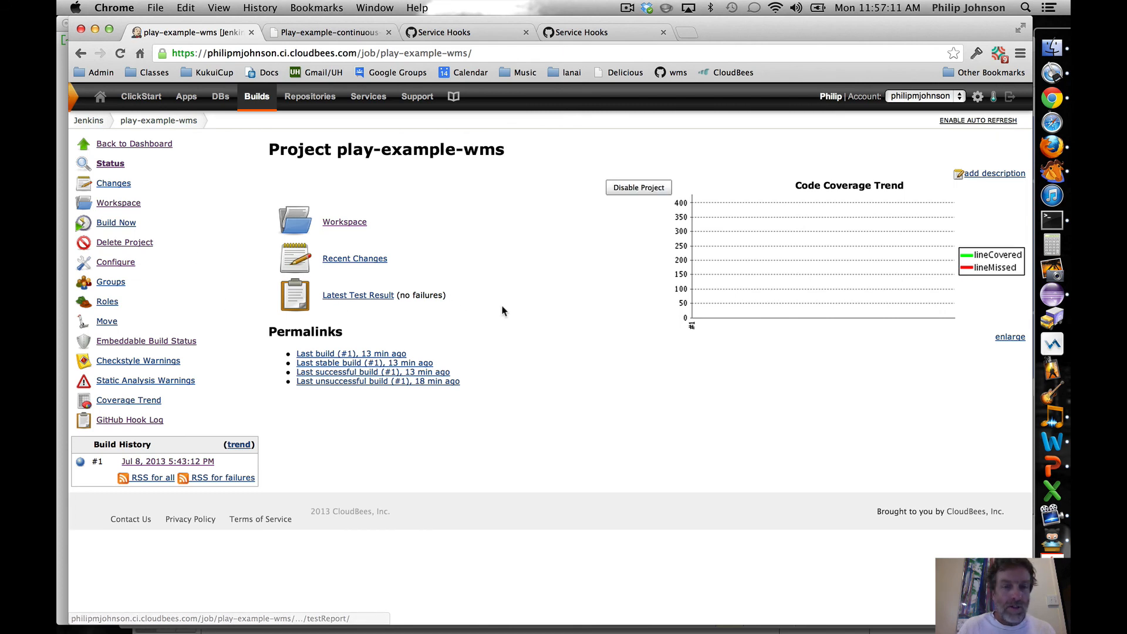
mouse_move(531, 234)
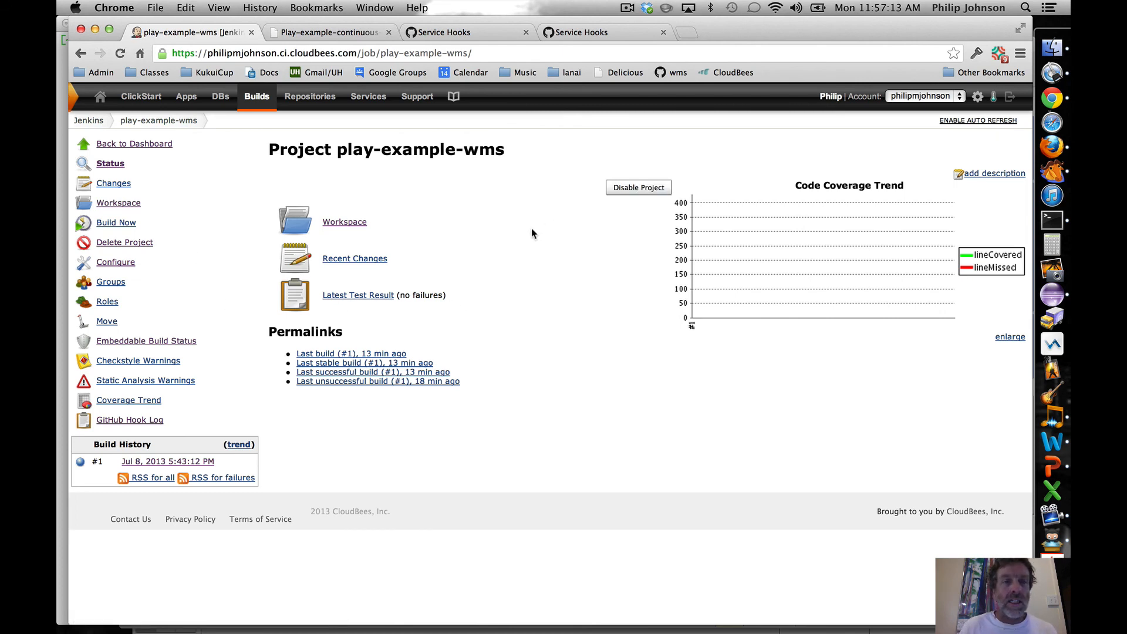